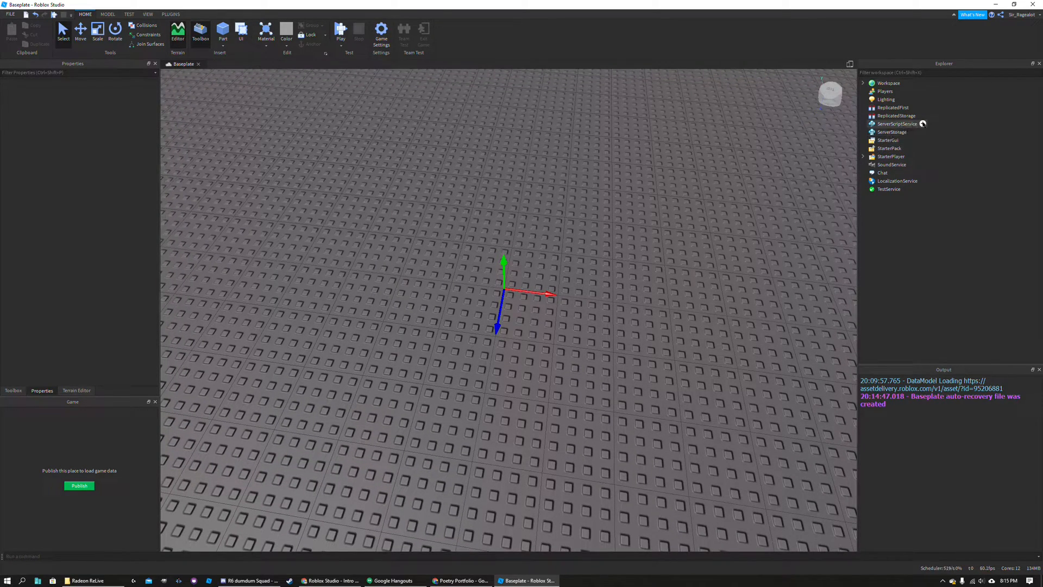
- Add a new Script under ServerScriptService and clear its default print("Hello world!") line
click(923, 124)
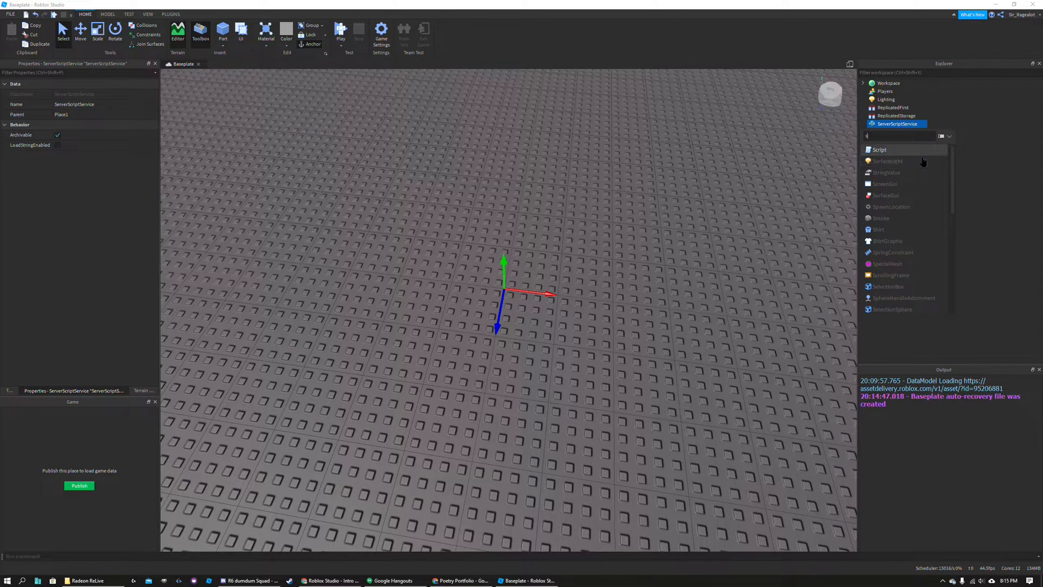
click(879, 149)
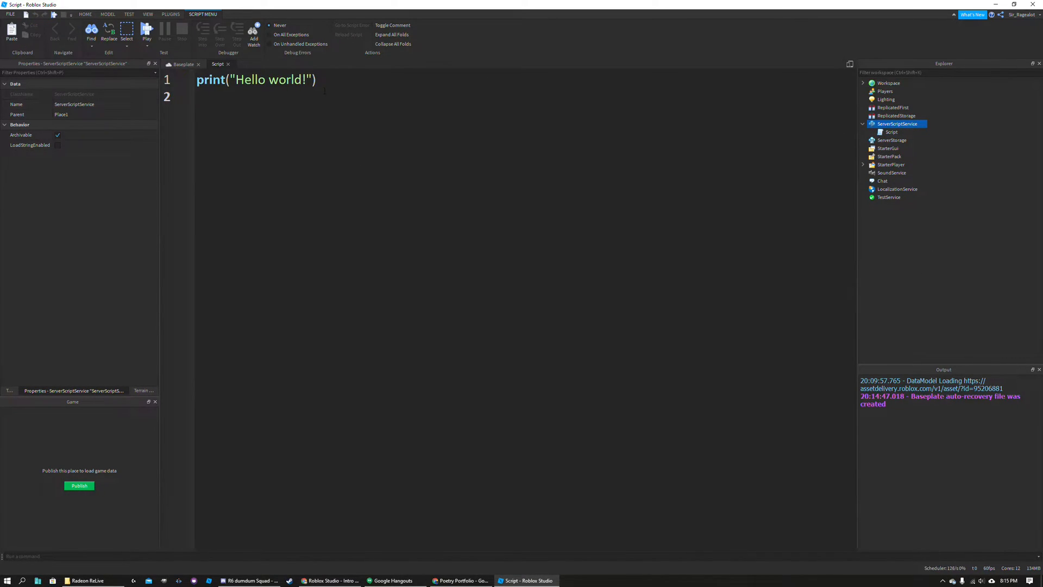
key(ctrl+a)
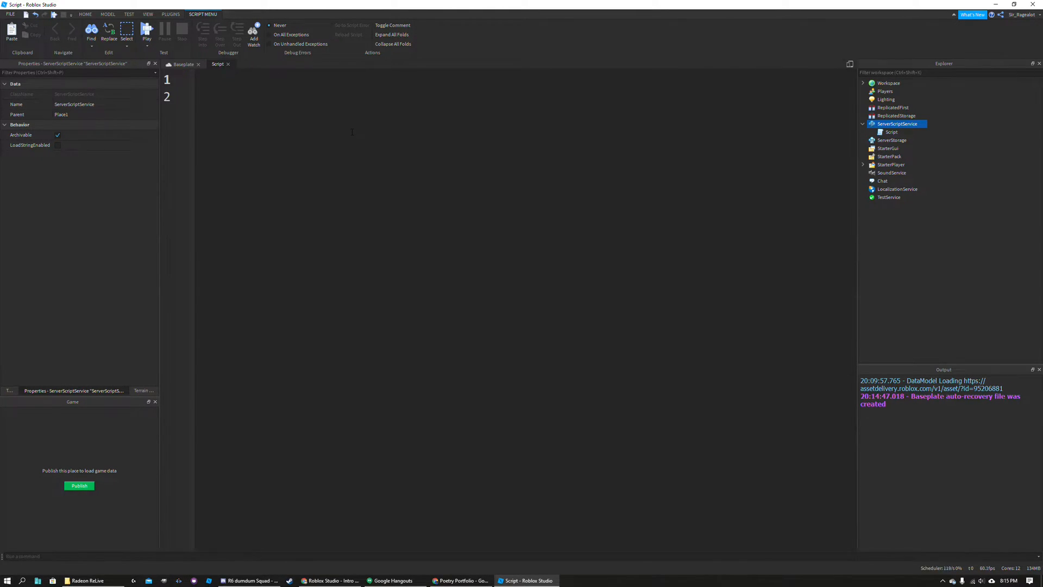
- Experiment with setmetatable(table1, table2) and getmetatable(), then keep only an empty setmetatable() call
text(setmetatable()
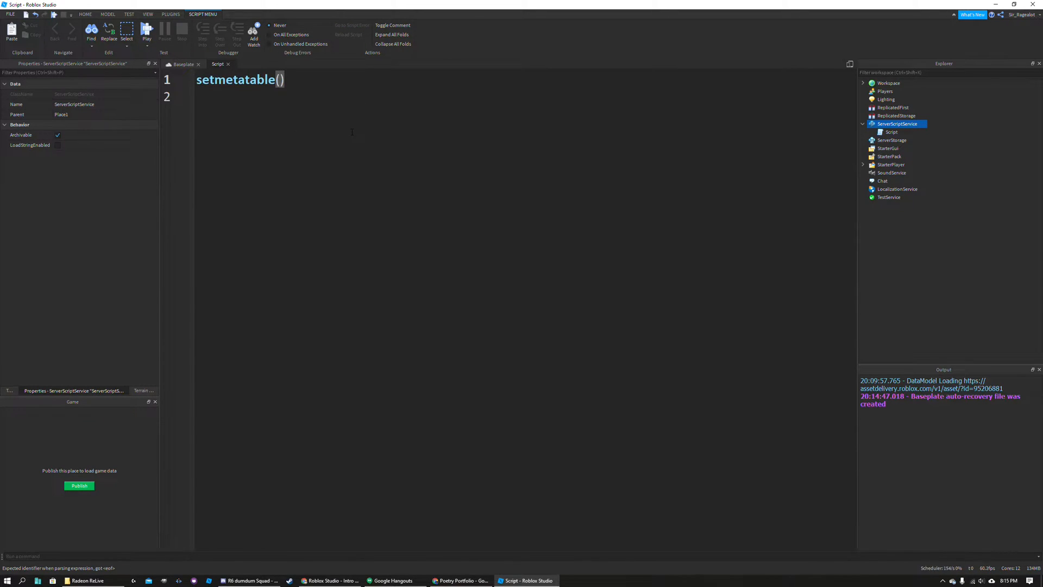
text(getmeta)
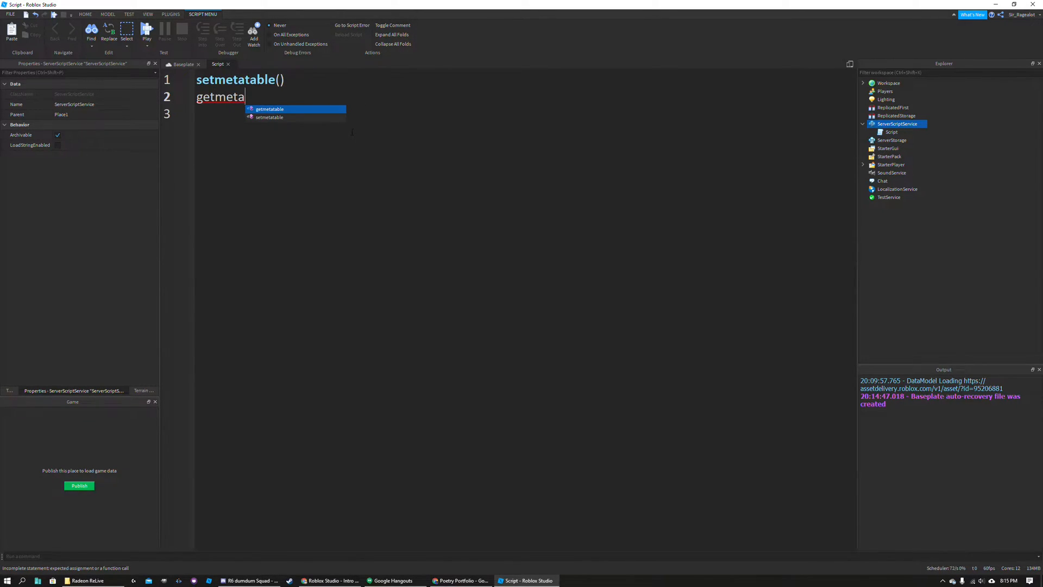
key(Tab)
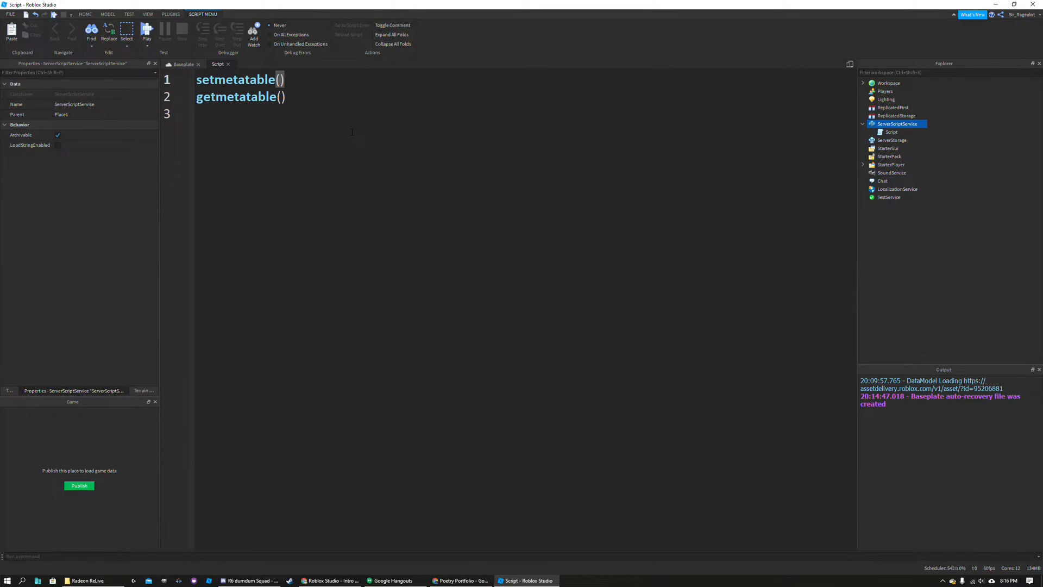
text(table1,)
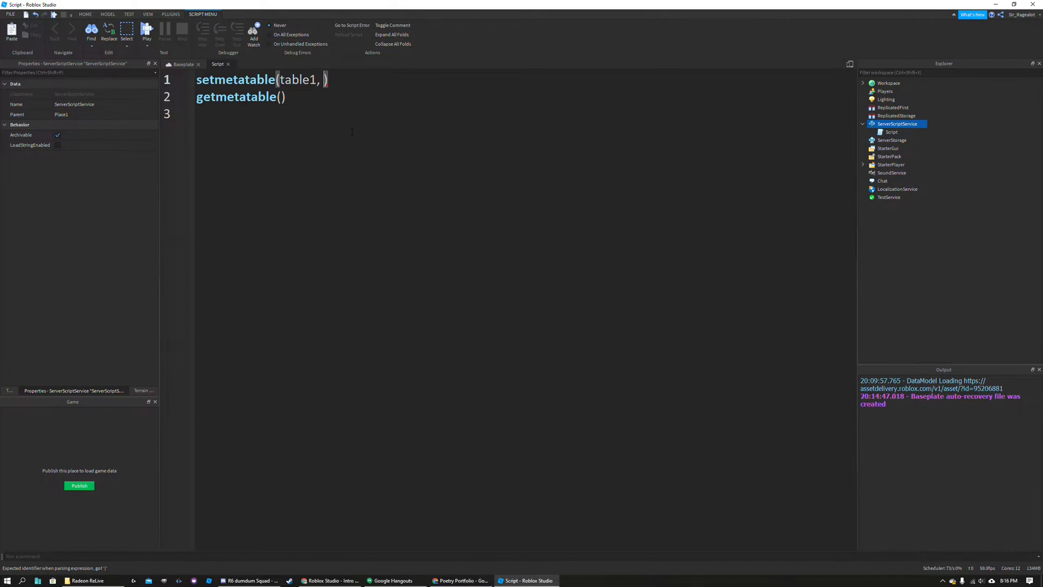
text(table2)
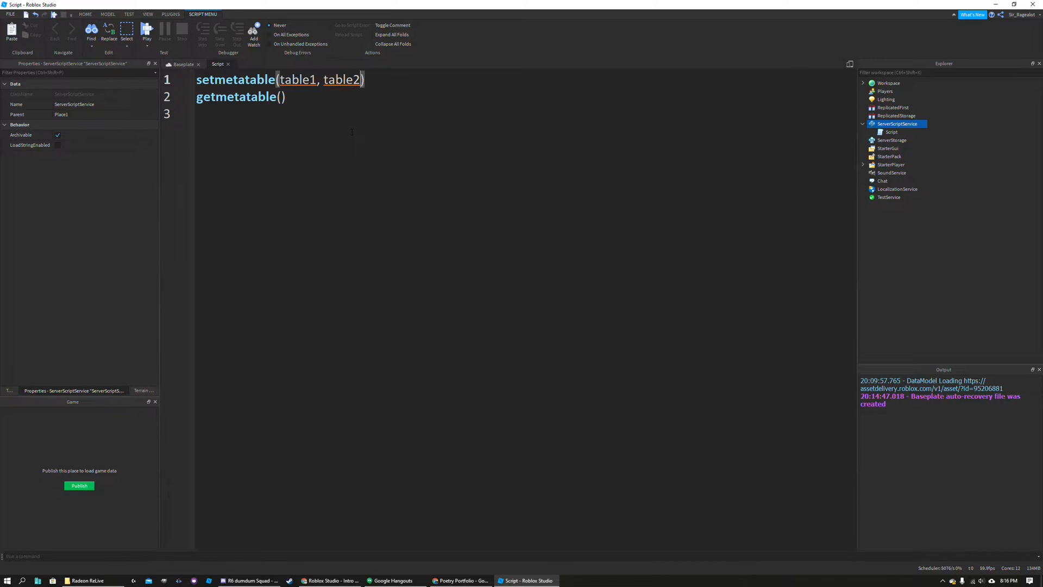
key(Backspace)
text(setmetatable())
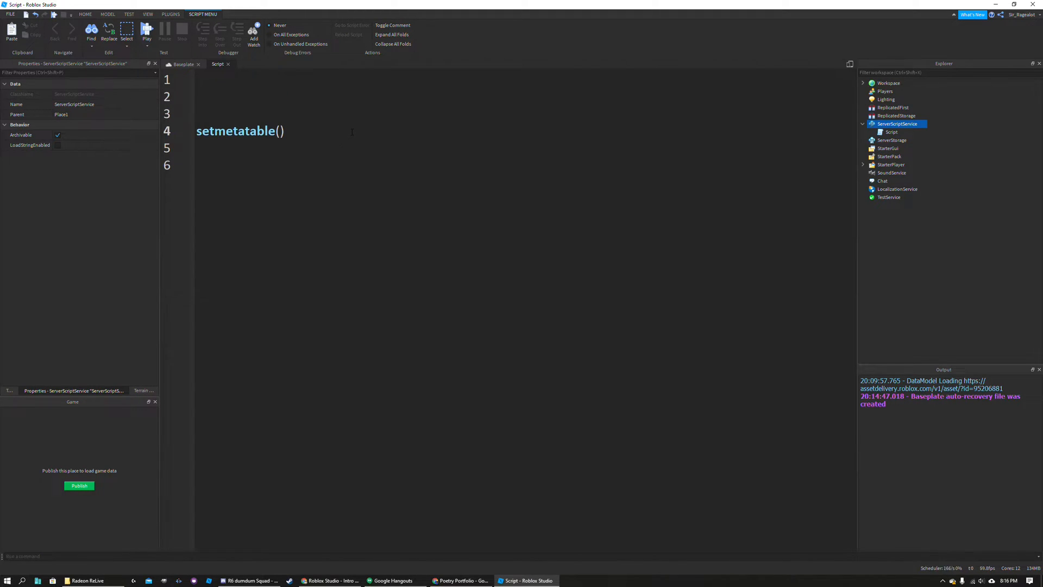
- Declare local metatable = {} and local newTable = {} above the setmetatable call
key(Enter)
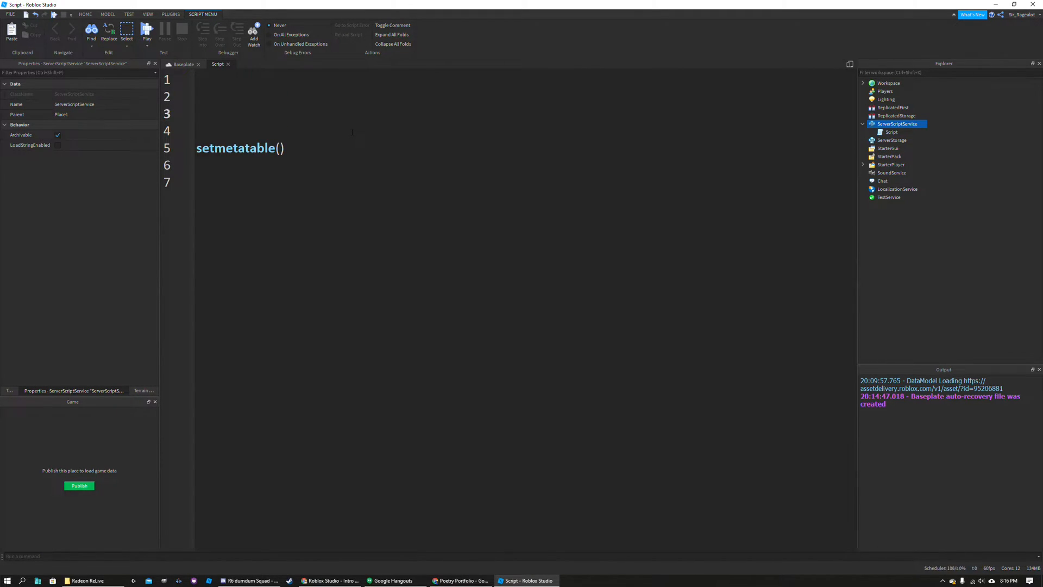
text(local meta)
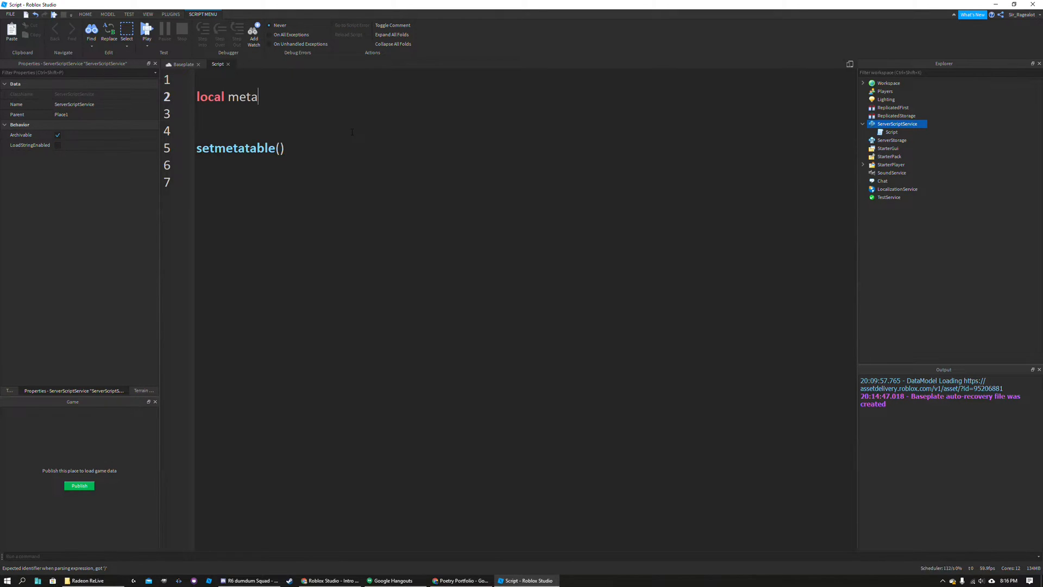
text(table())
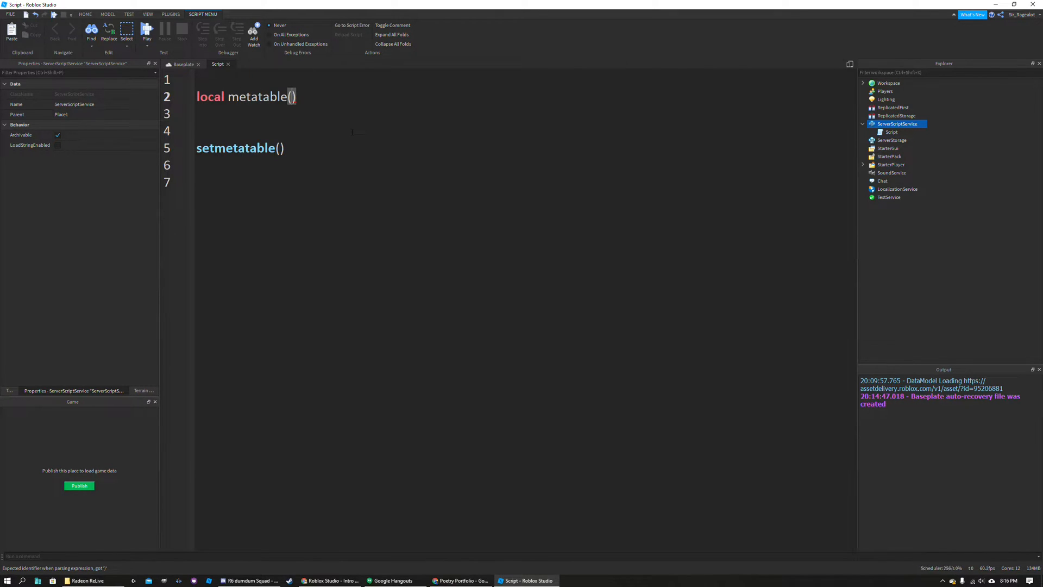
text(= {})
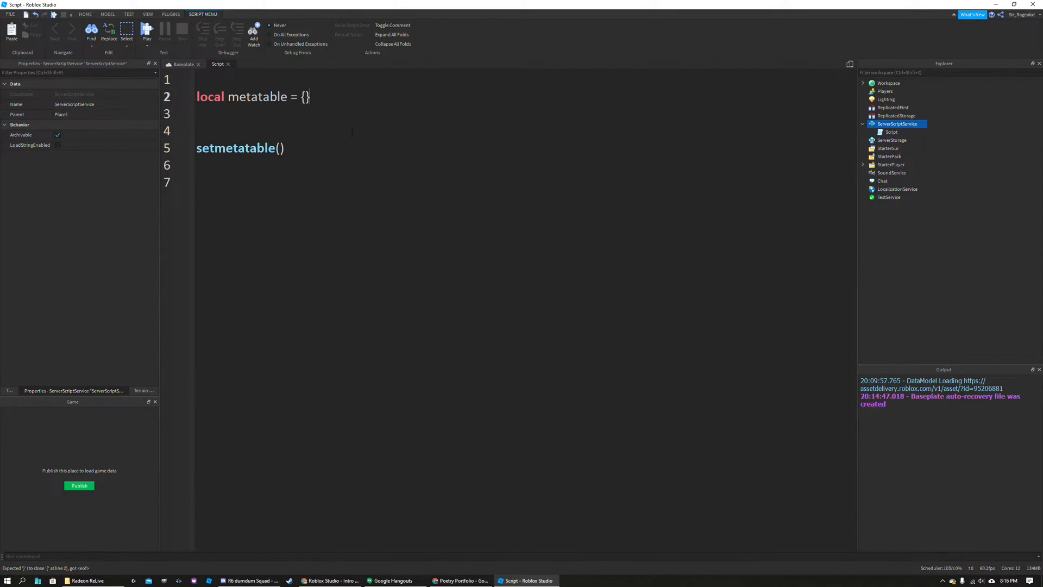
text(local)
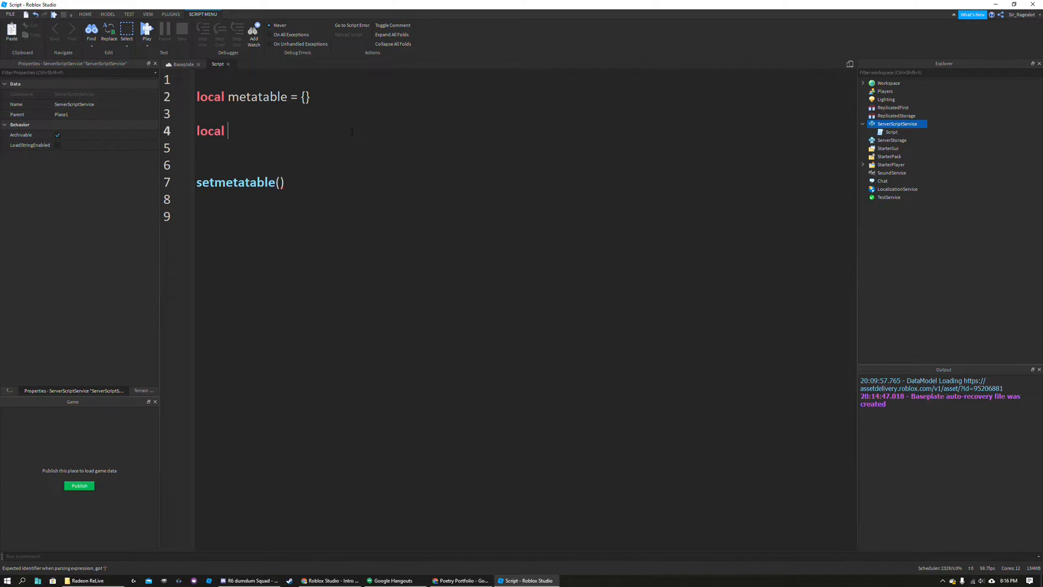
text(newTable =)
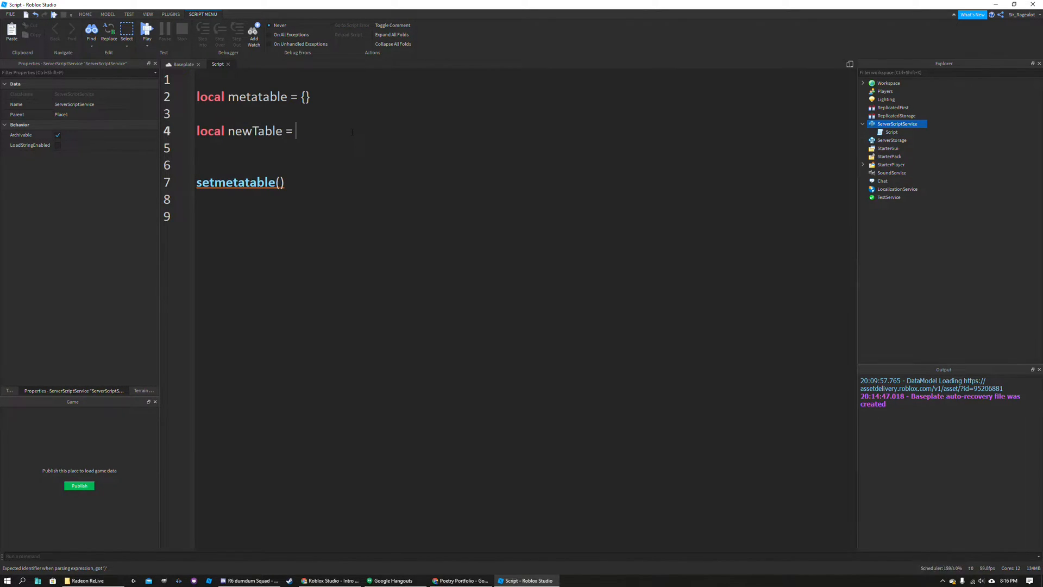
text({})
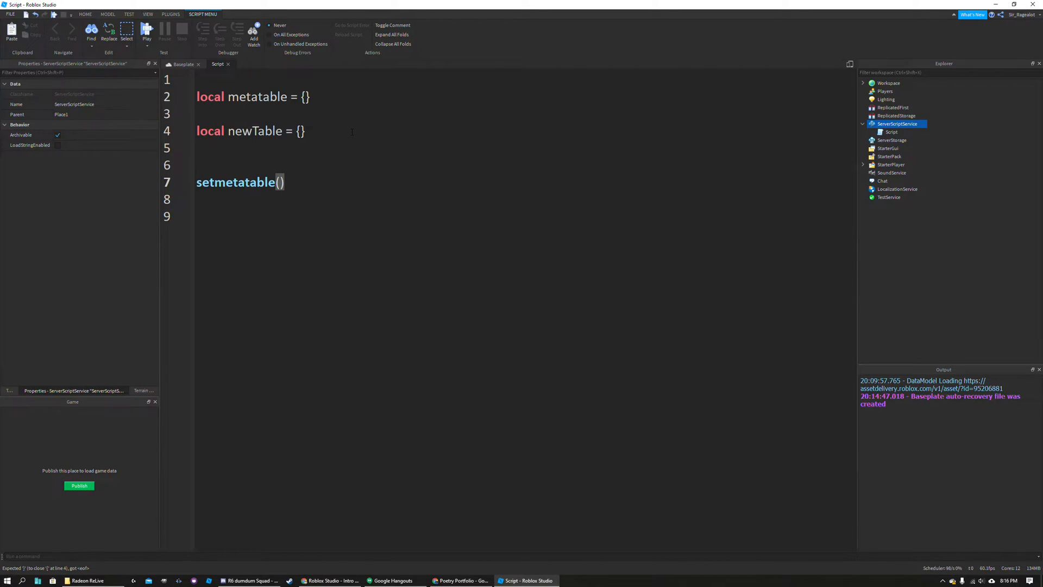
- Complete setmetatable(newTable, metatable) and print getmetatable(newTable) to the output
text(newTable)
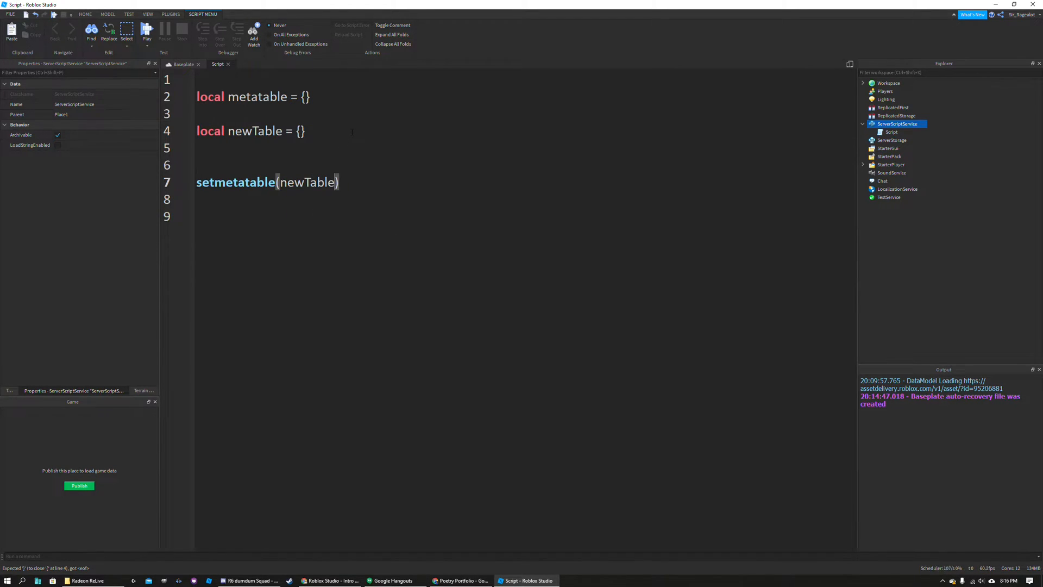
text(, metatable)
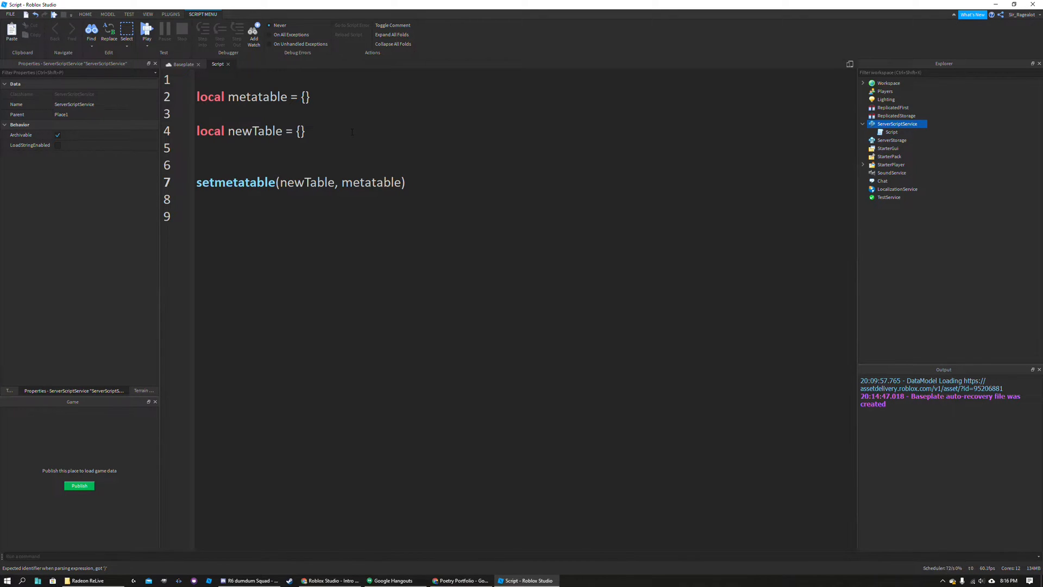
text(print(getmetatable)
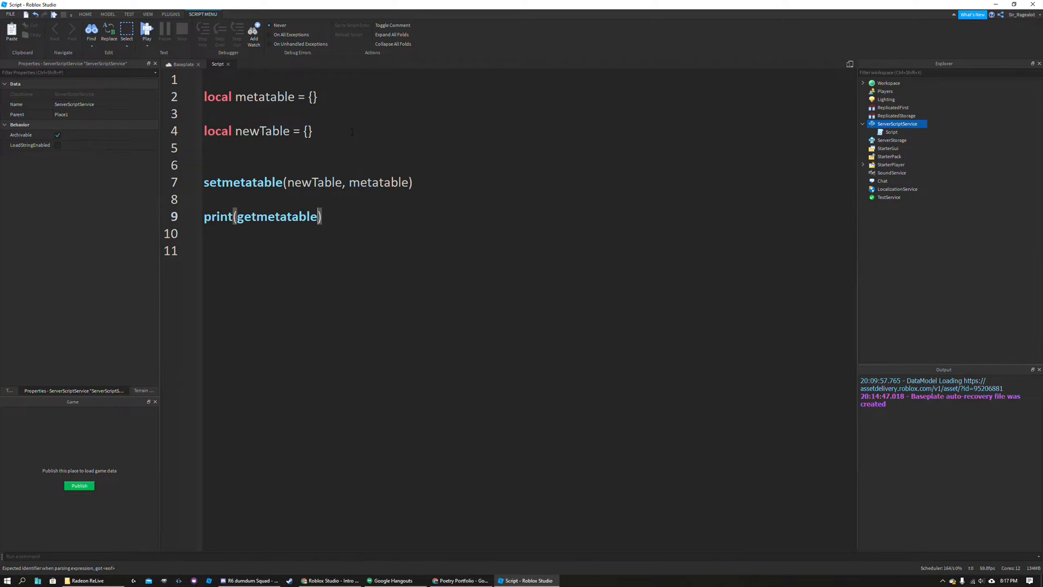
text(()
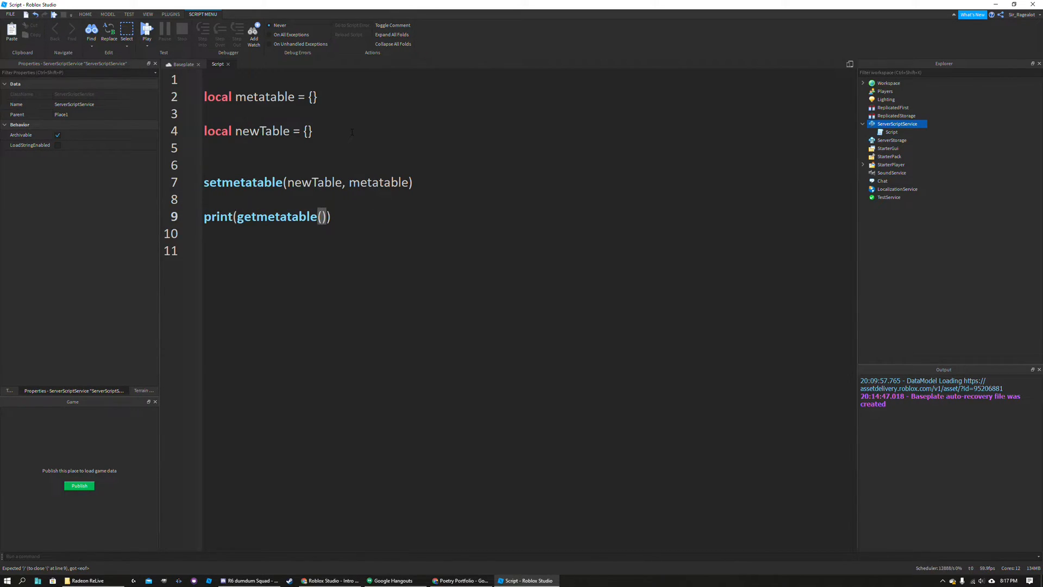
text(newTable)
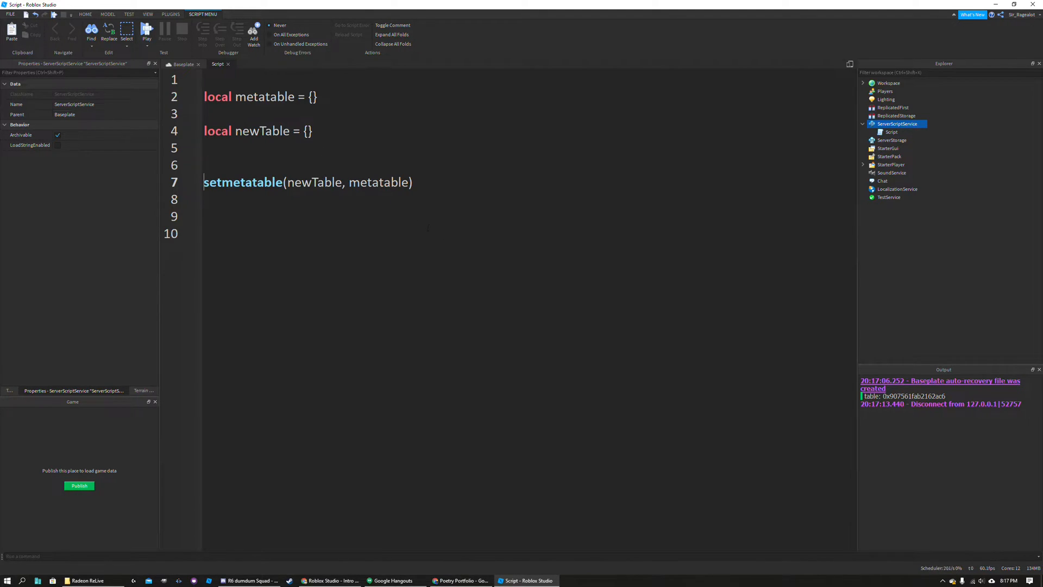
- Rewrite newTable as setmetatable({}, metatable) in one line, removing the standalone call
key(Backspace)
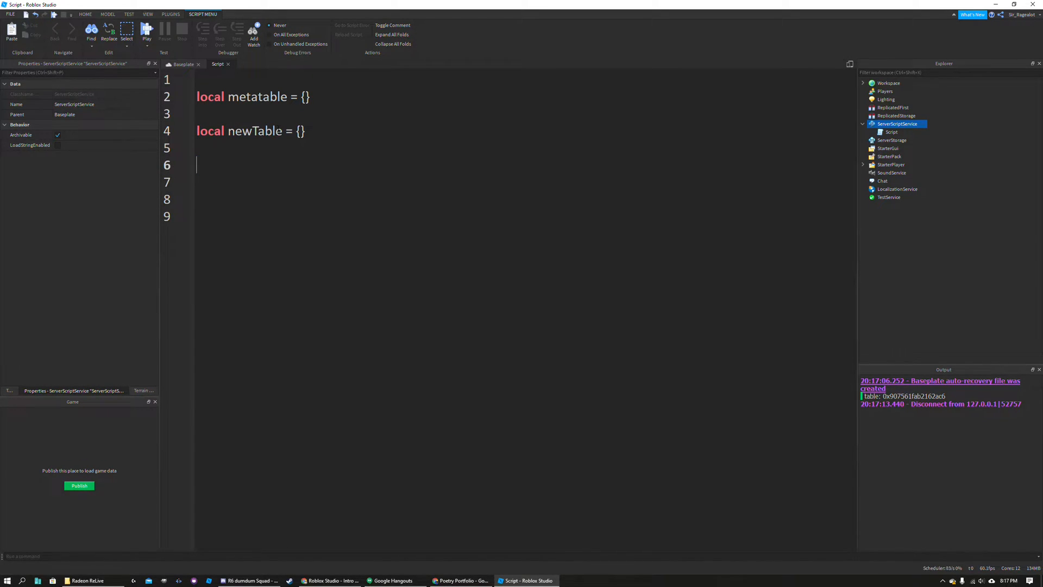
double_click(300, 130)
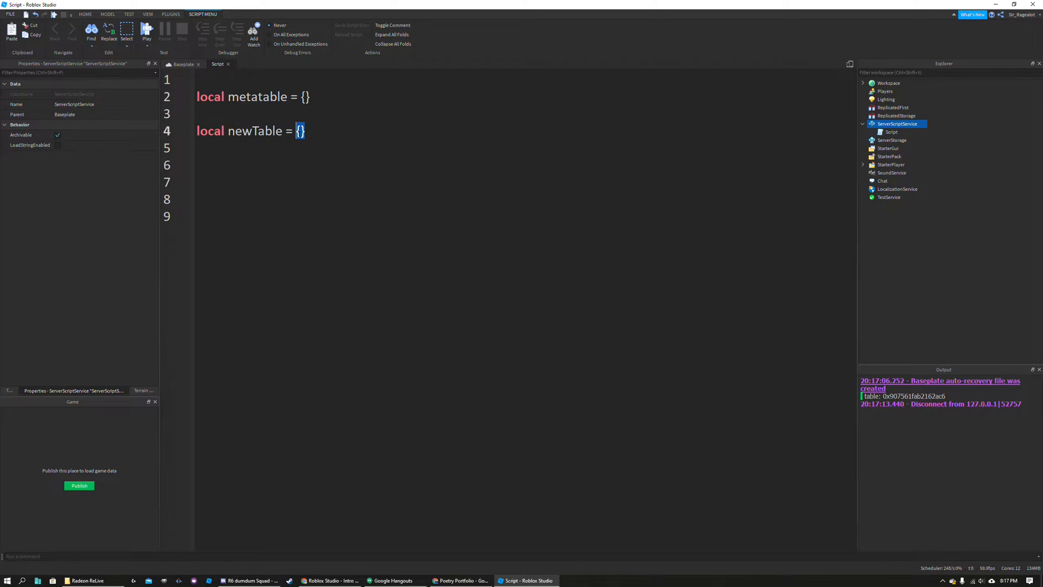
text(setmetatable(newTable, metatable))
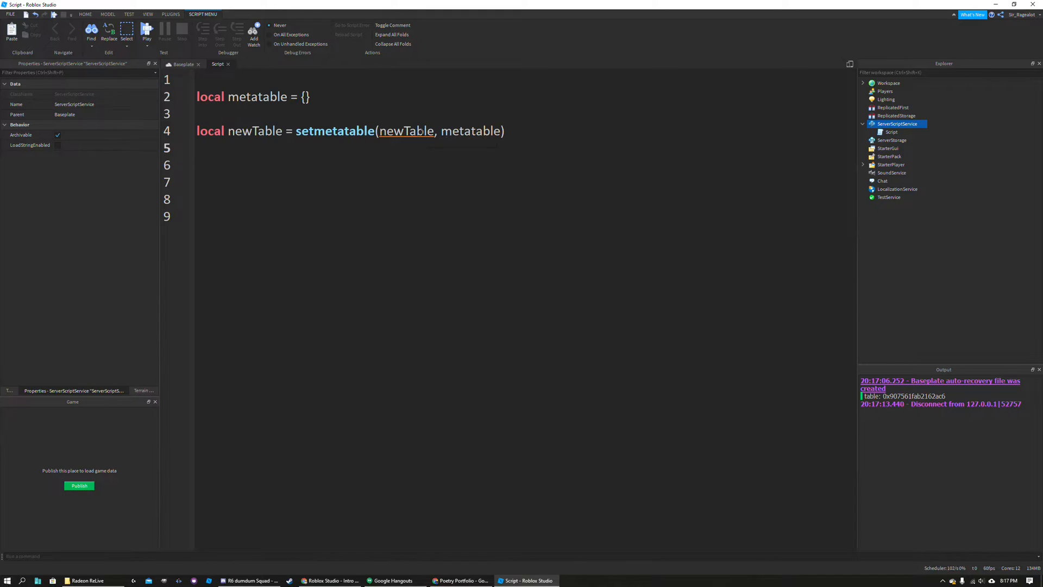
double_click(405, 130)
text({})
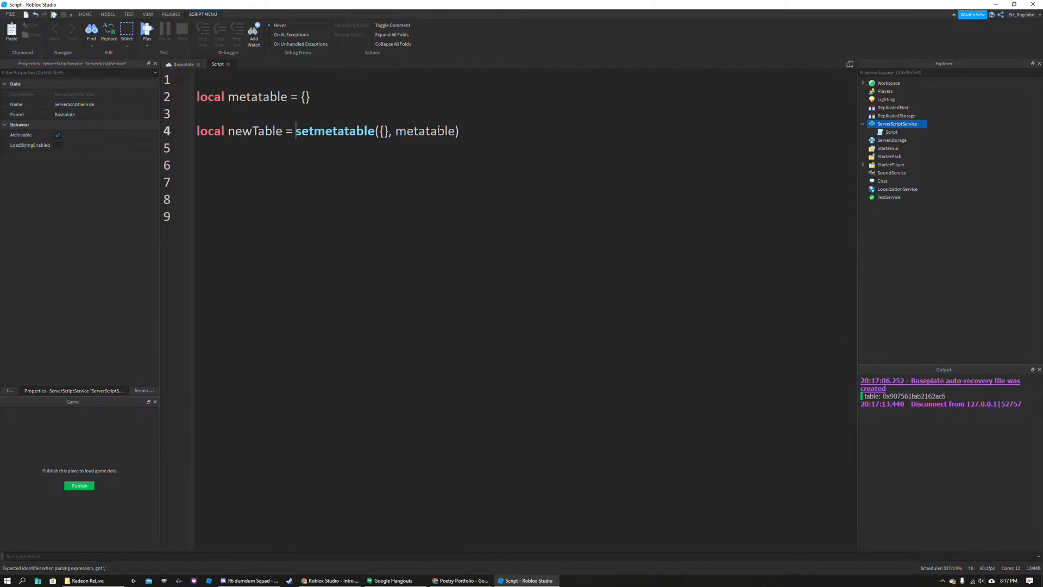
double_click(334, 132)
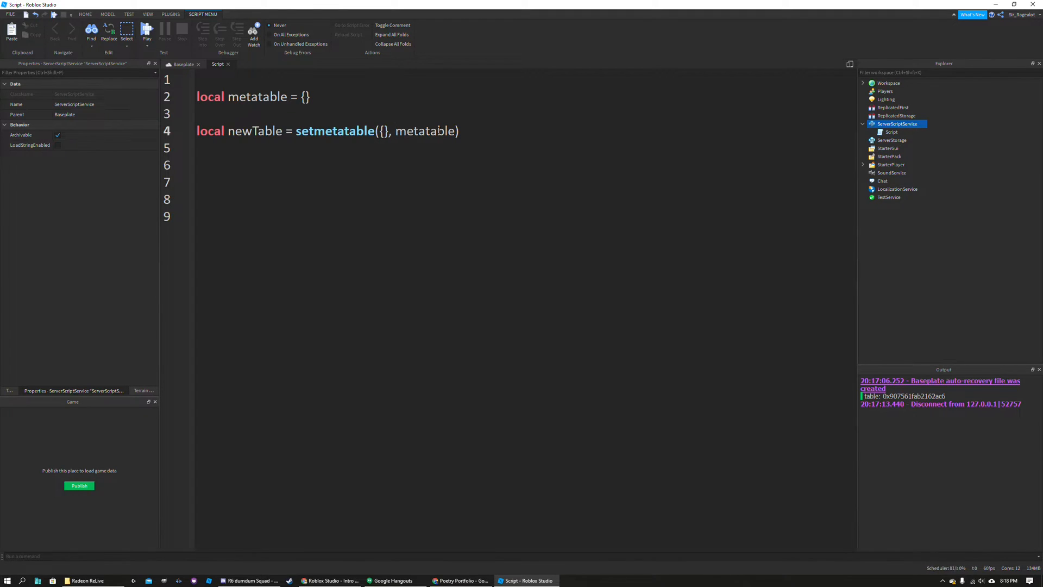
double_click(382, 130)
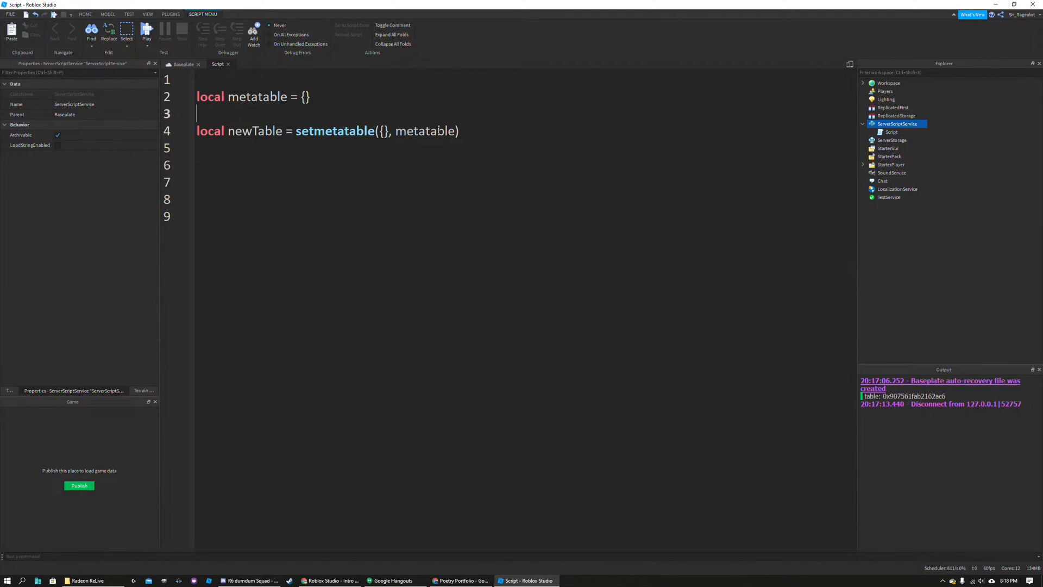
- Start a new local newTable = { line above the setmetatable assignment
text(local)
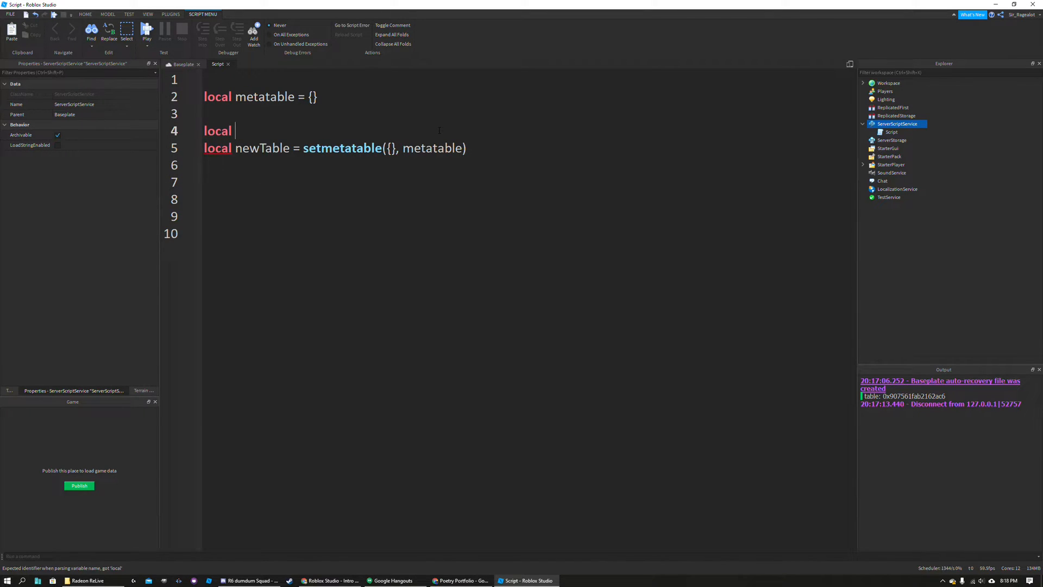
text(newTable =)
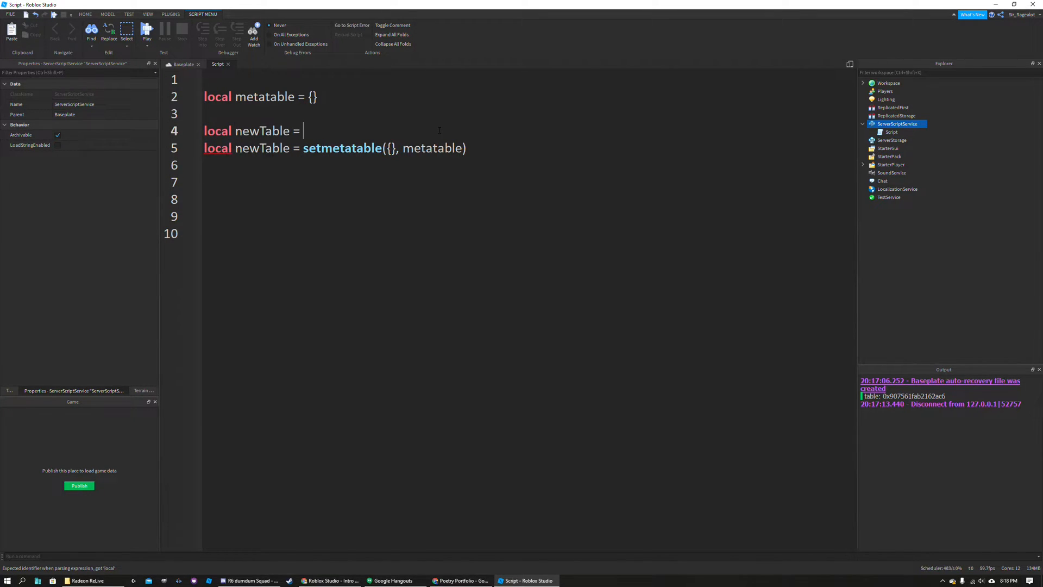
text({)
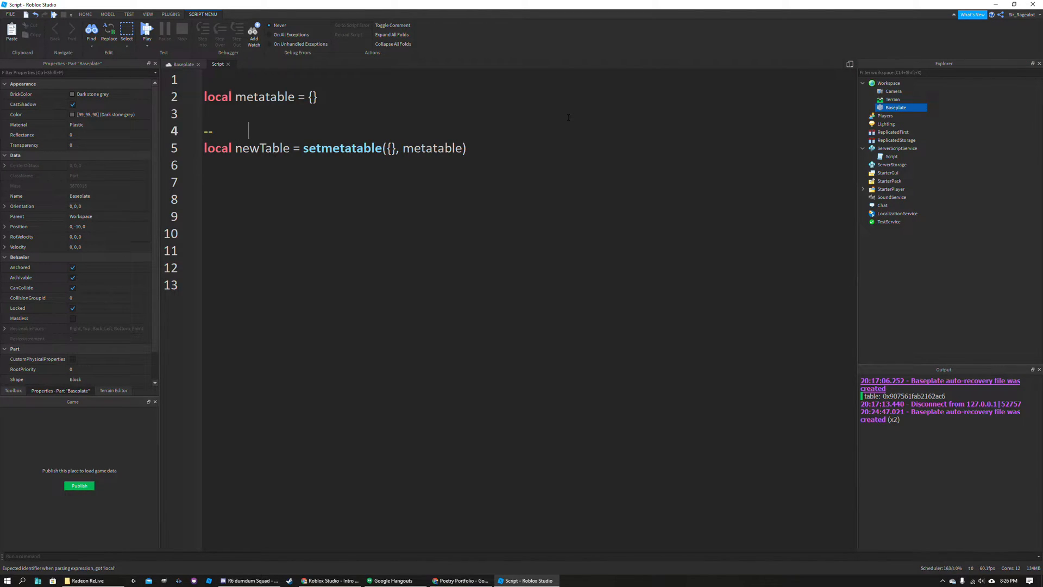
- Comment the newTable line with 'child' over newTable and 'parent' over metatable
text(c)
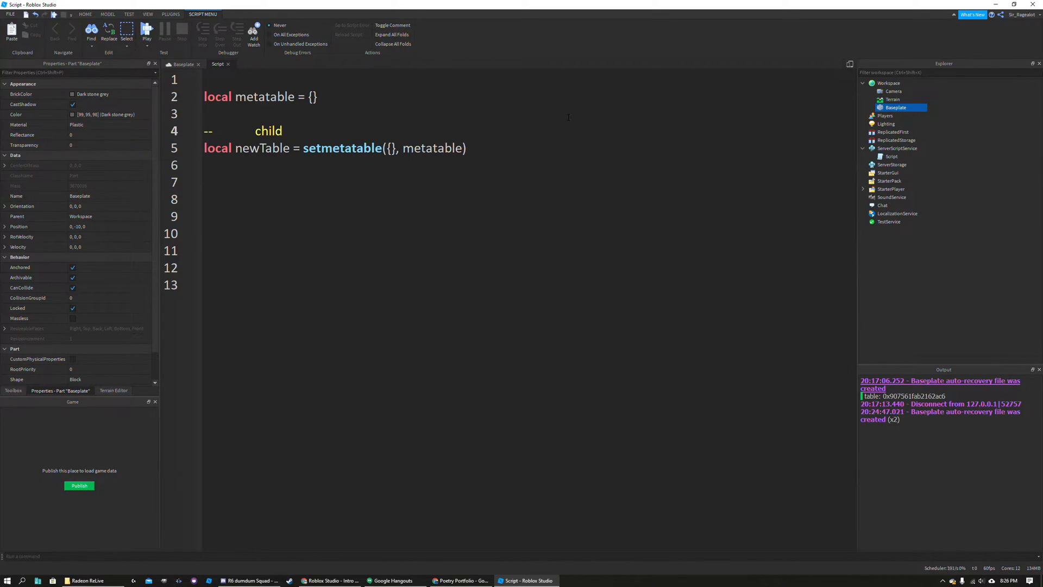
text(parent)
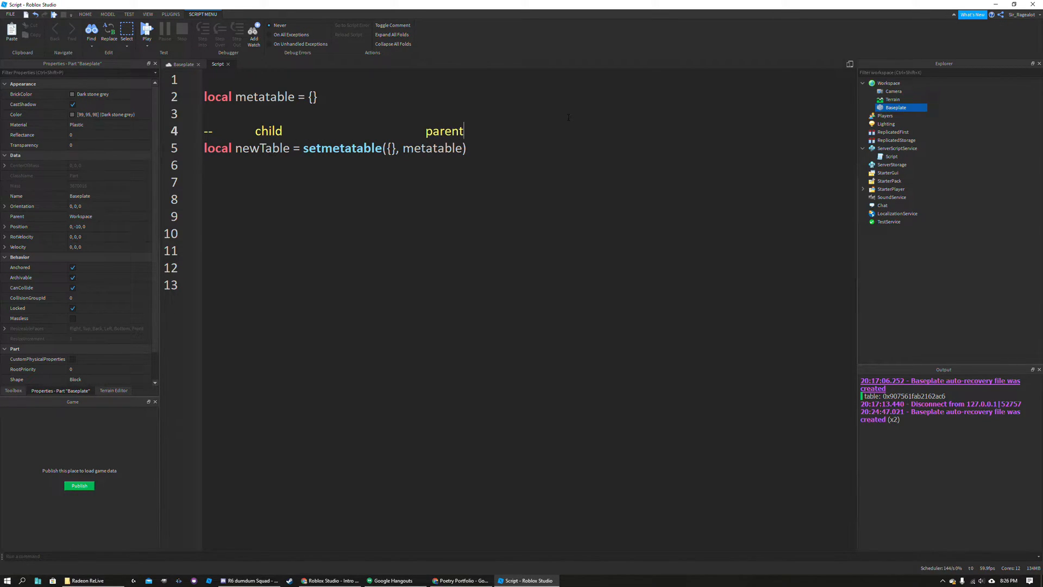
double_click(432, 147)
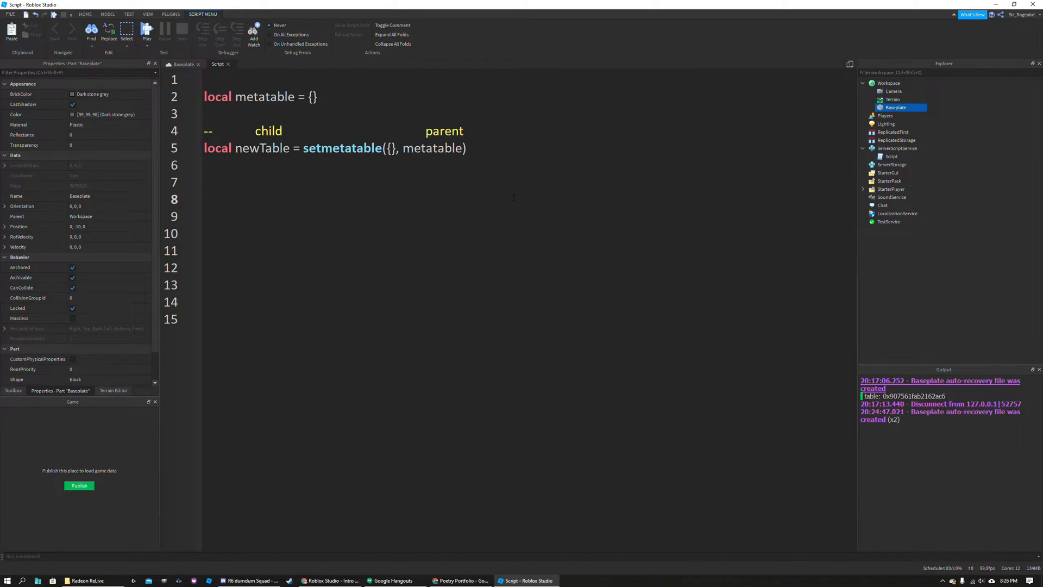
- Write the comment '--metamethods __index' below newTable and move into metatable's empty braces
text(--)
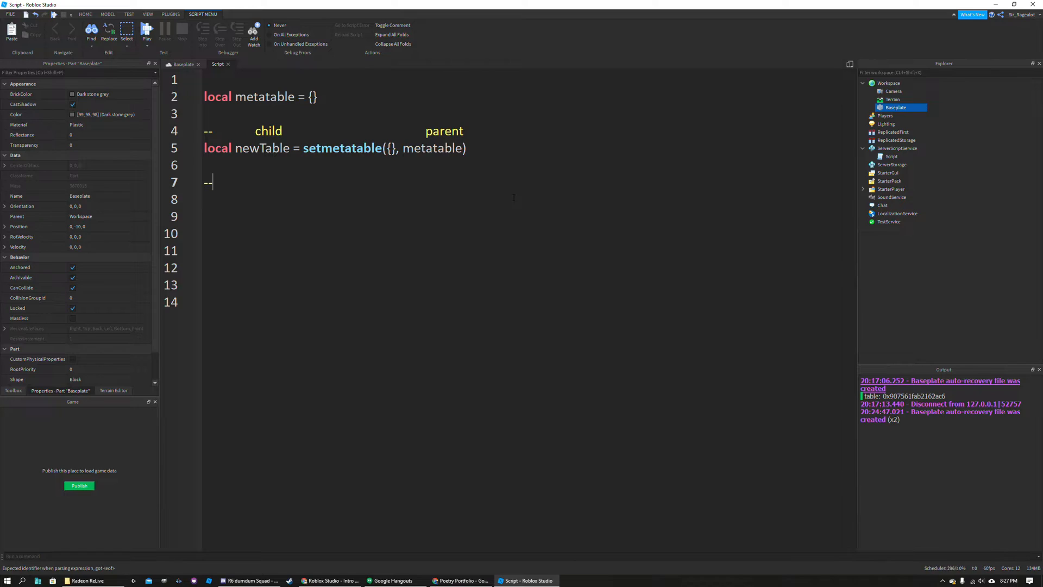
text(meta)
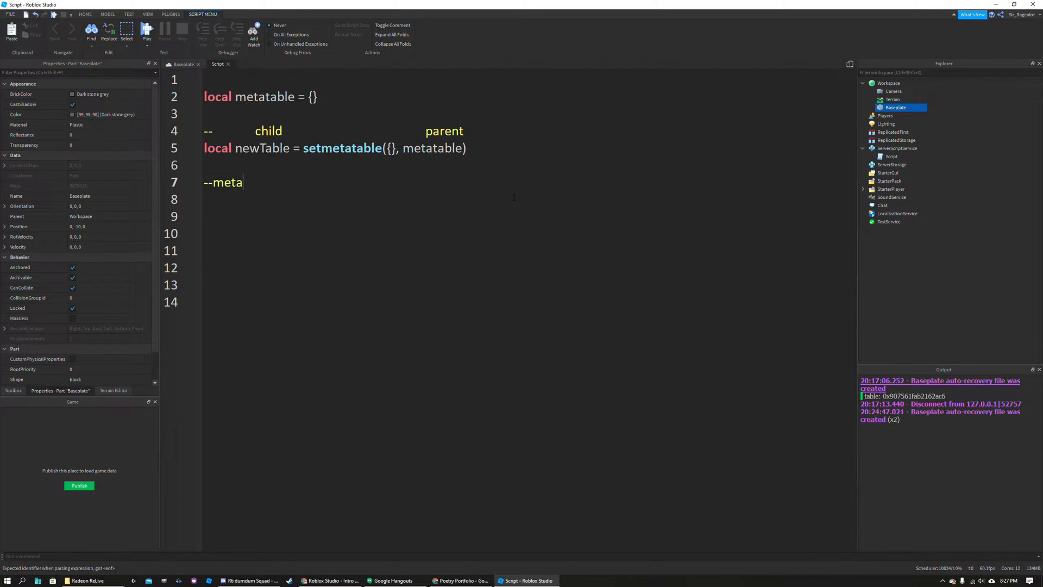
text(methods __)
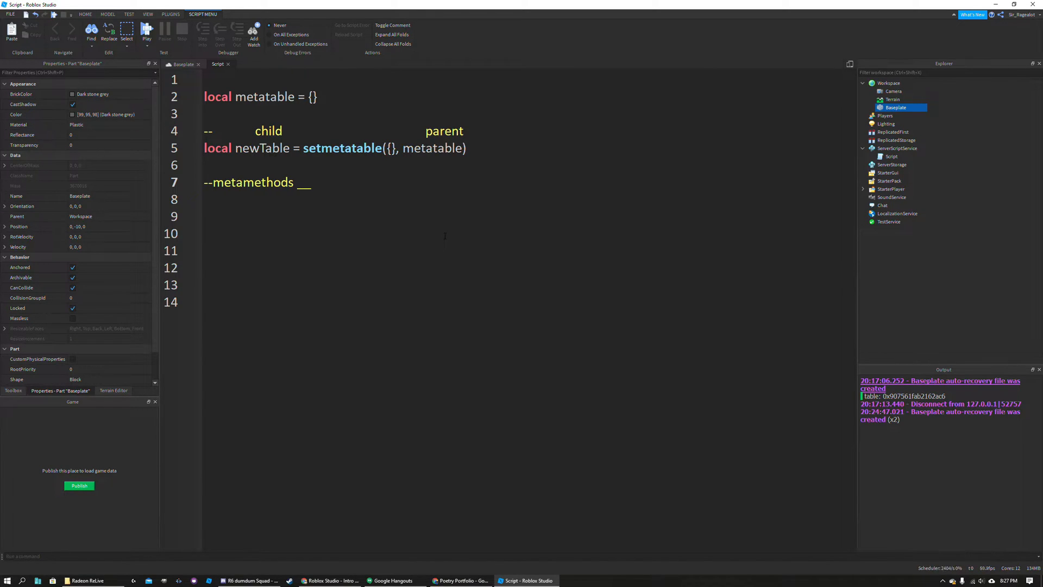
text(ine)
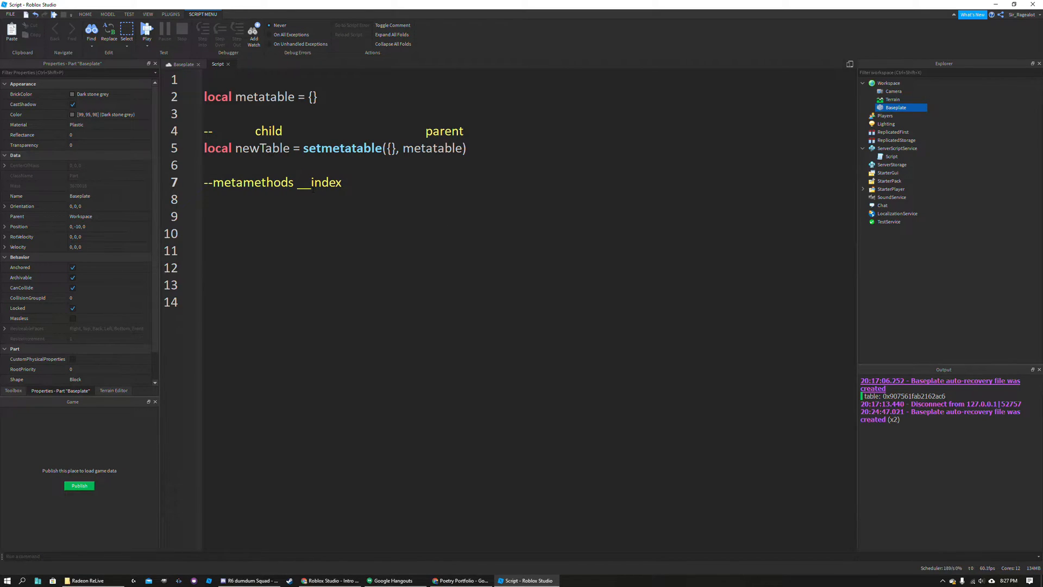
double_click(304, 182)
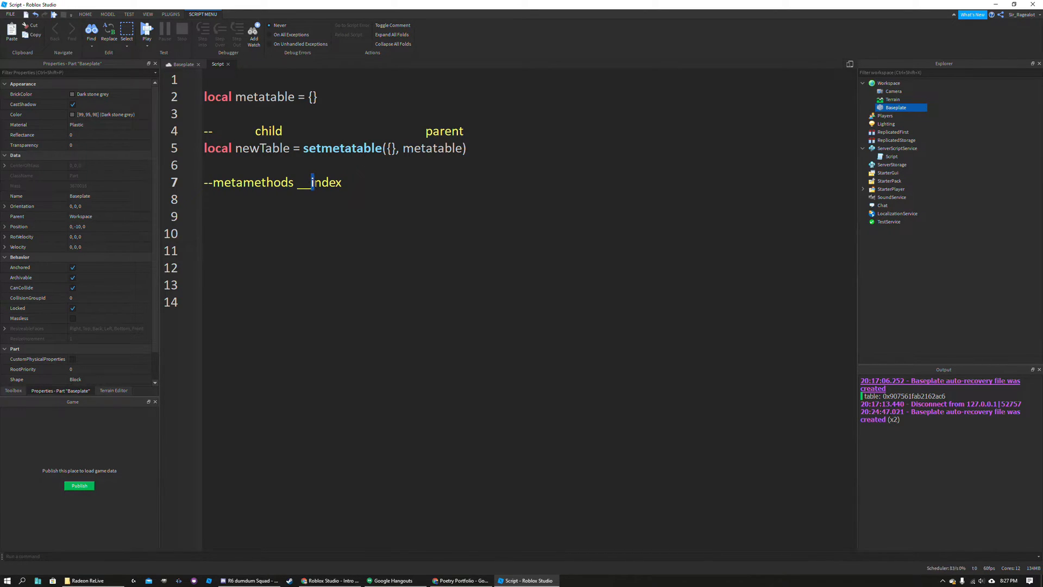
double_click(326, 183)
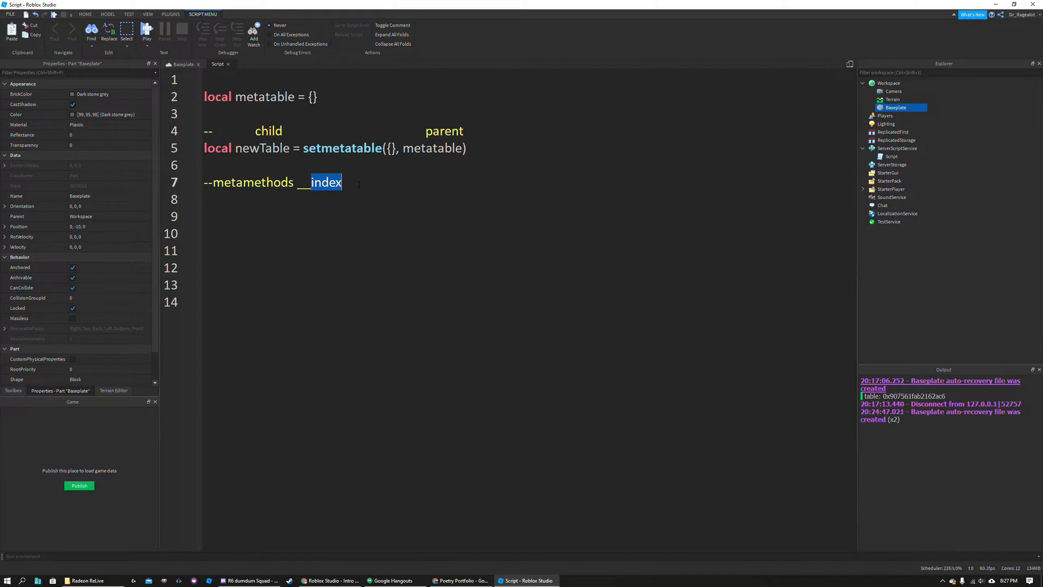
click(341, 183)
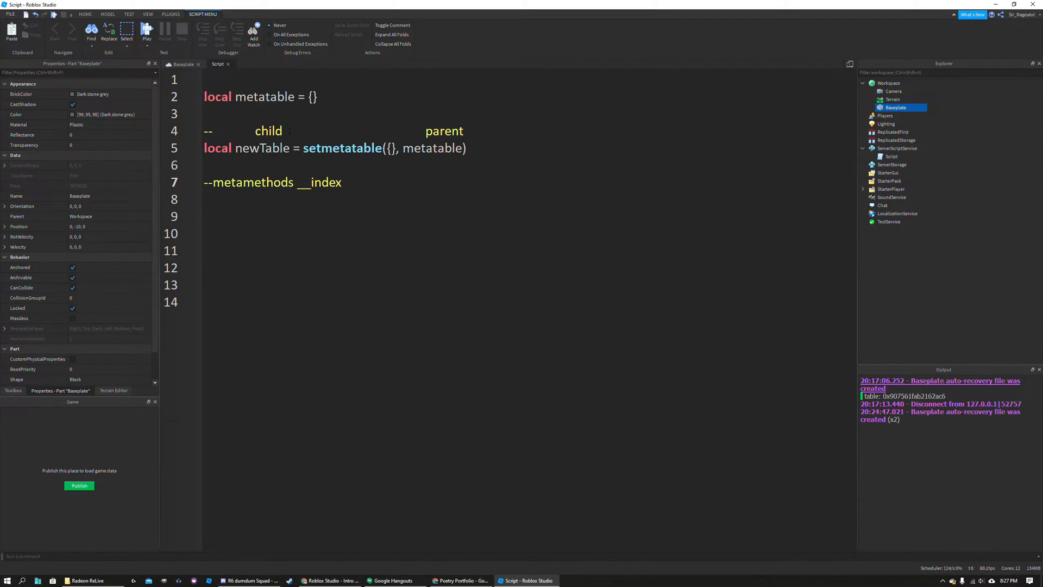
double_click(269, 130)
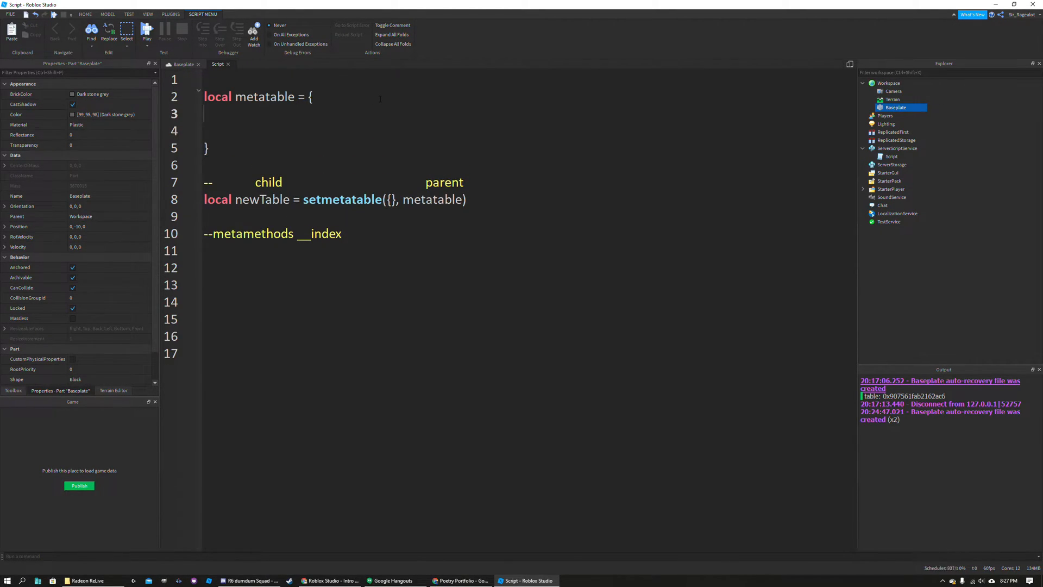
- Define __index = function(tab, index) inside metatable whose body is print(tab, index)
text(-)
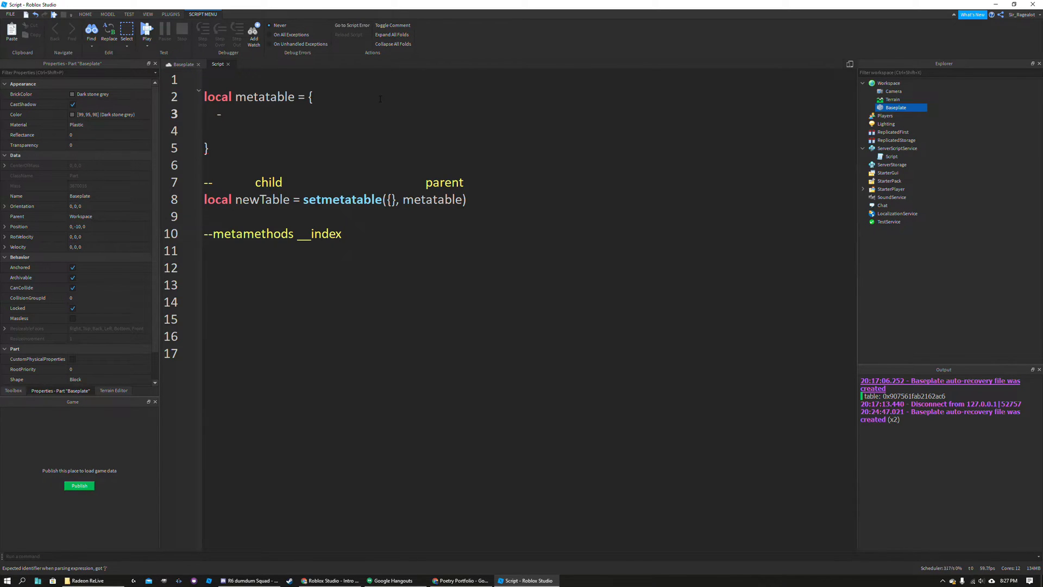
text(__index = function)
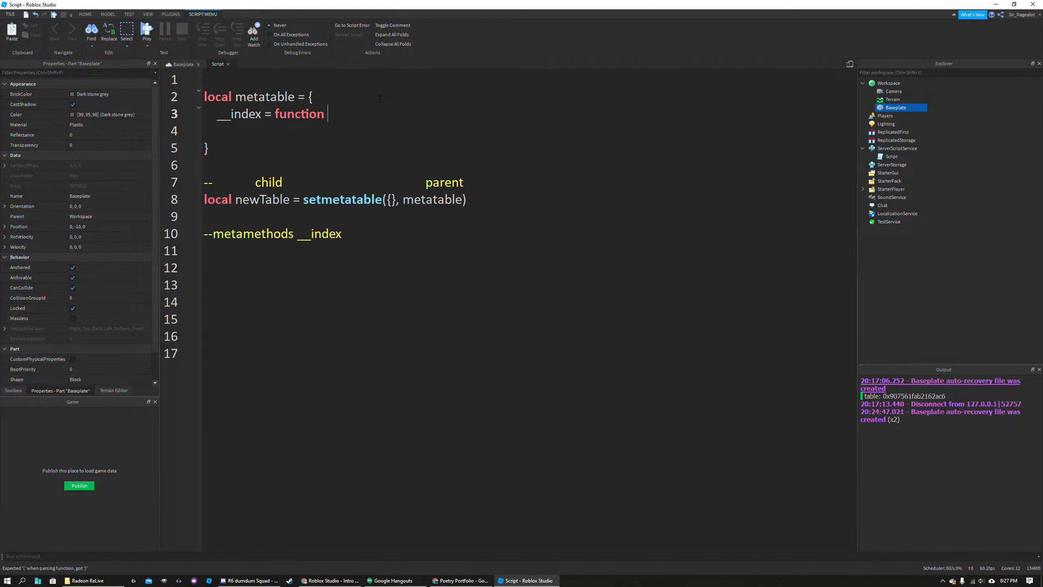
text(())
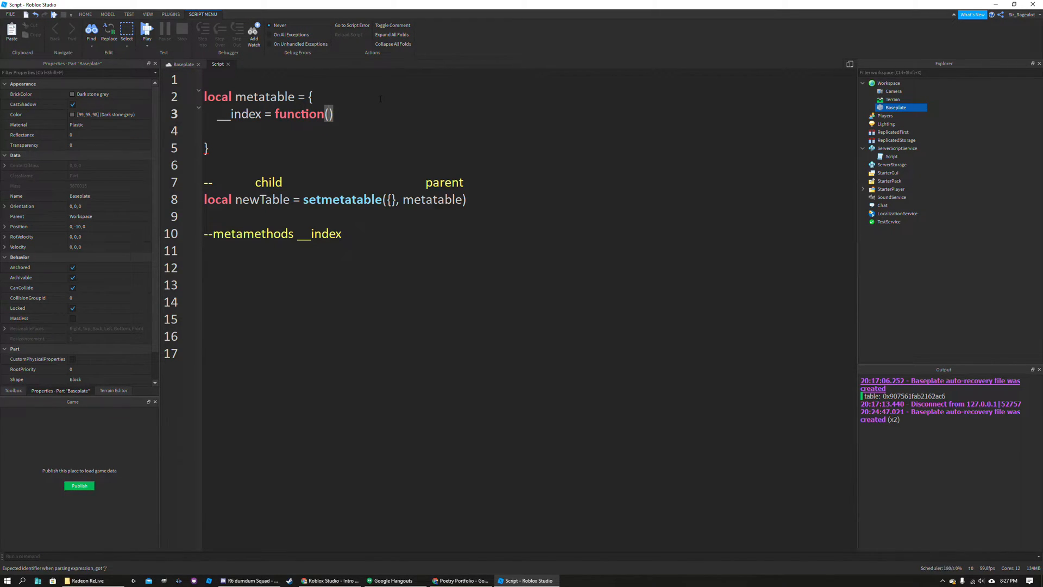
text(tab,)
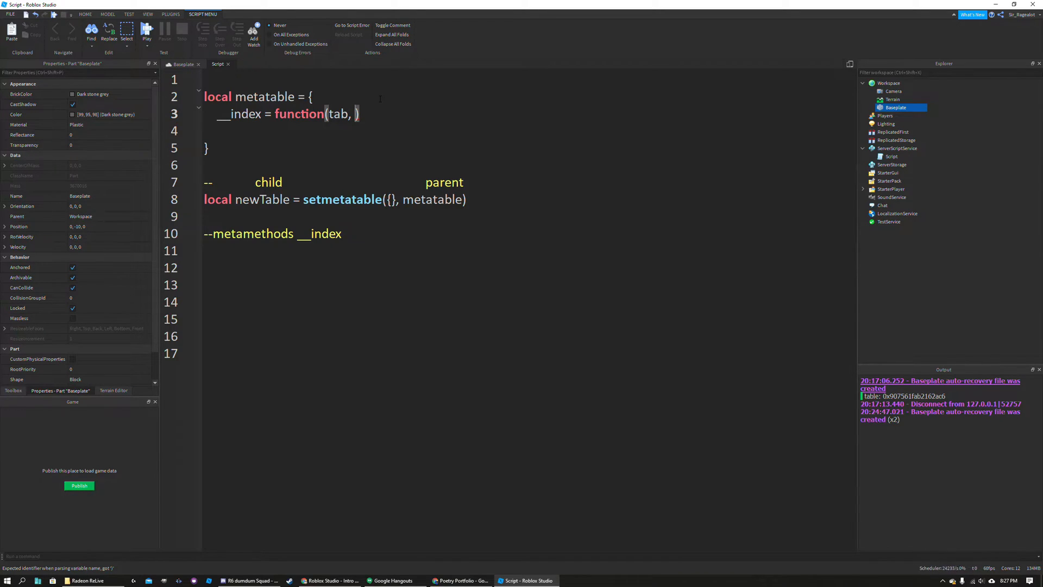
text(index)
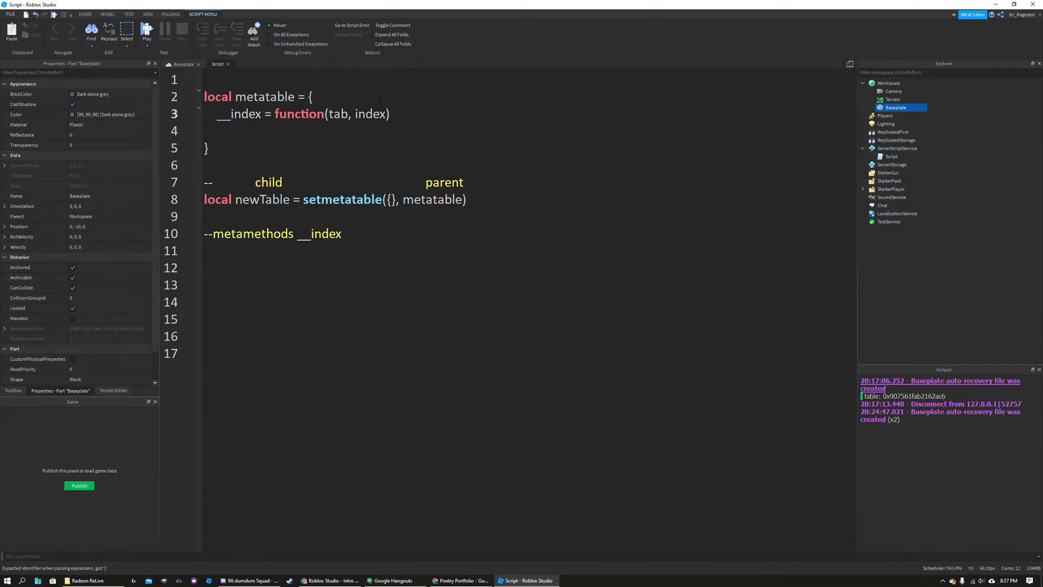
text(do)
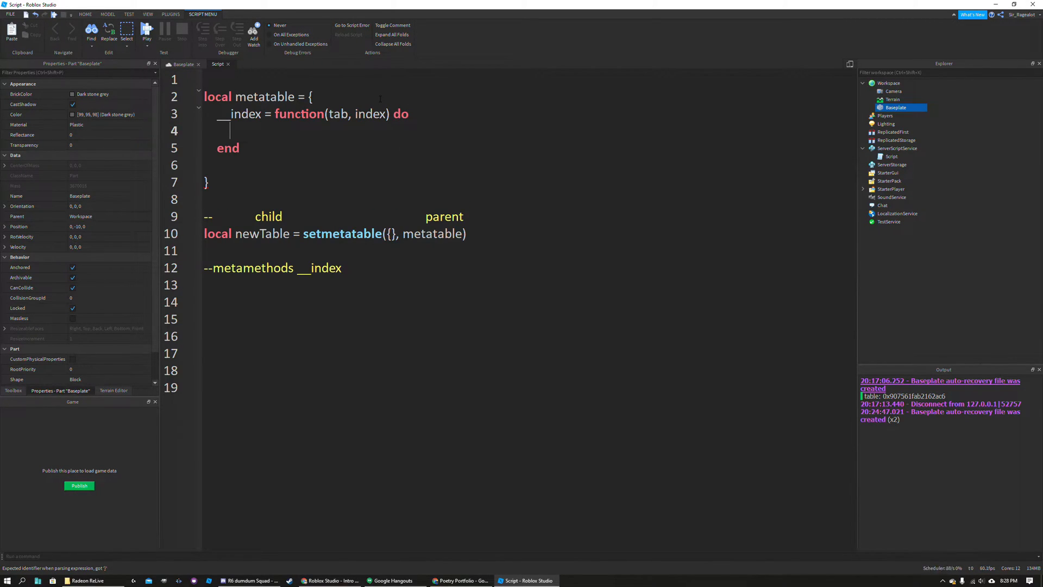
double_click(401, 115)
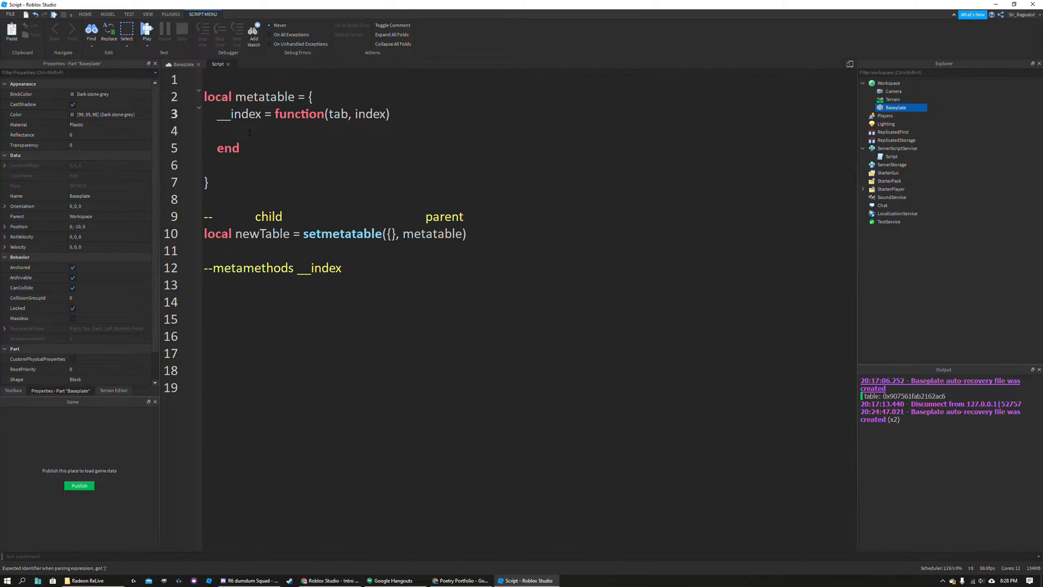
text(print(tab,)
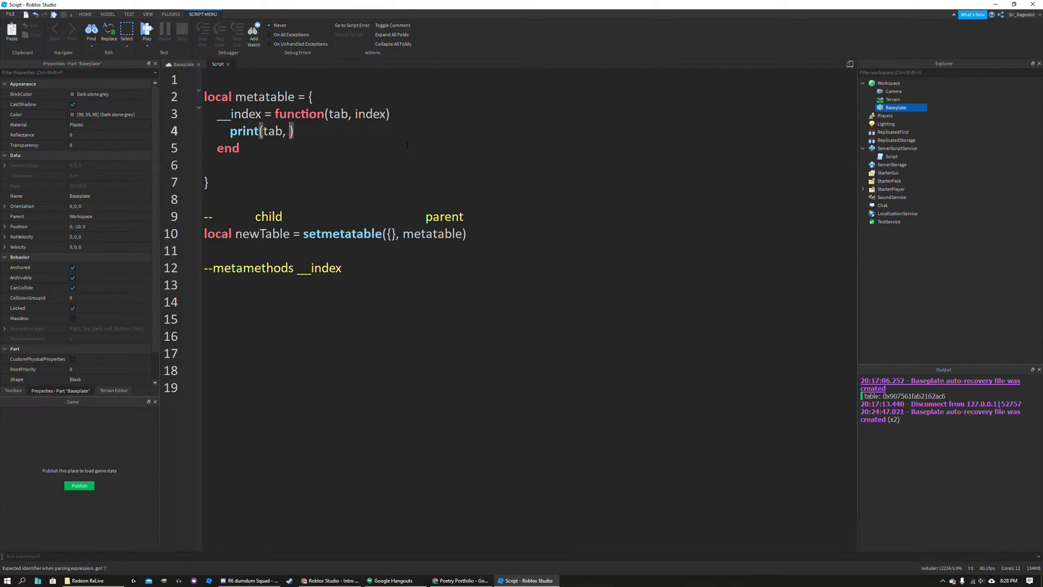
text(index)
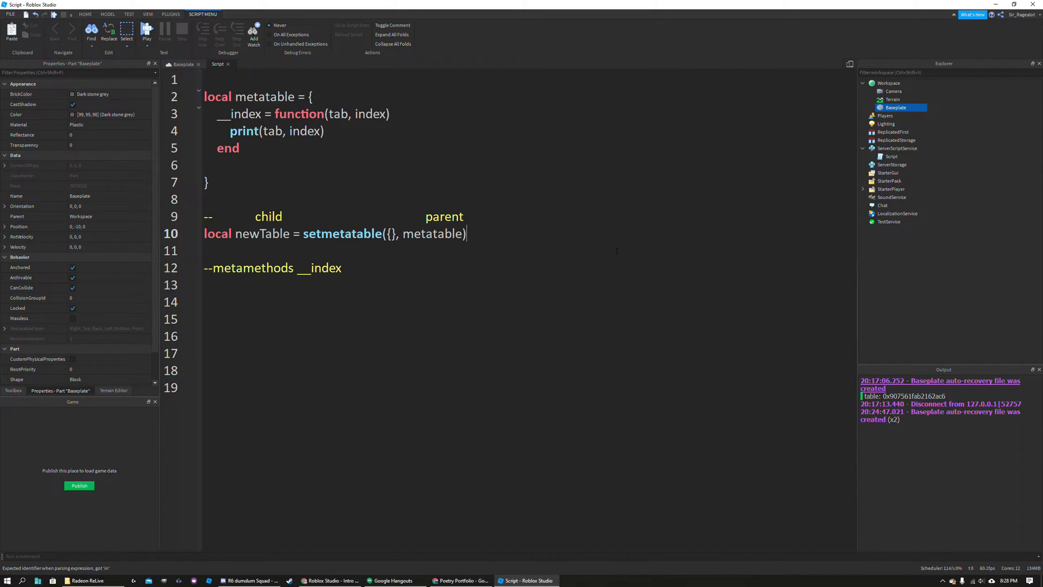
- Write print(newTable["hello"]) and run so Output shows the table, hello, then nil
text(n)
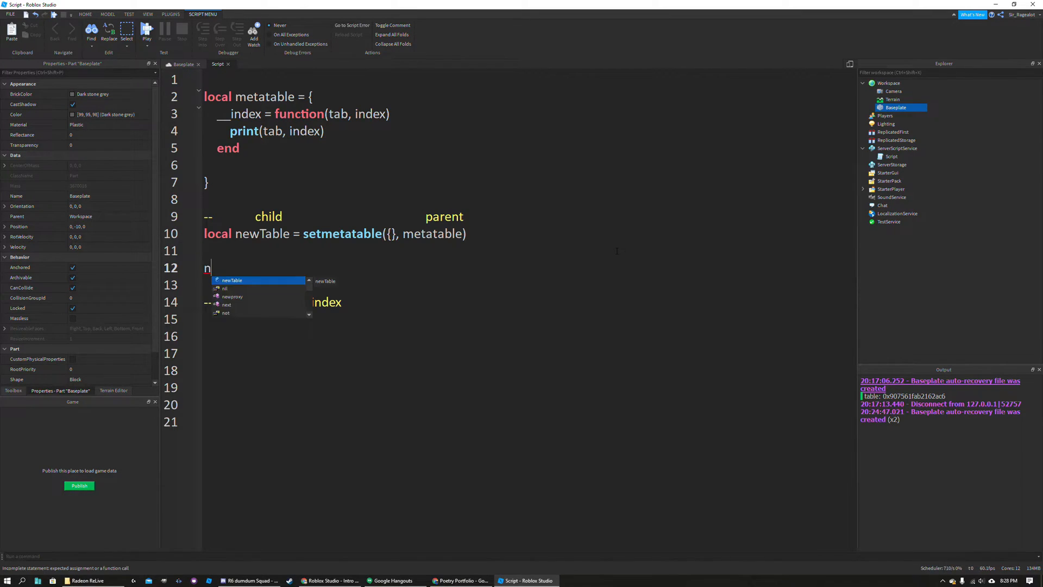
text(newTable)
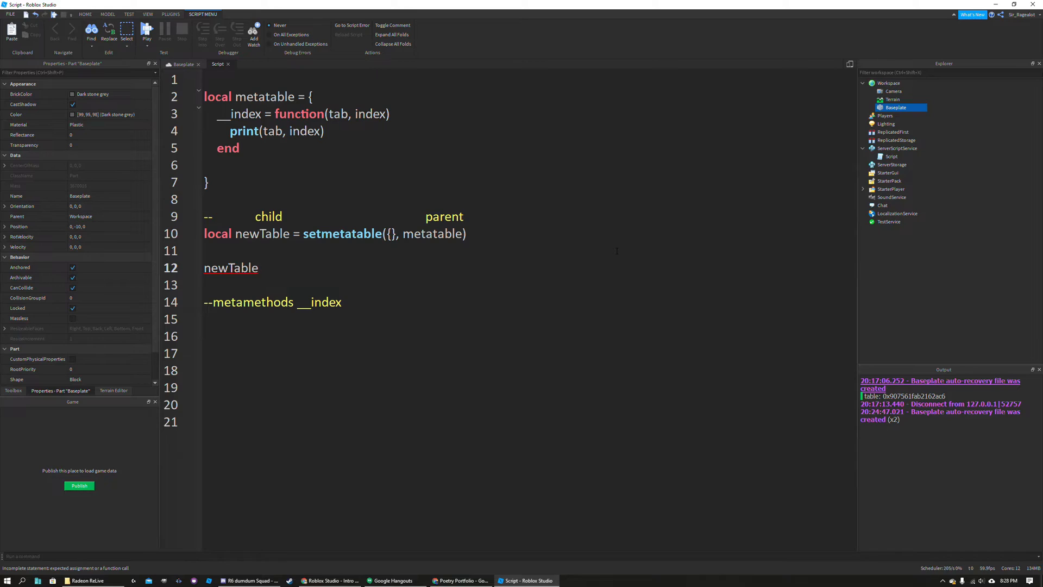
text(["])
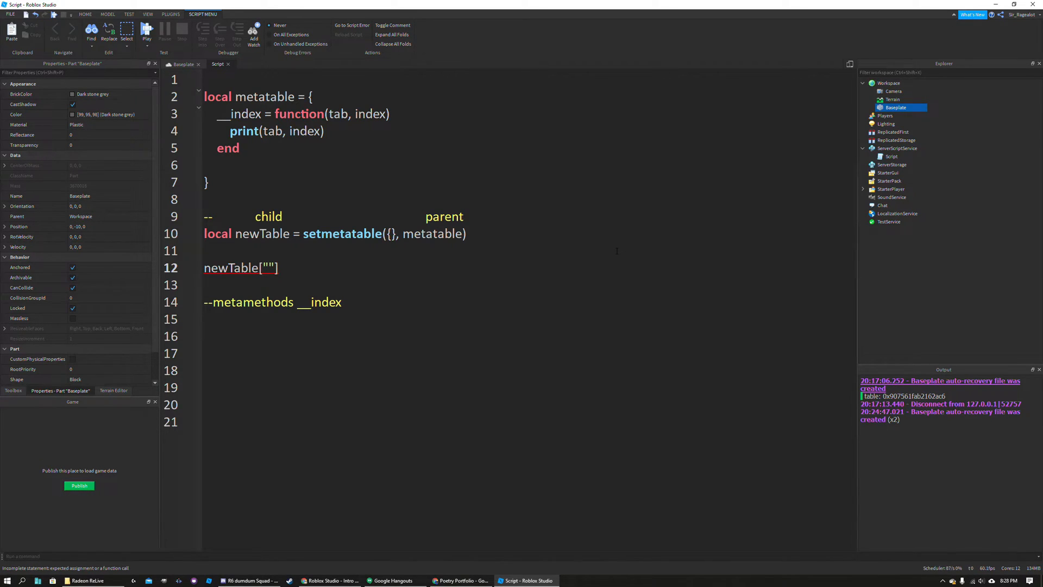
text(hello)
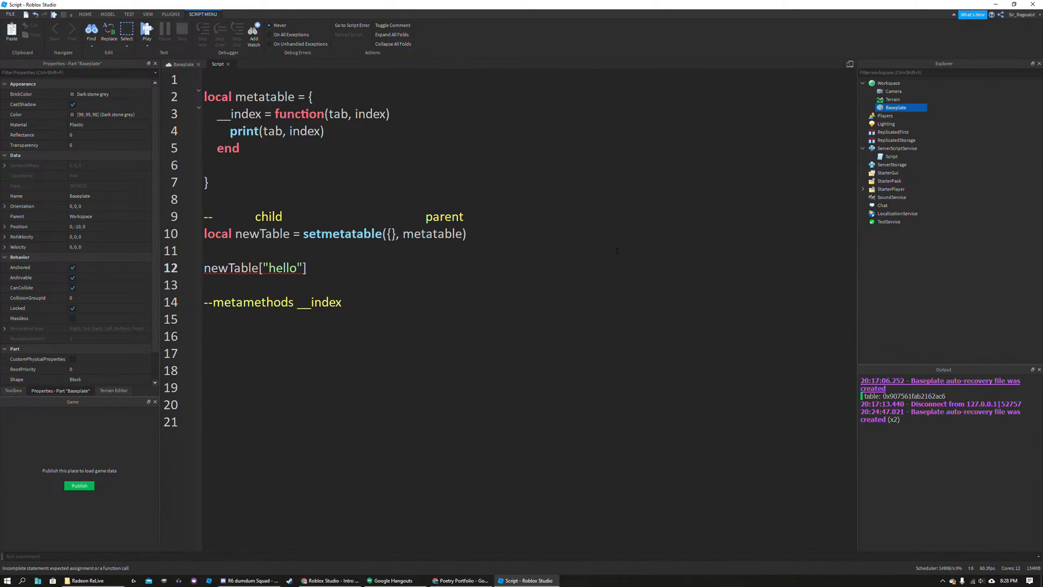
text(=)
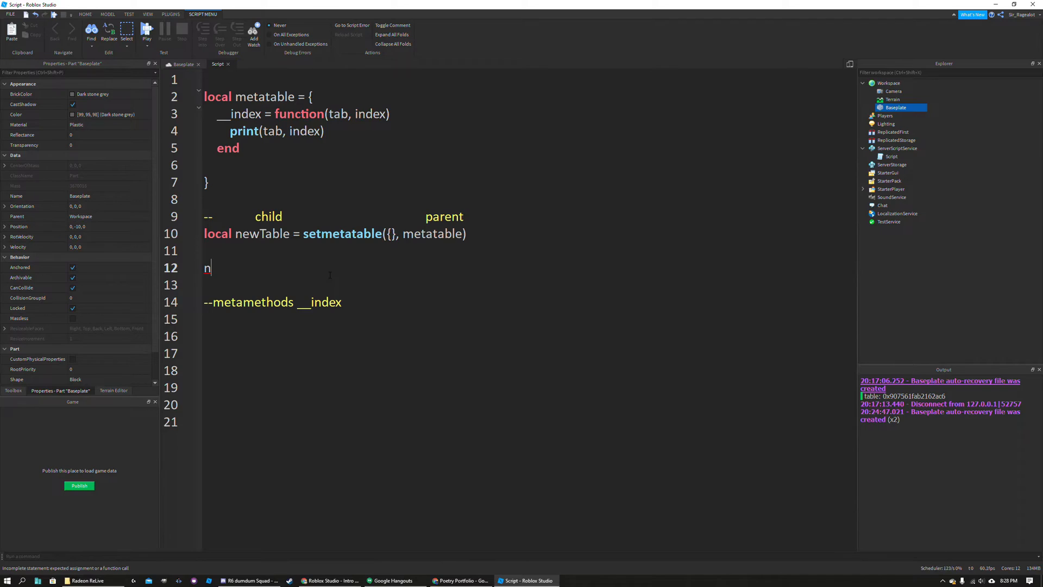
text(print())
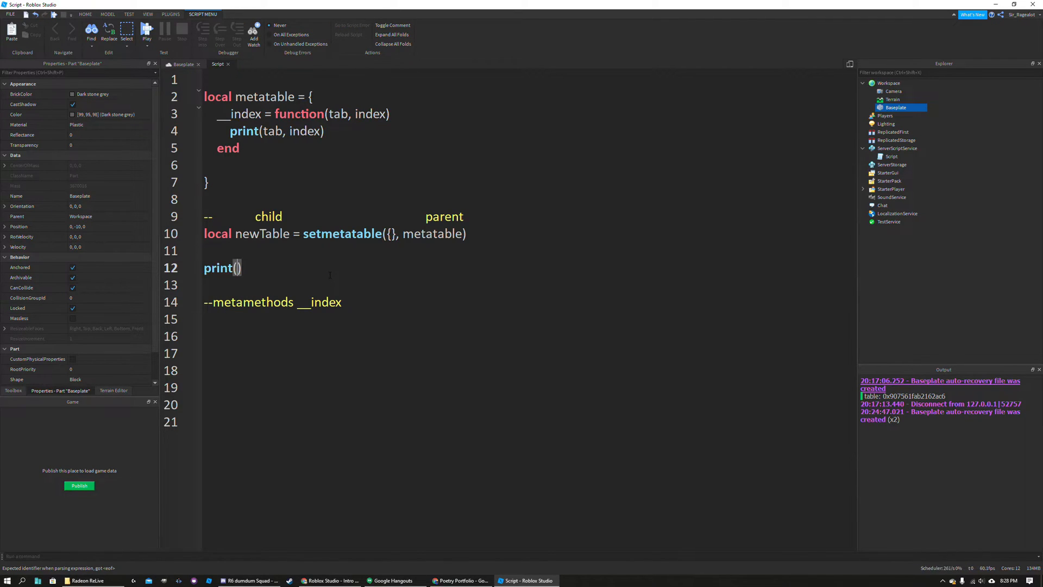
text(newTable)
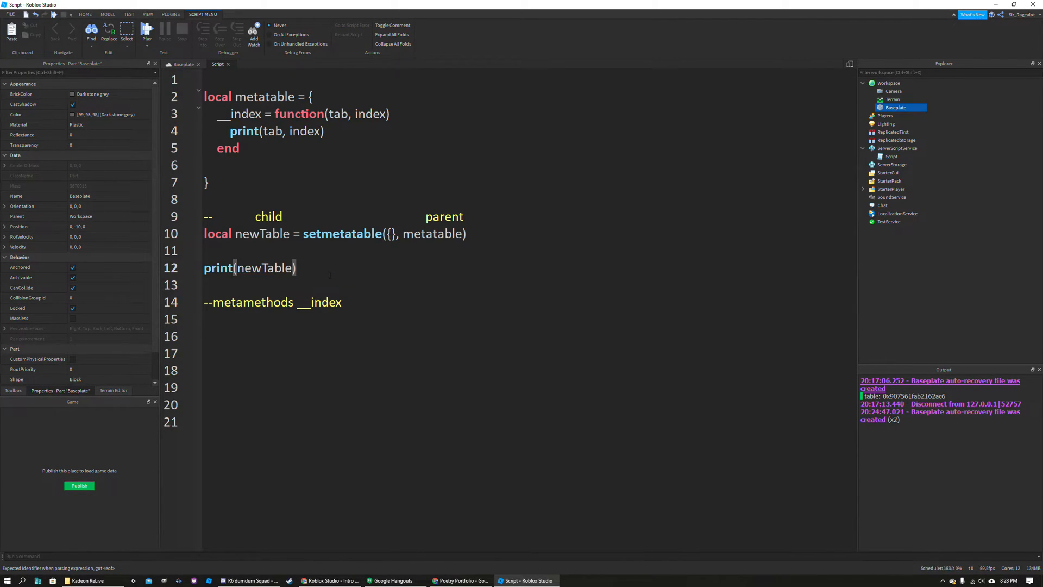
text(["hell"])
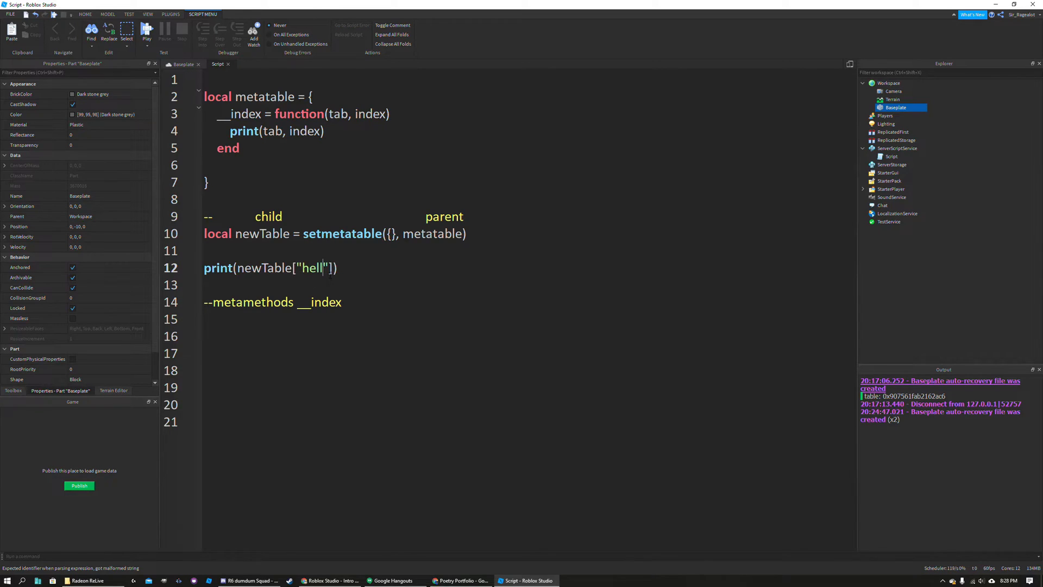
text(o)
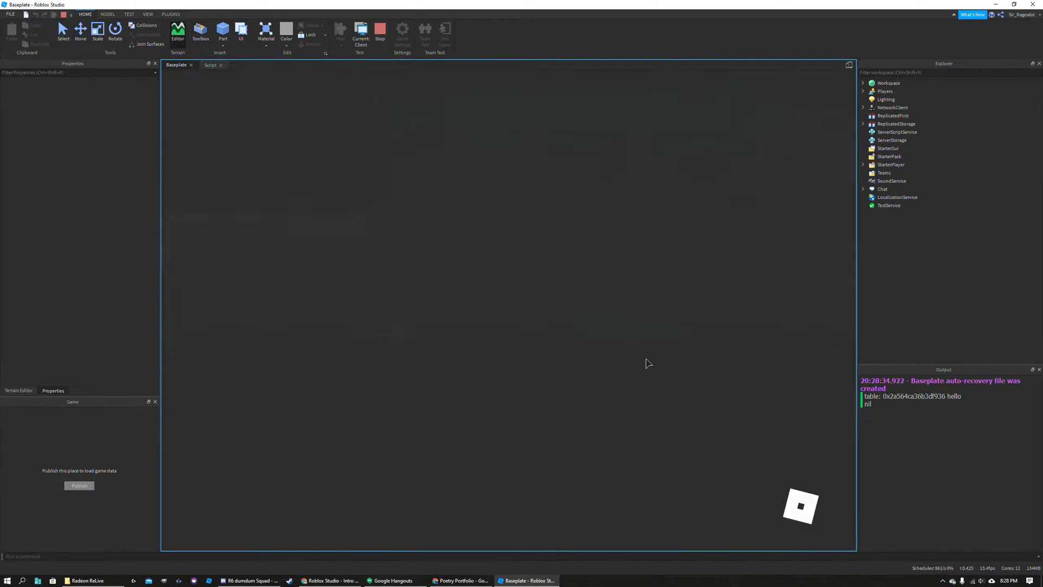
- Stop the playtest, delete the print(newTable["hello"]) line, and select the __index function
click(340, 29)
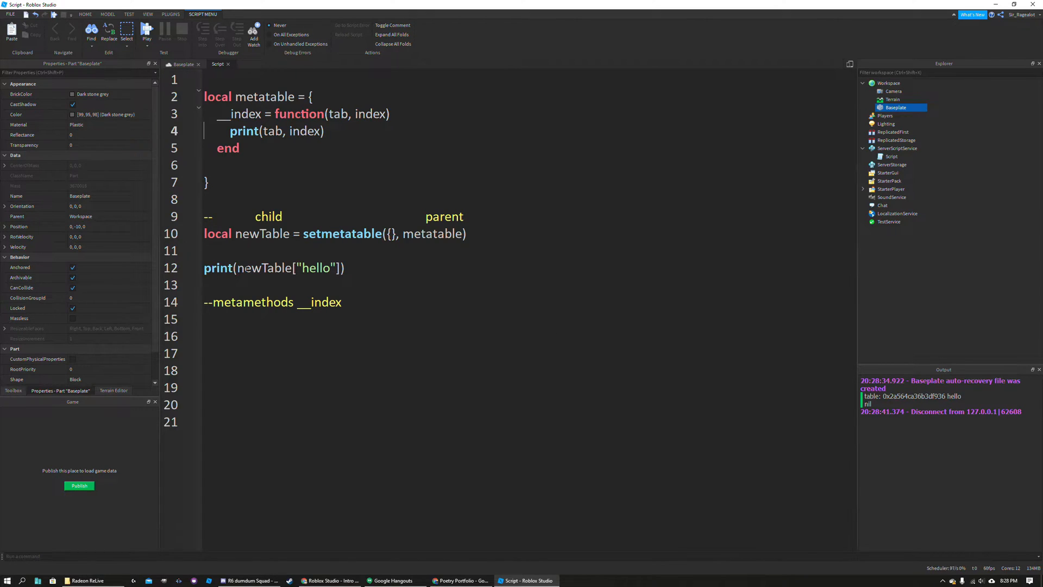
drag(238, 268, 346, 267)
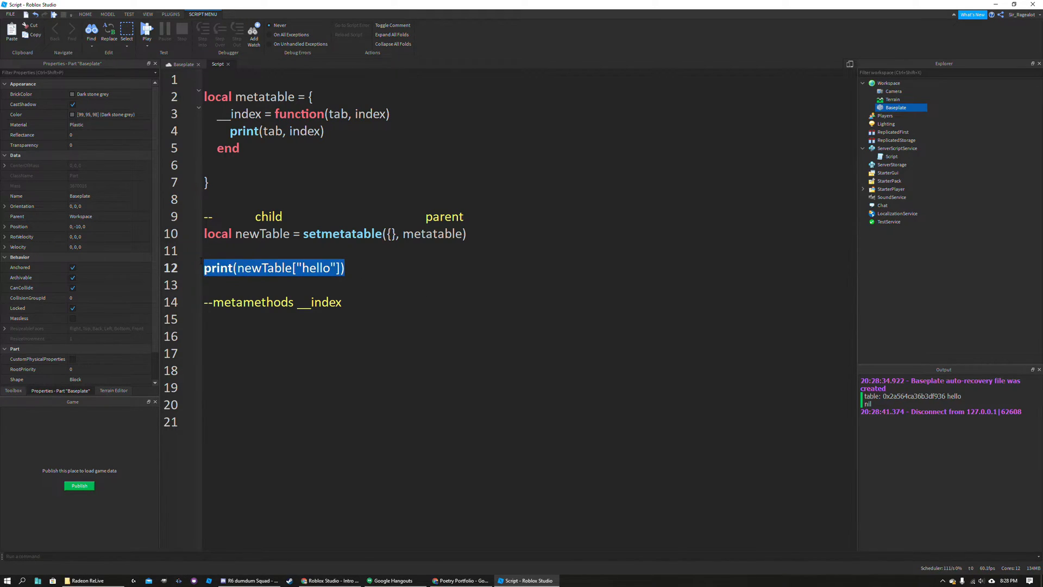
key(Delete)
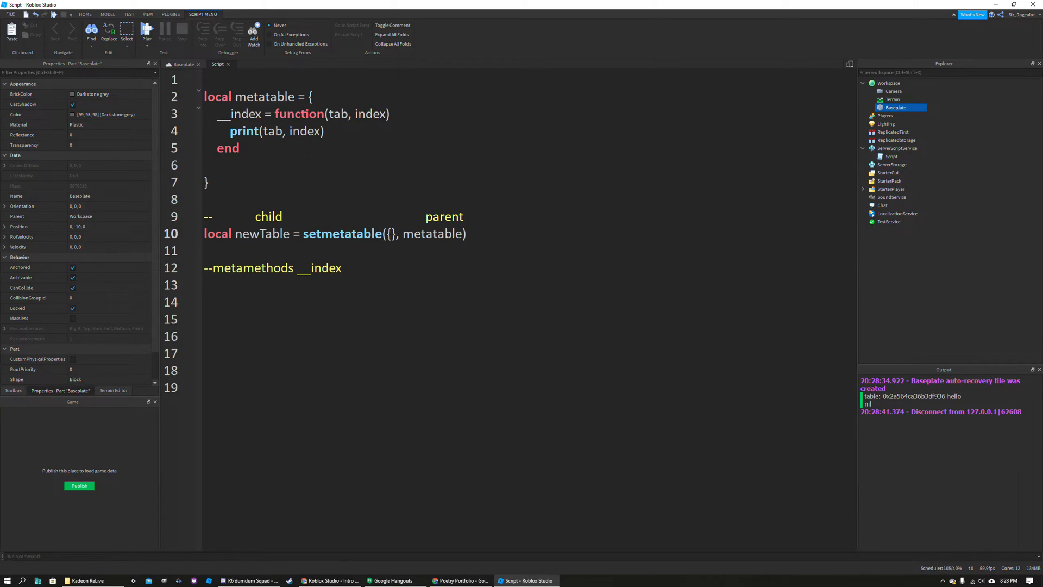
drag(275, 113, 240, 148)
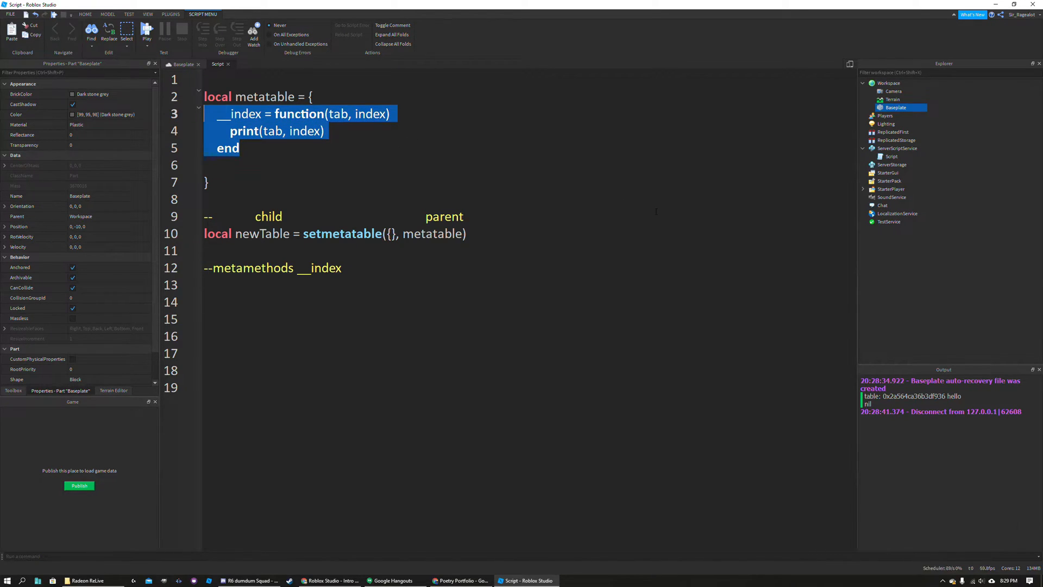
- Remove the __index function and write metatable.__index = metatable below the braces
key(Delete)
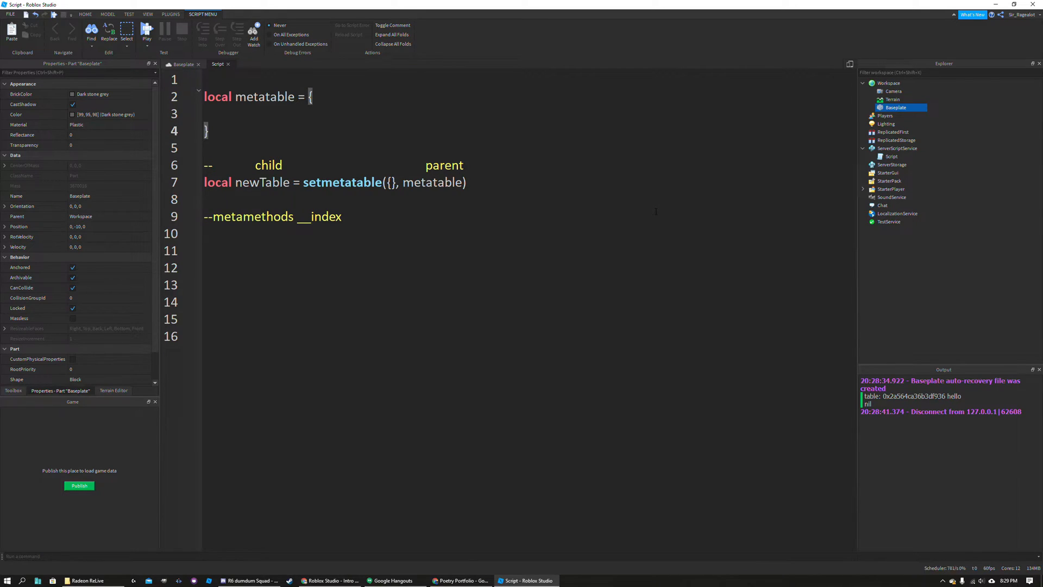
text(function)
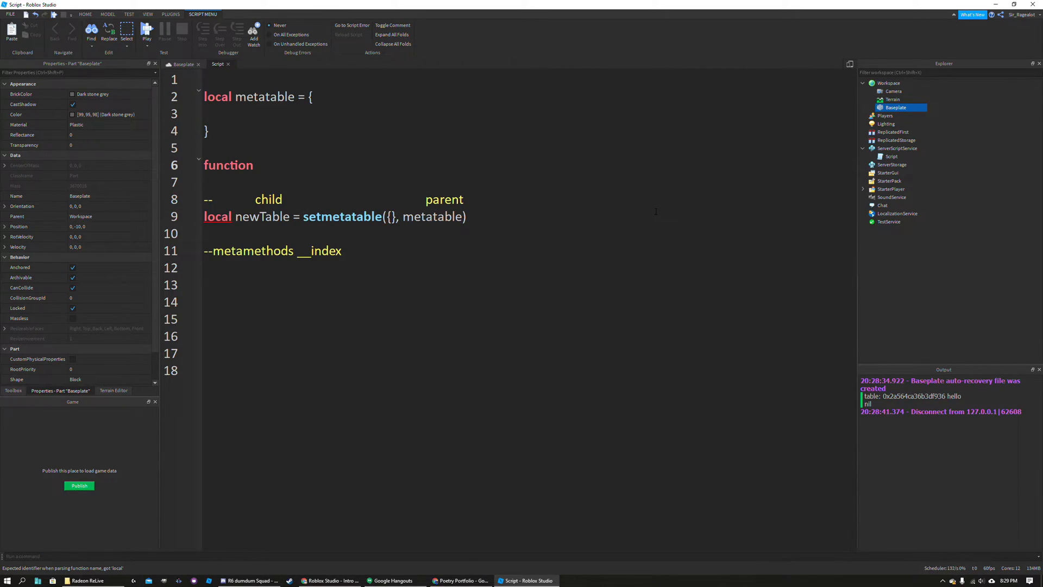
text(metatable.)
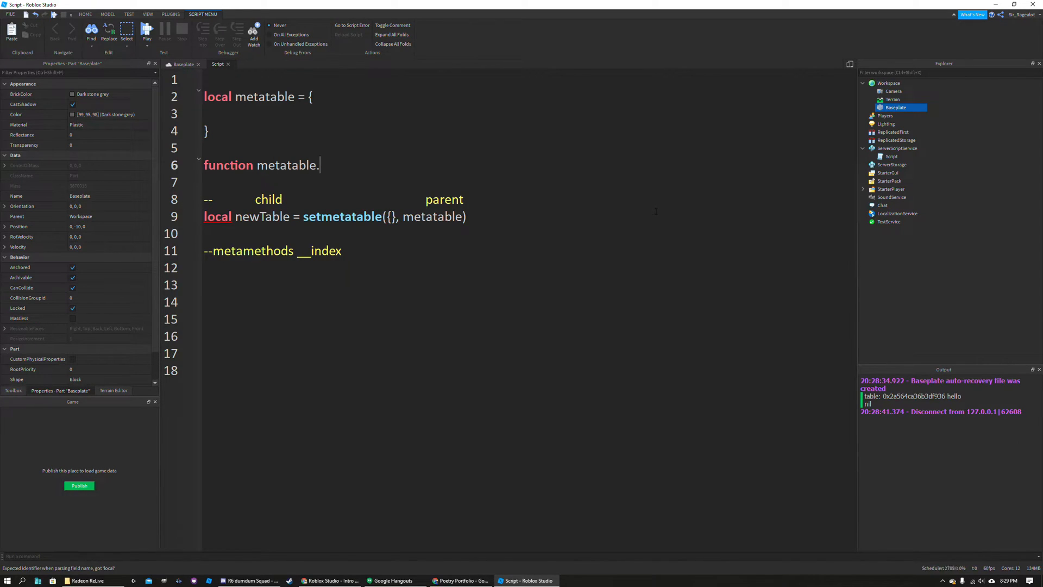
key(backspace)
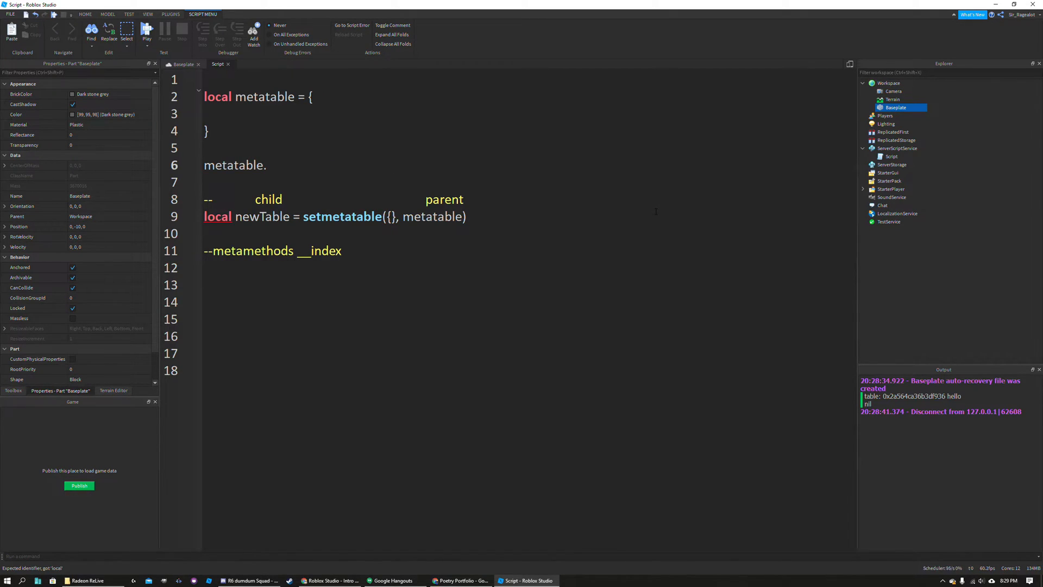
text(.__index)
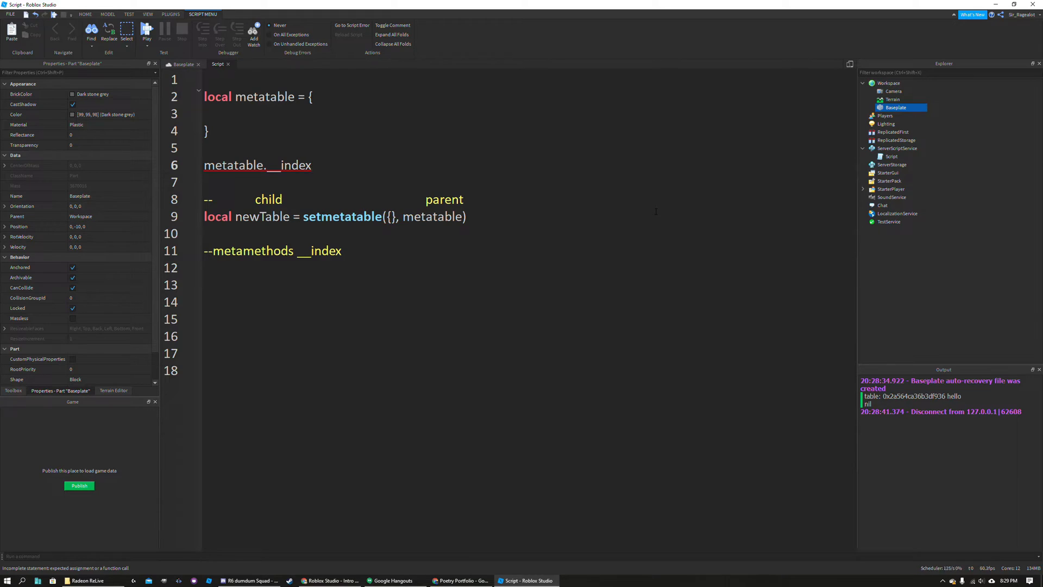
text(= metatable)
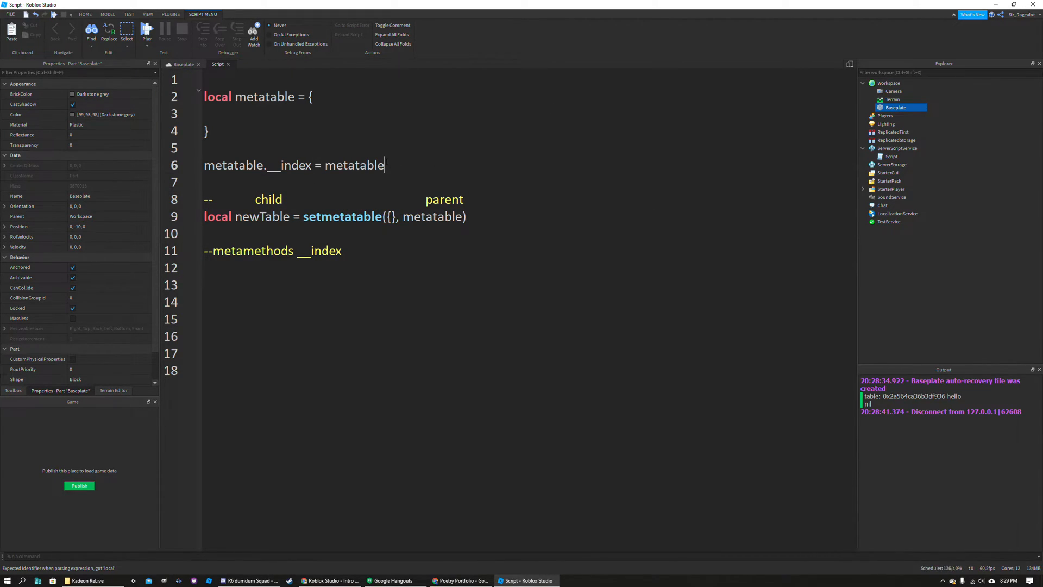
triple_click(292, 166)
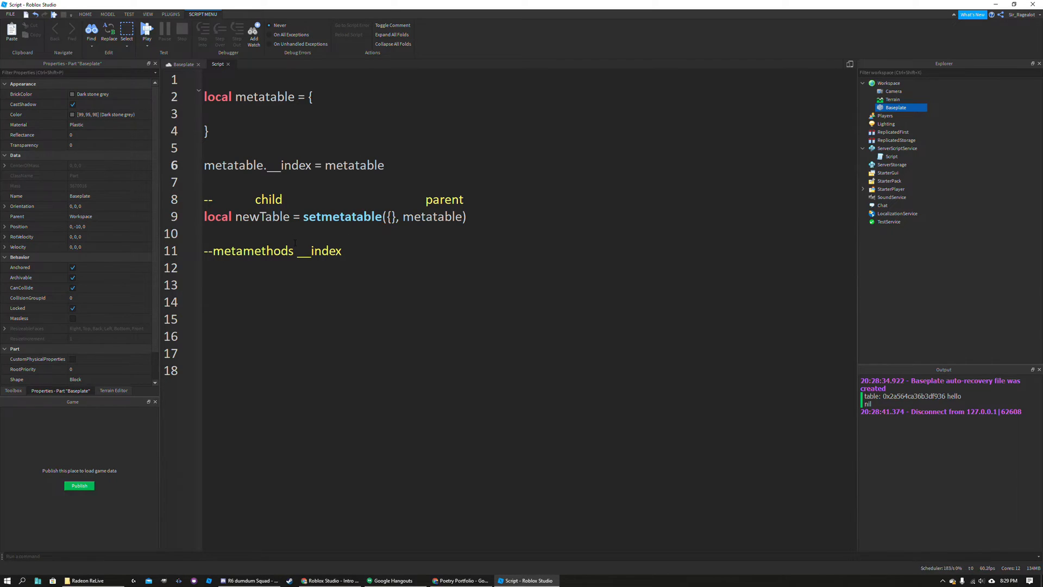
- Write print(newTable["hello"]) under the metamethods comment
text(p)
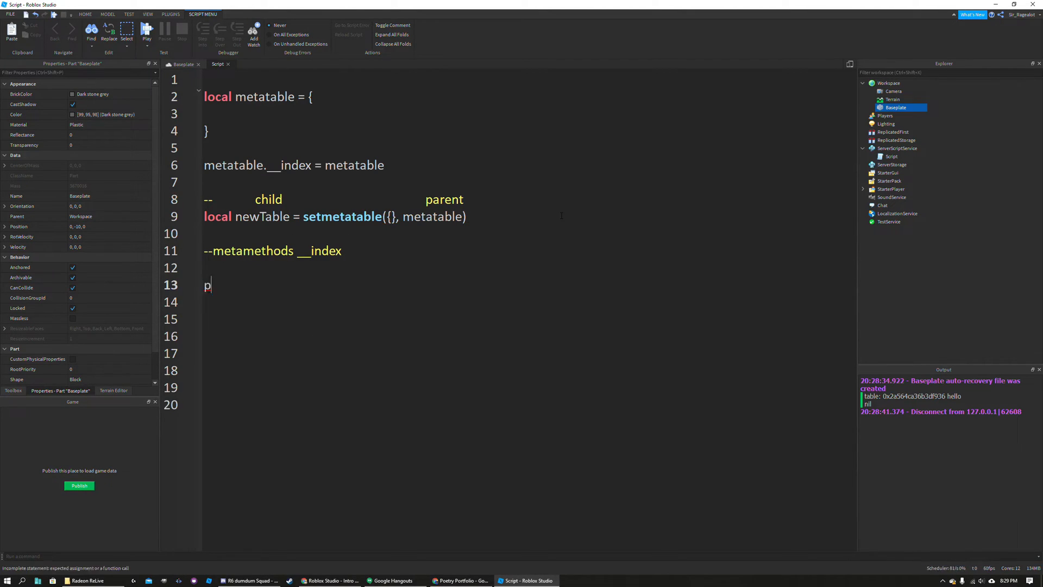
text(rint)newTable)
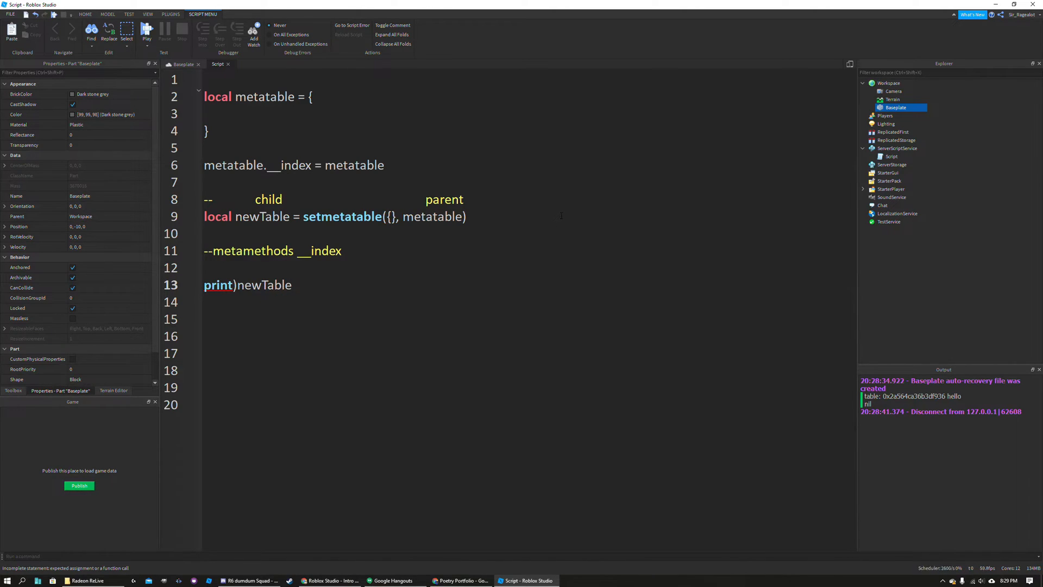
key(Backspace)
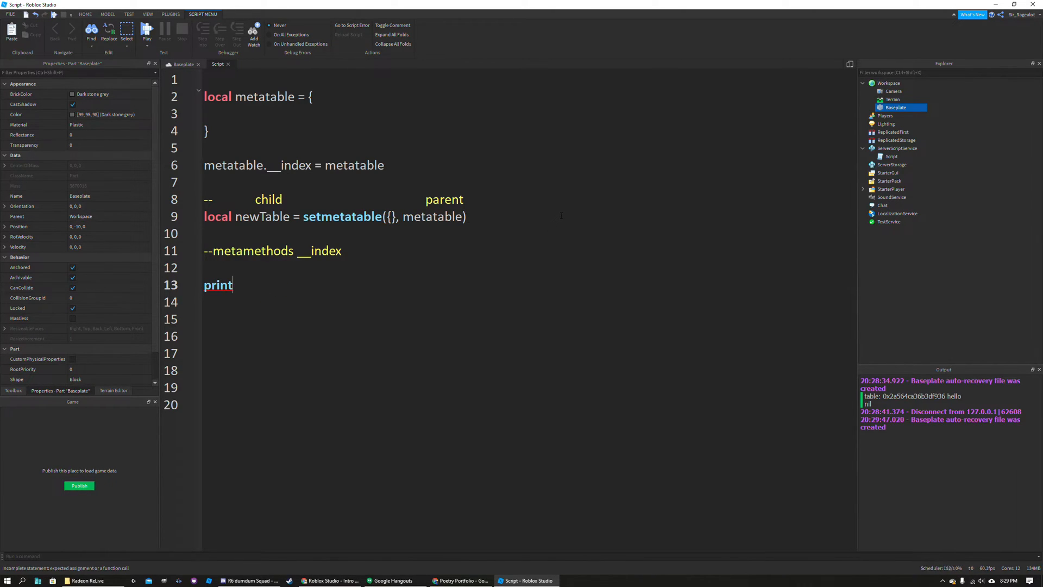
text((newTable[")
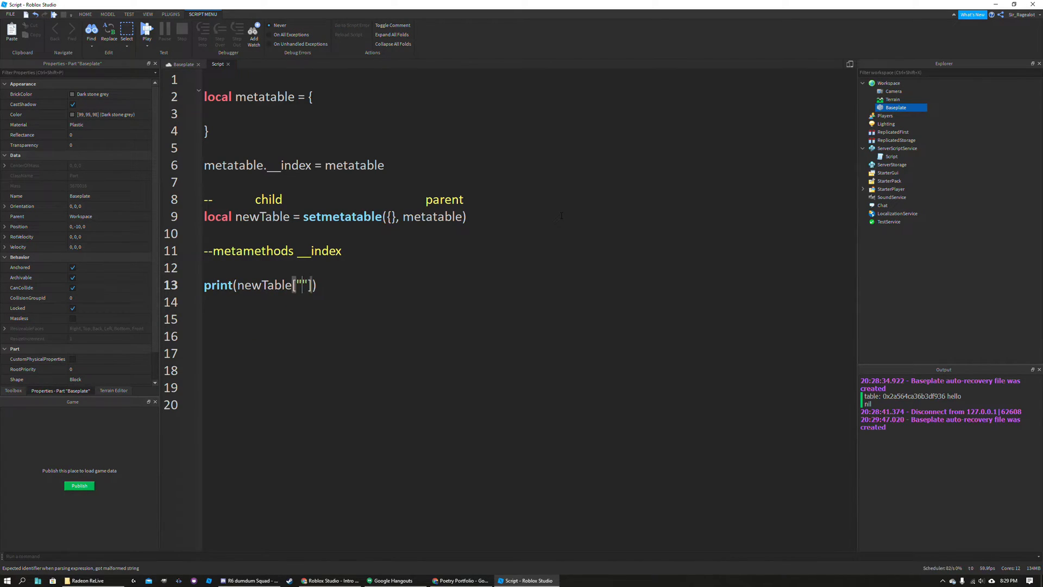
text(hello)
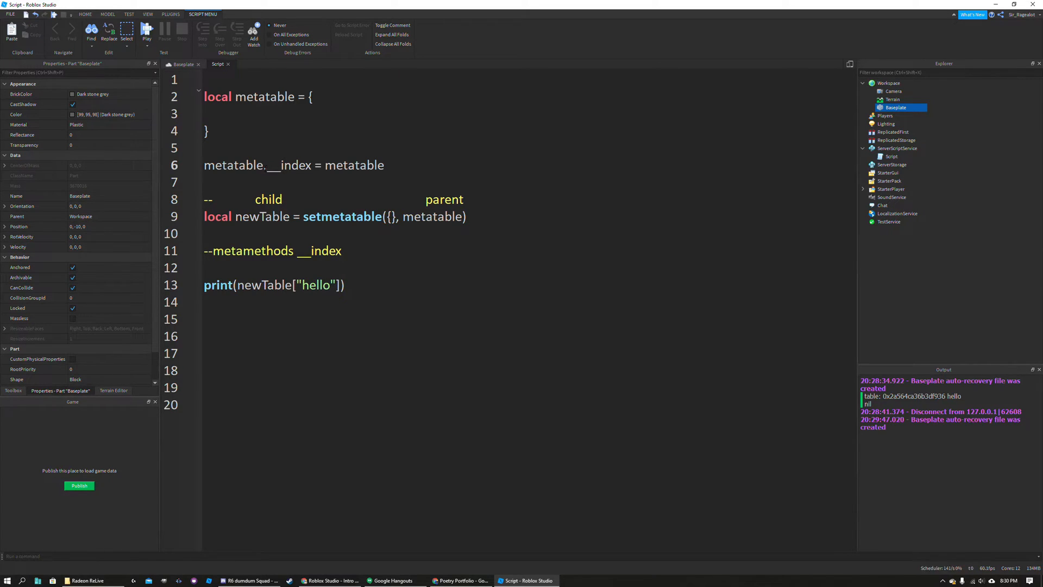
- Select __index in the assignment and open a blank line above it
double_click(294, 165)
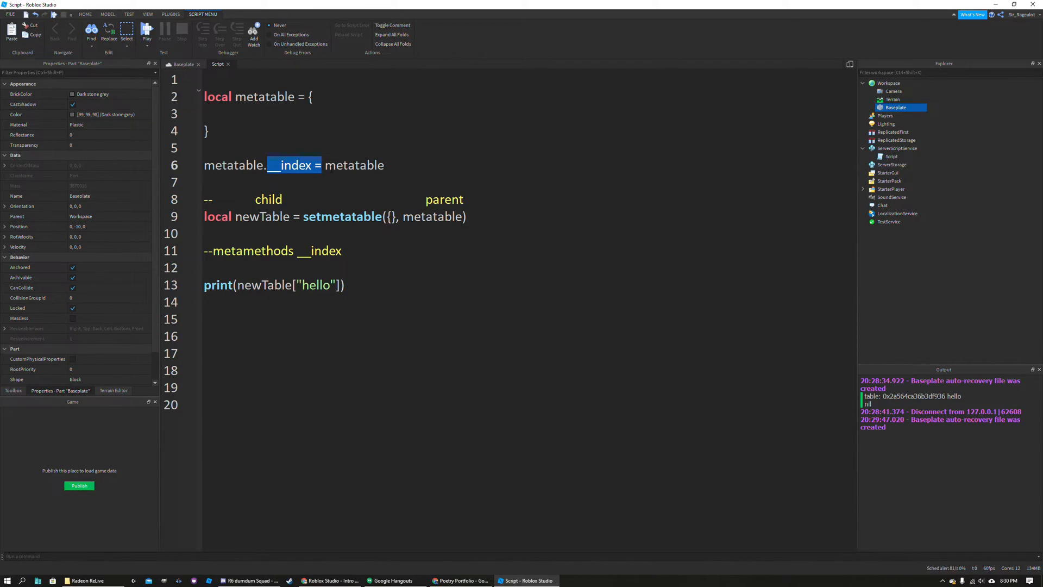
double_click(352, 165)
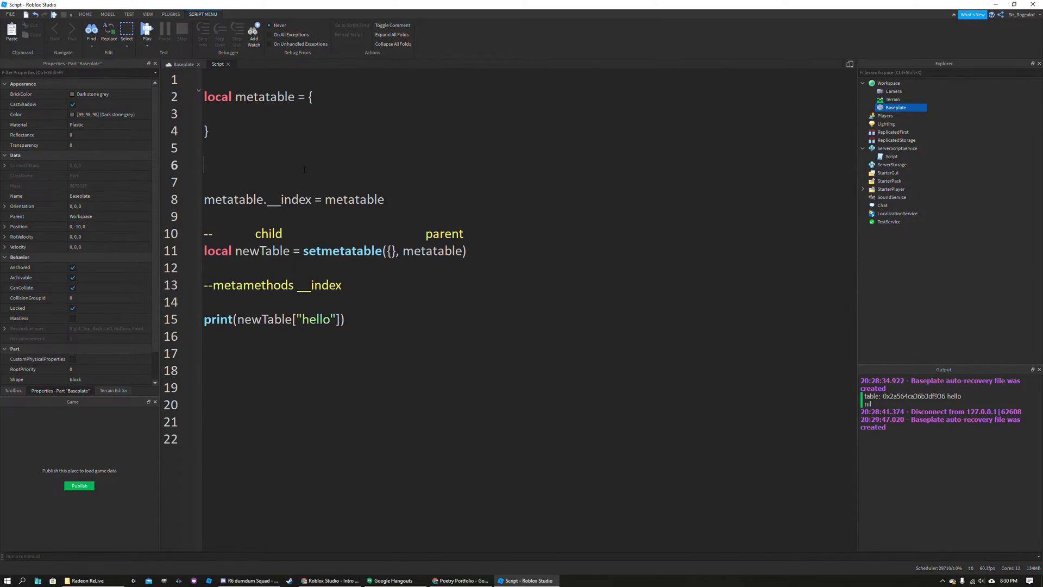
- Write metatable["hello"] = 5 above the __index assignment and run it, printing 5
text(metatable)
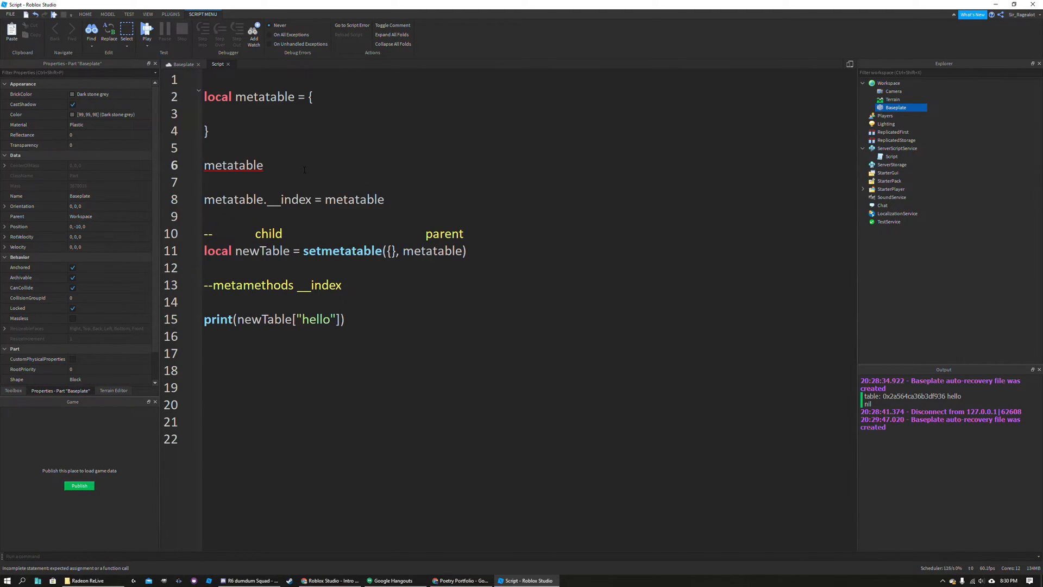
text([""])
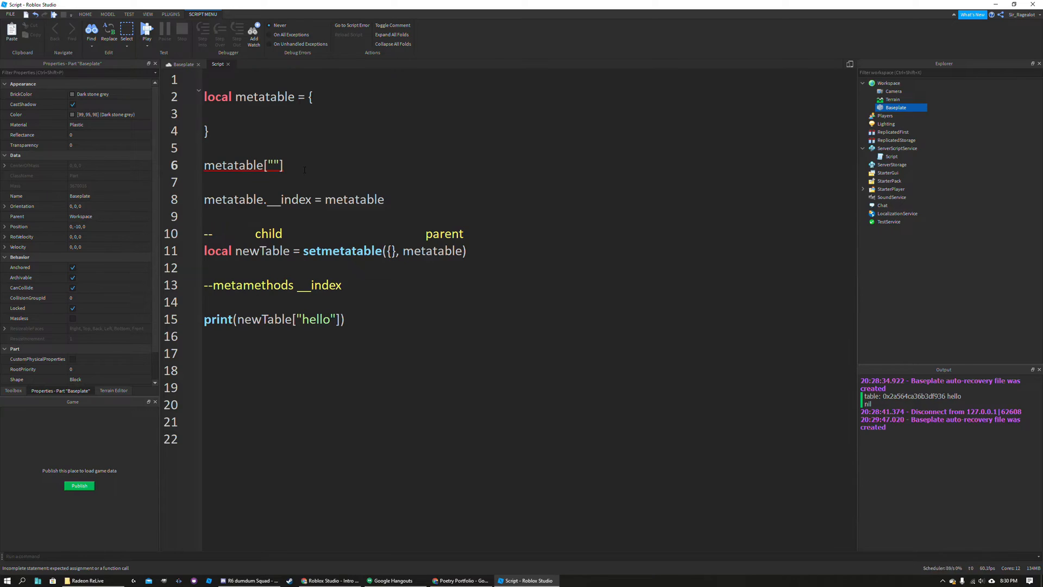
text(hello)
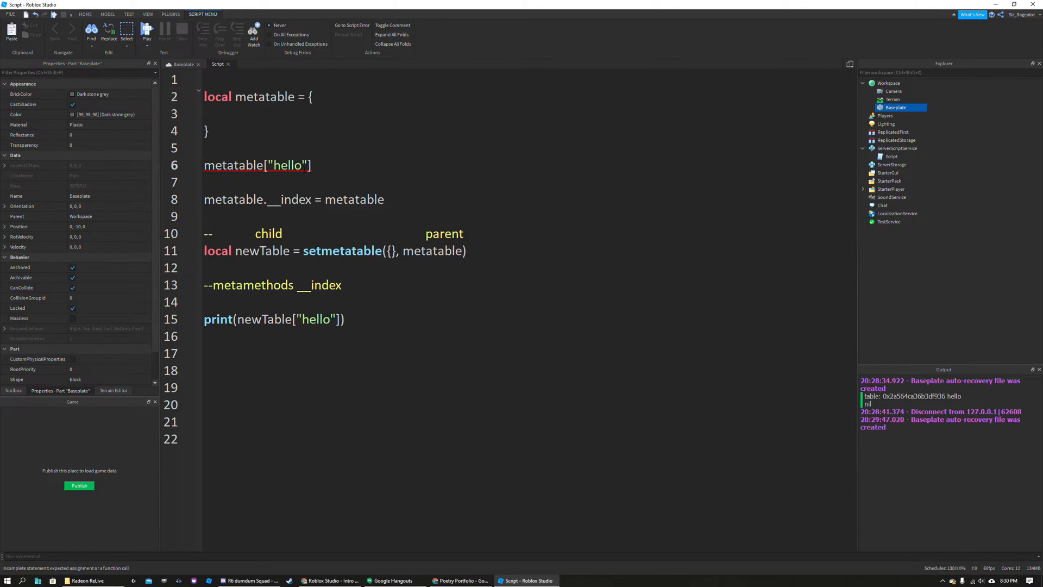
text(= 5)
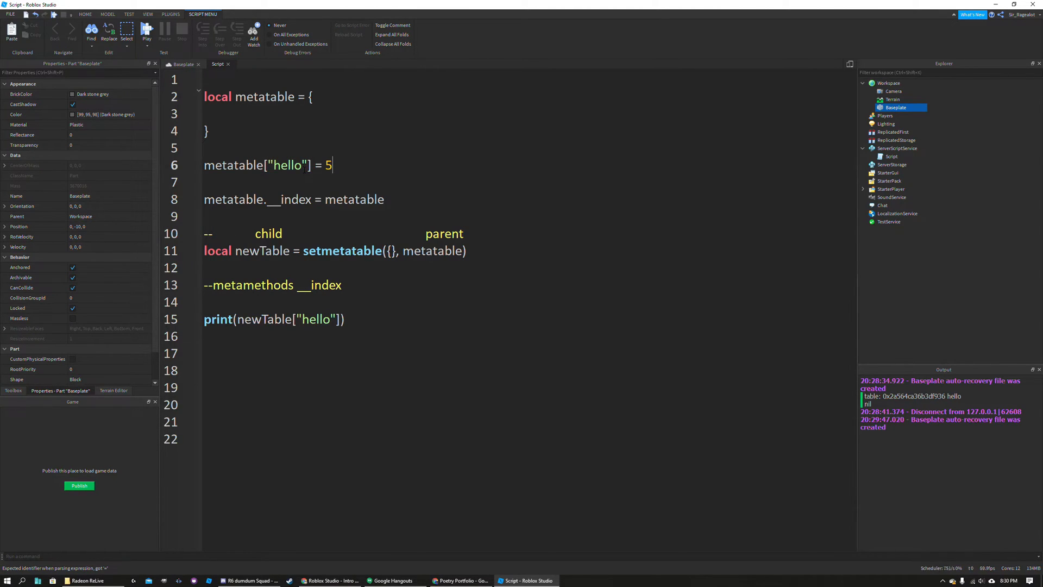
click(146, 29)
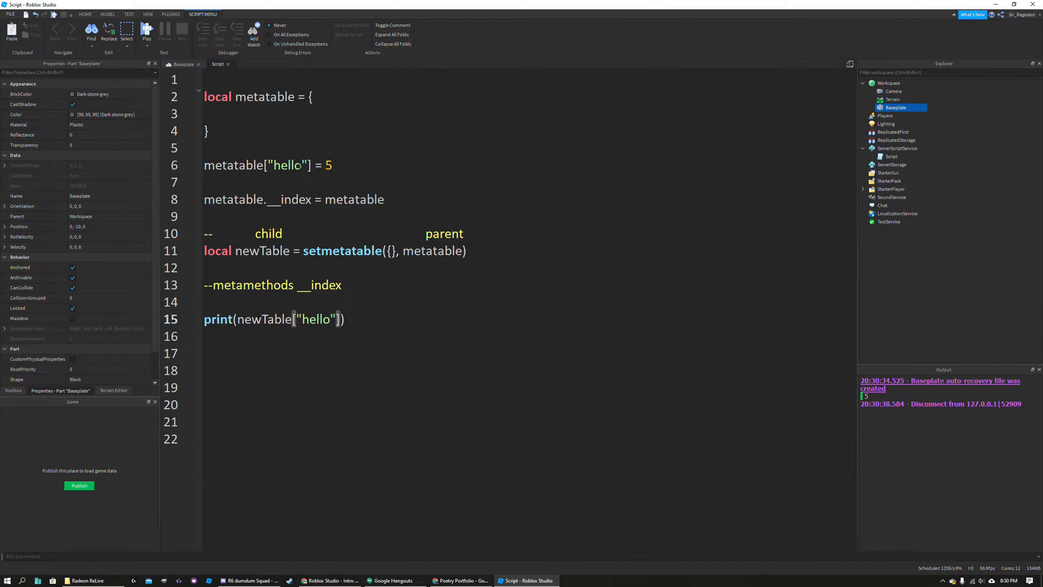
- Delete the print(newTable["hello"]) line and rerun so Output lists 5 and 7
triple_click(266, 165)
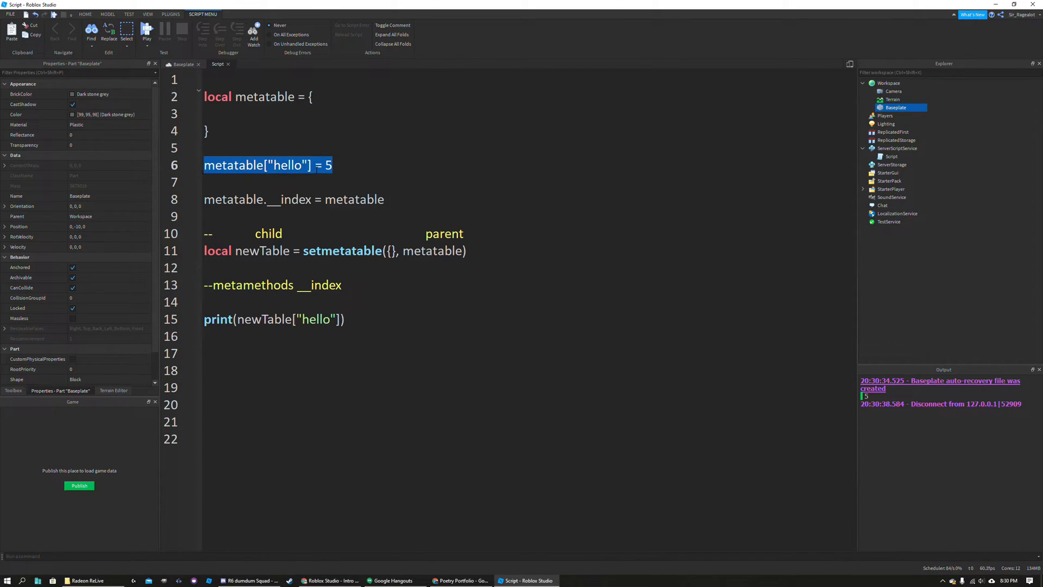
click(435, 189)
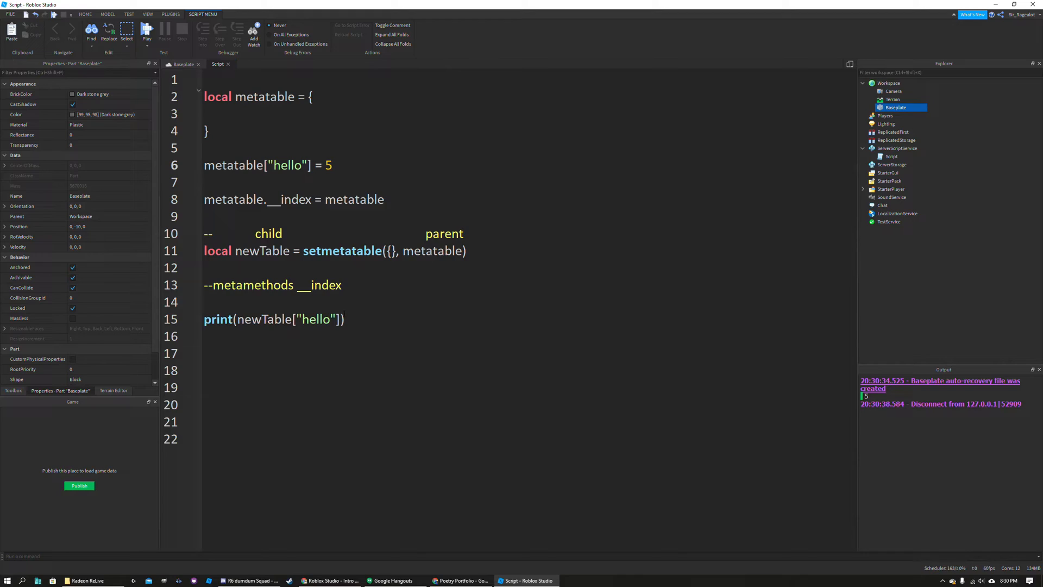
click(332, 166)
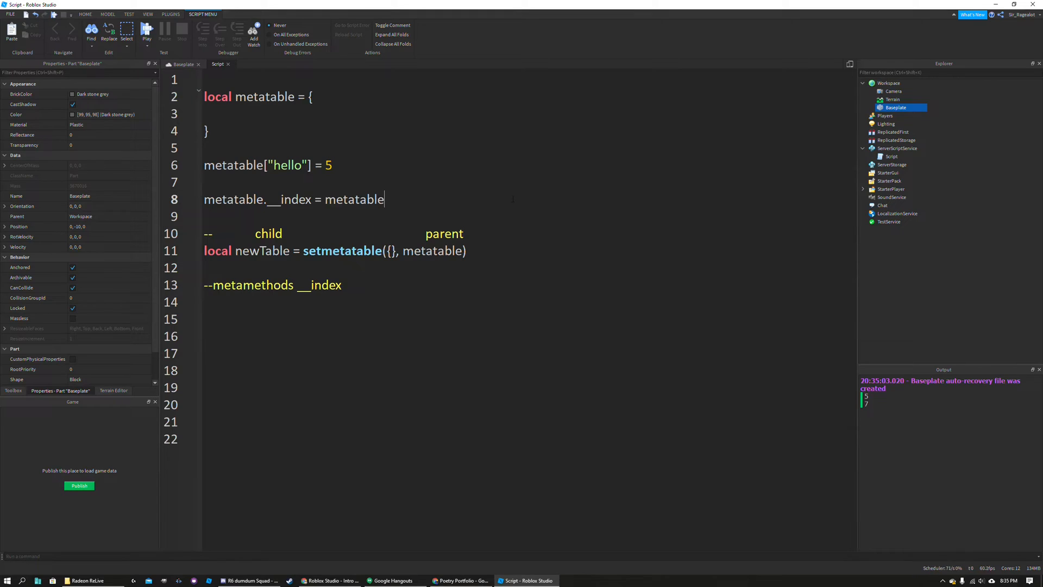
- Define function metatable.printSomething() that prints metatable.hello
key(enter)
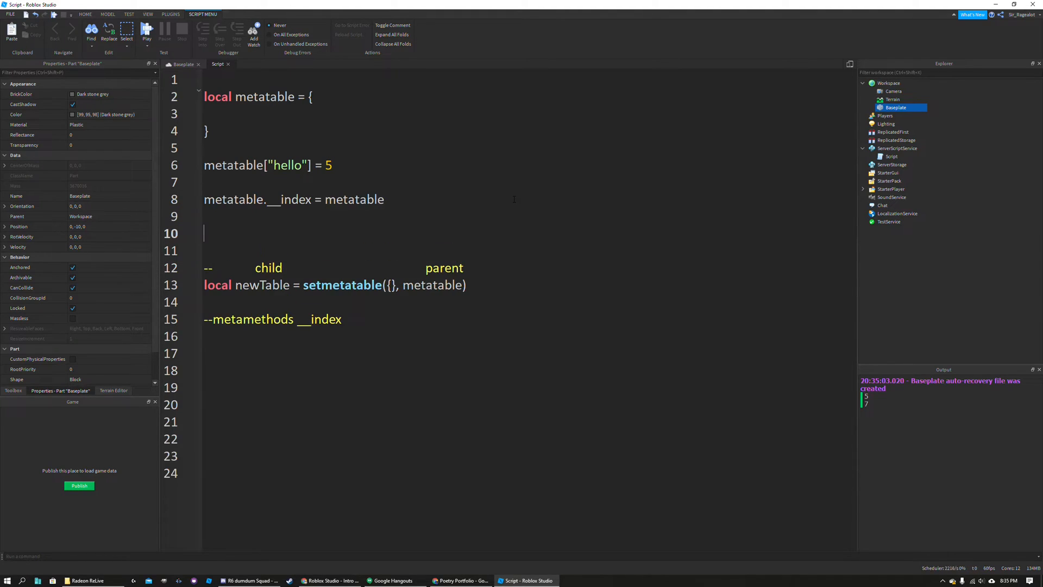
text(function)
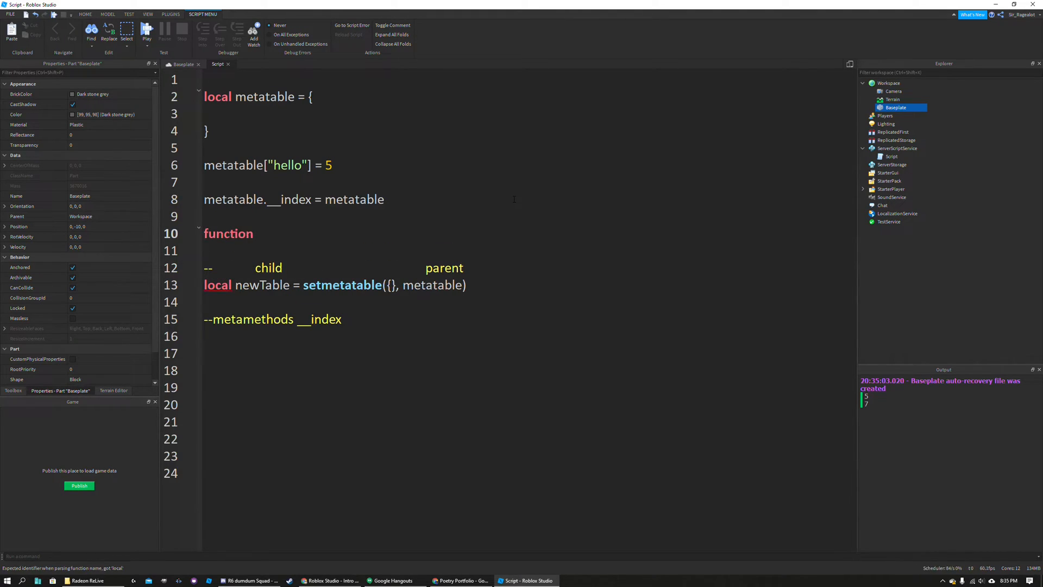
text(metatable.)
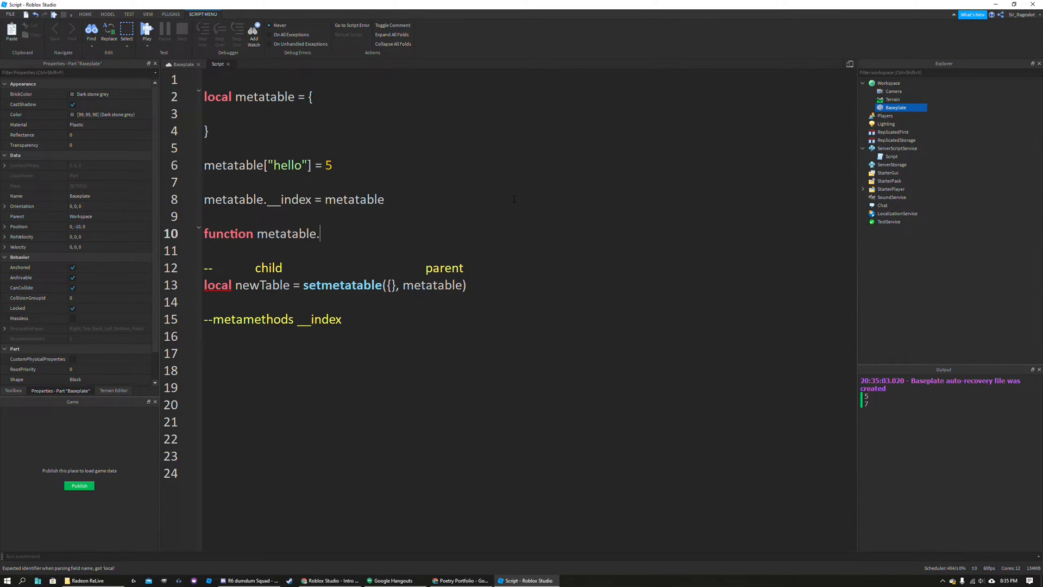
text(printSomething)
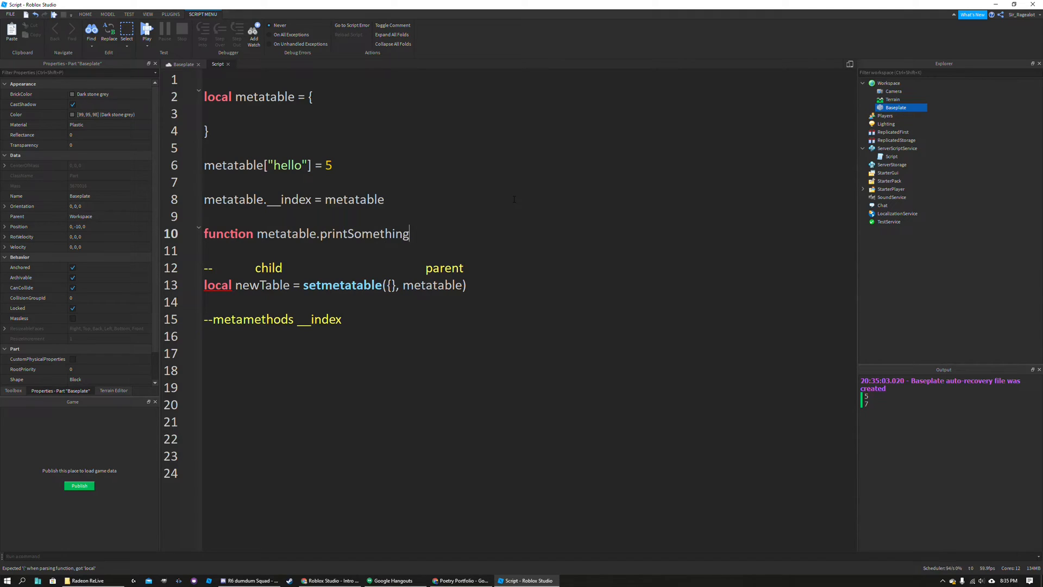
text(())
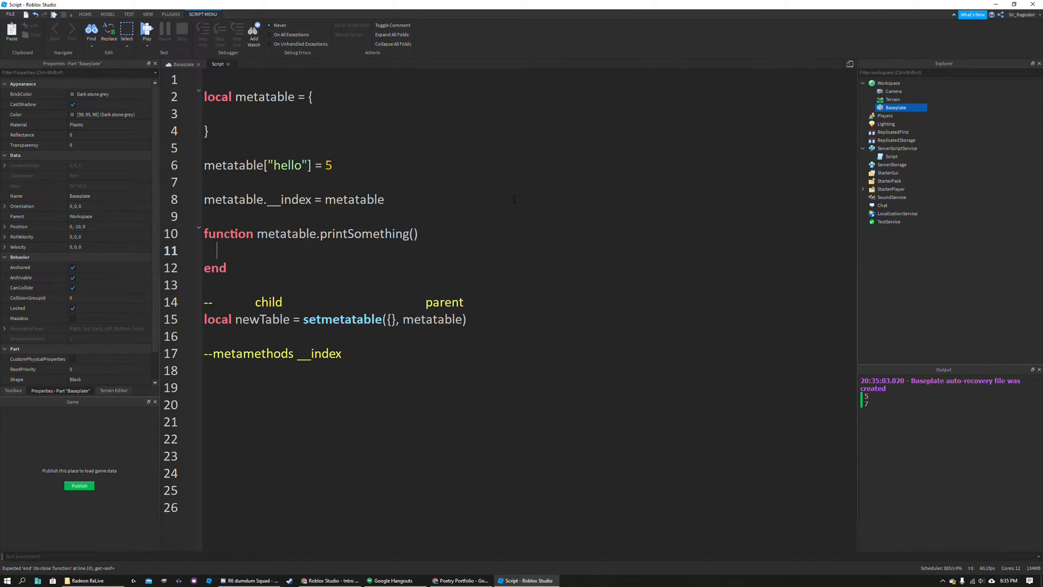
text(metata)
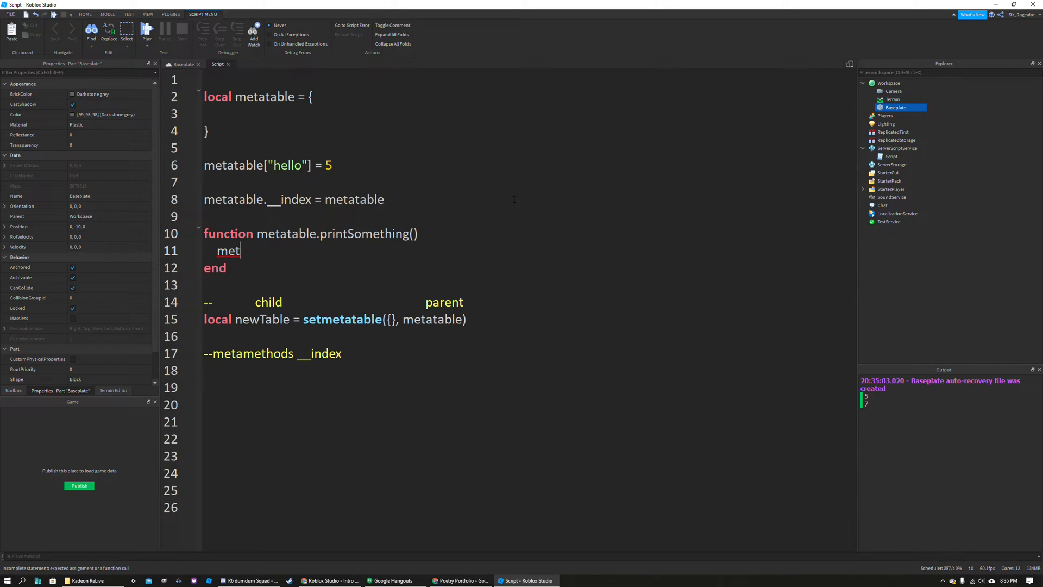
text(print()
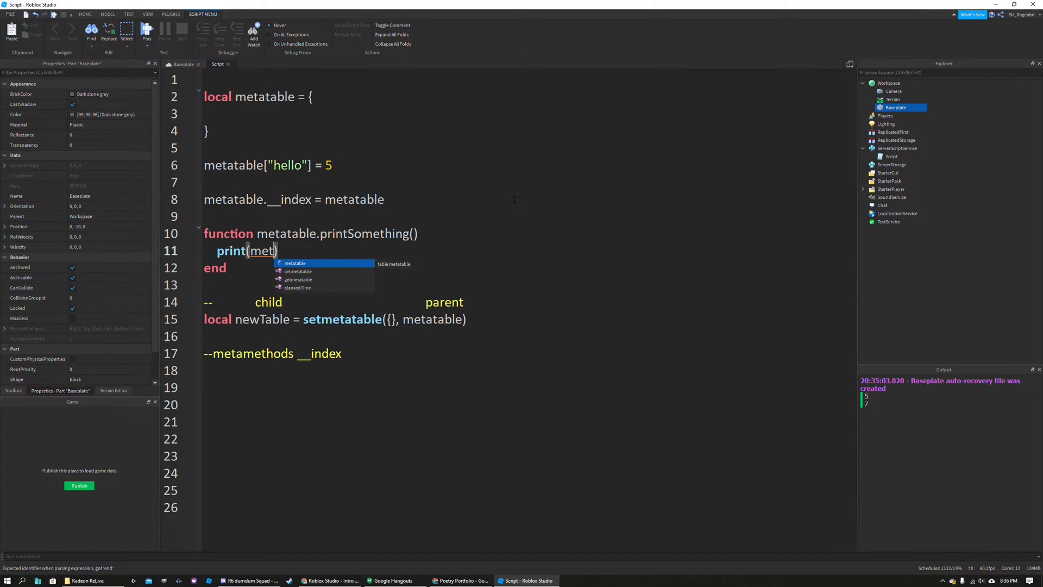
text(atable.)
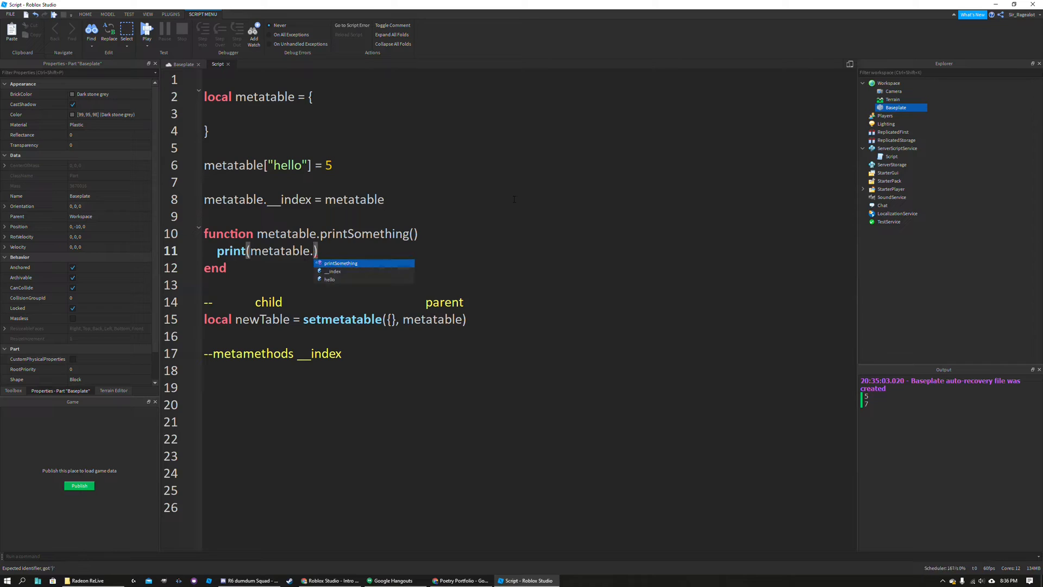
text(hello)
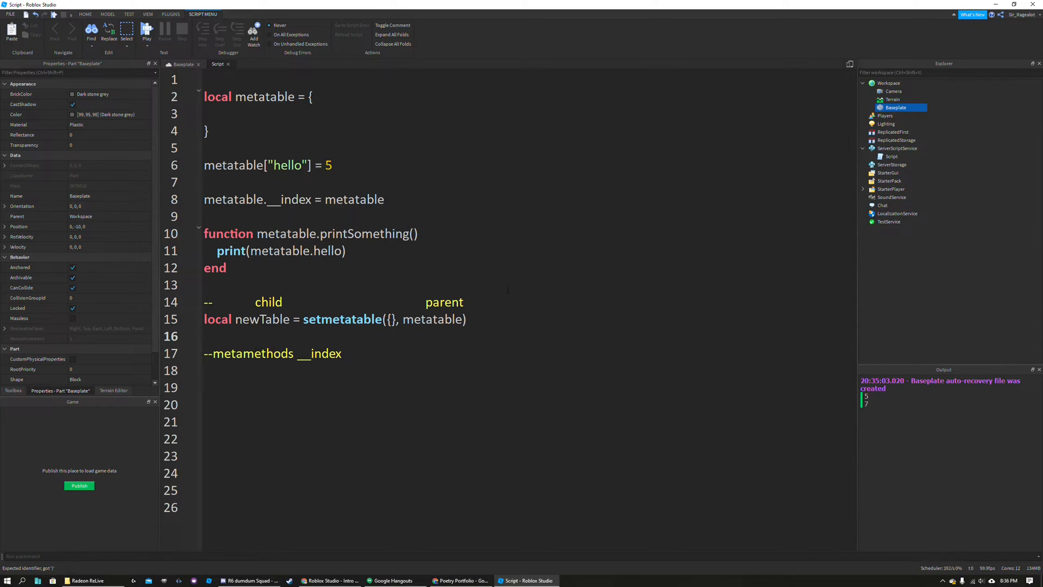
- Call newTable.printSomething() right after newTable.hello = 7
text(newTable.hello = 7)
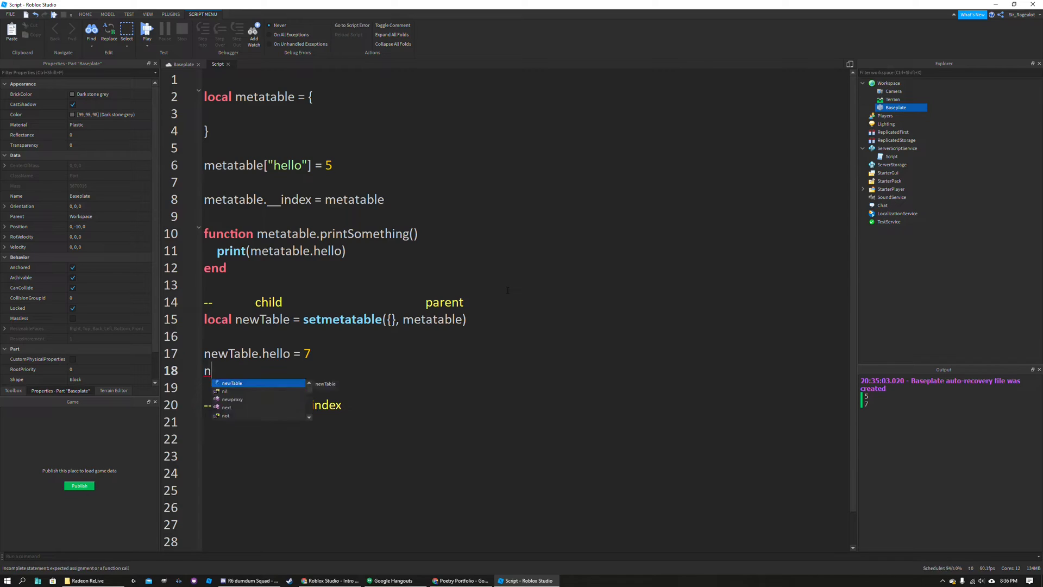
text(ewTable.)
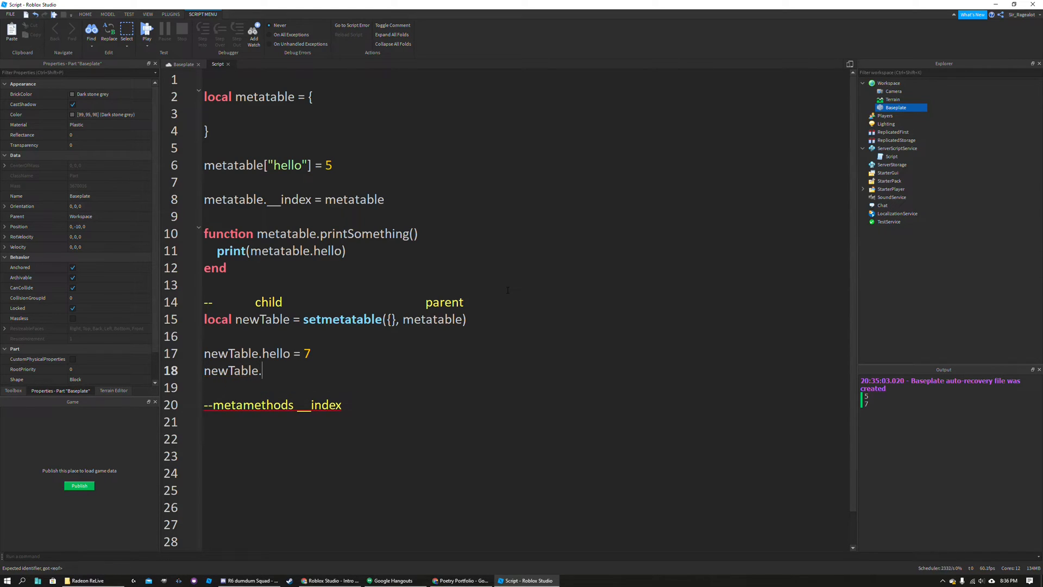
text(printSomething()
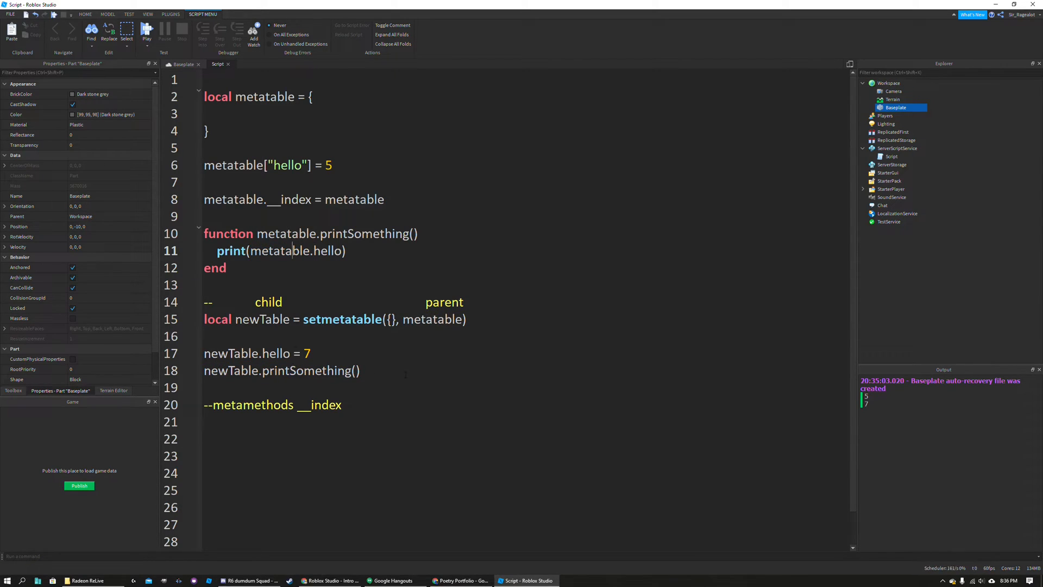
- Run the script to see 5 printed, then stop and return to the hello = 5 line
click(147, 32)
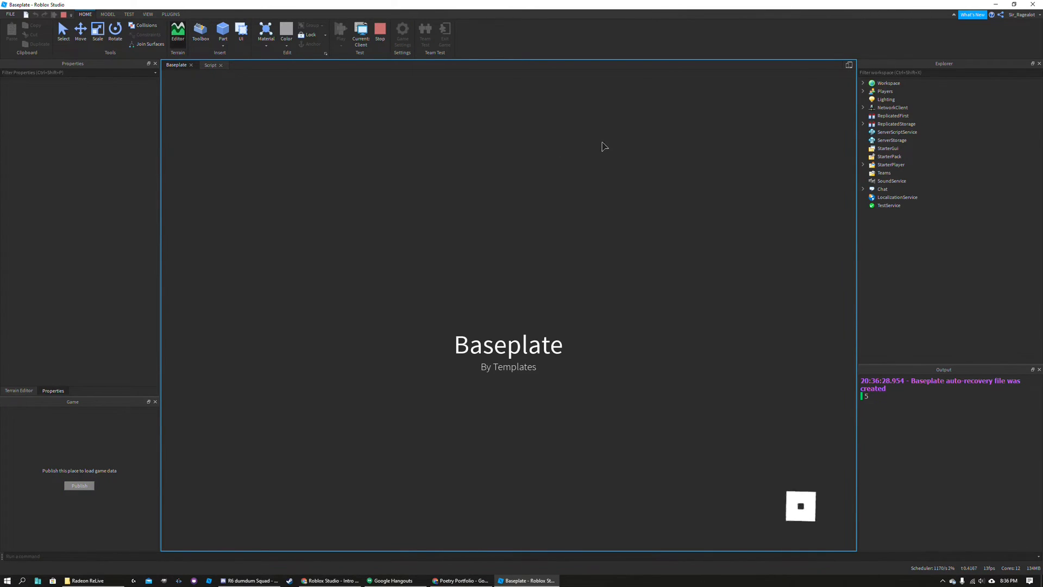
click(212, 64)
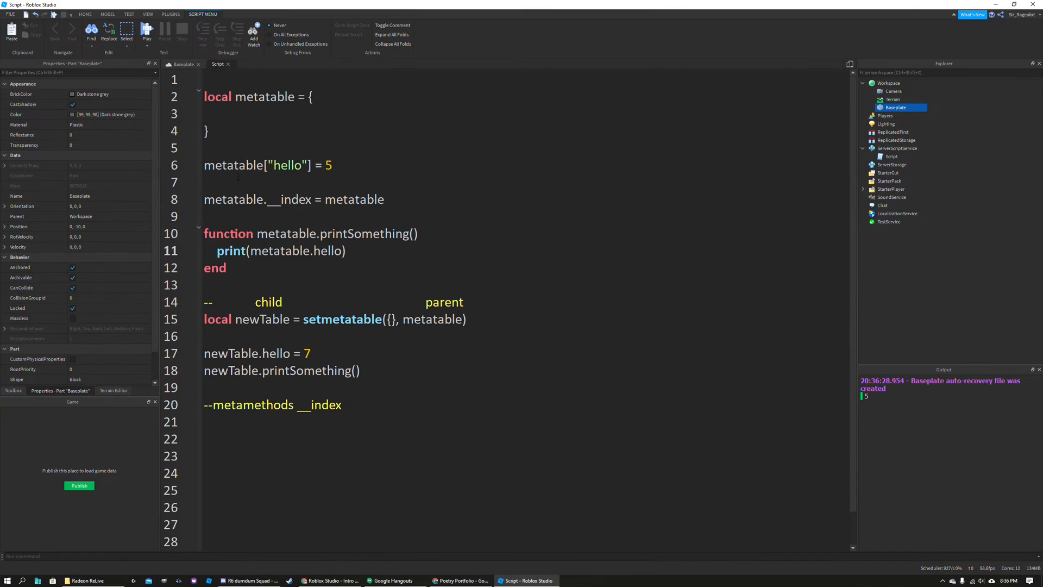
triple_click(268, 165)
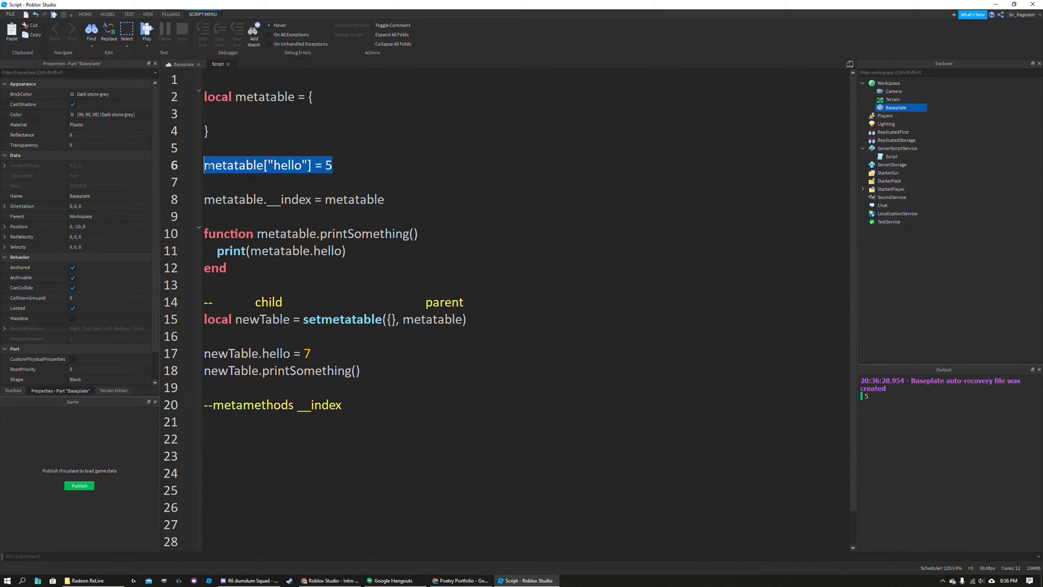
click(331, 165)
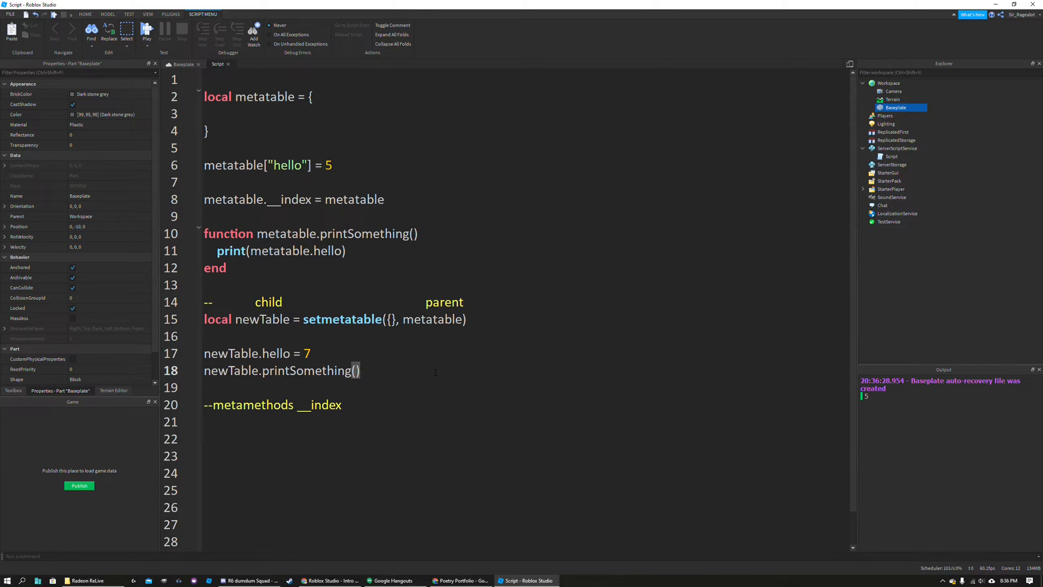
- Pass newTable to printSomething(tab) printing tab.hello, and run it to get 7
text(new)
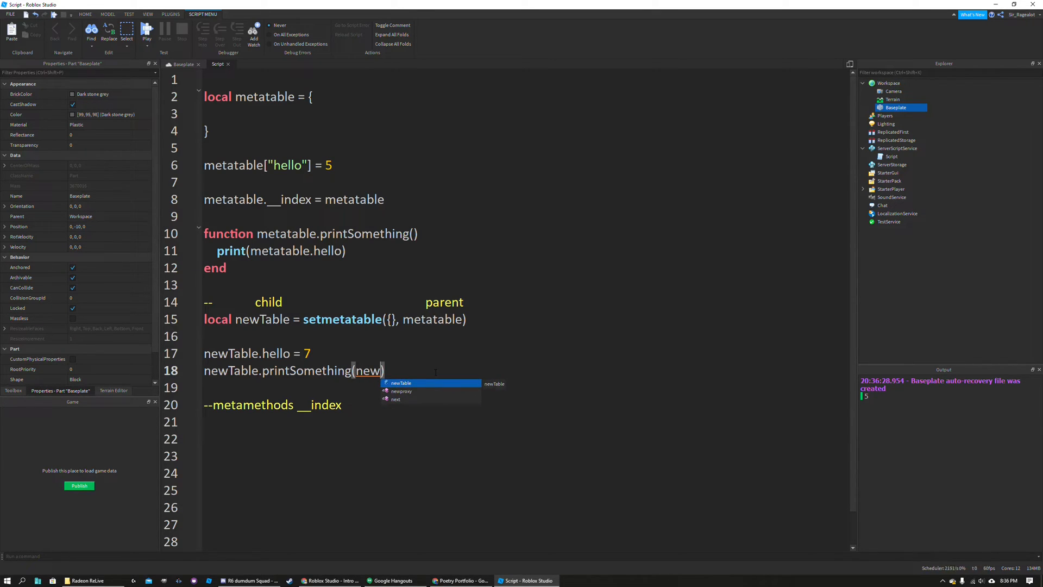
key(Tab)
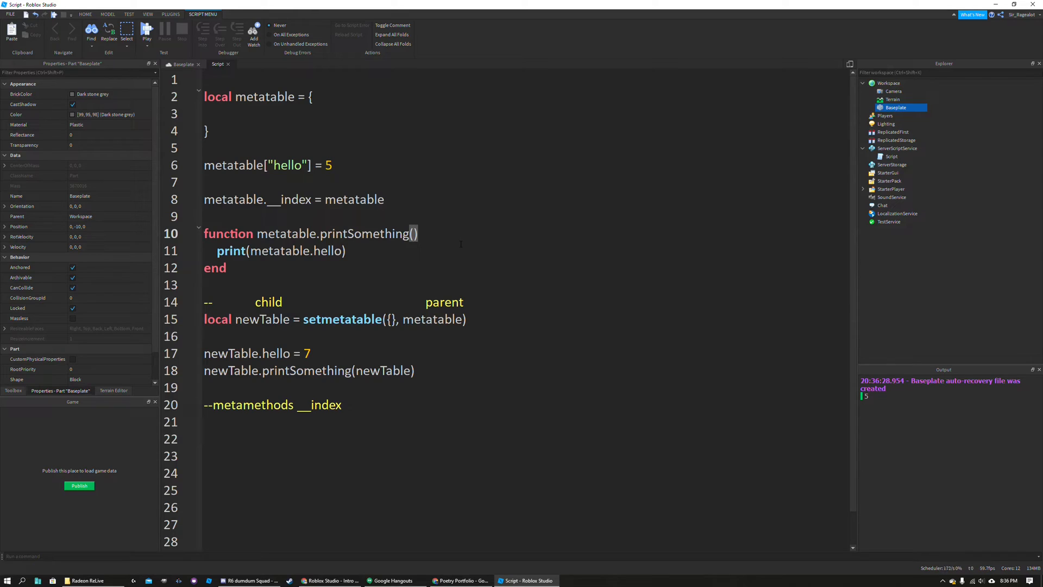
text(tabl)
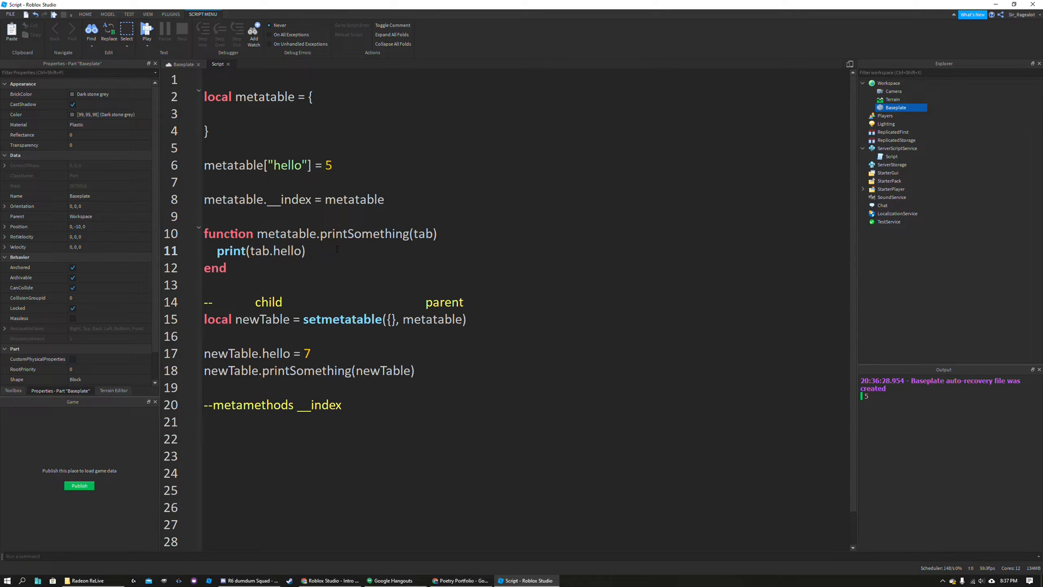
click(147, 29)
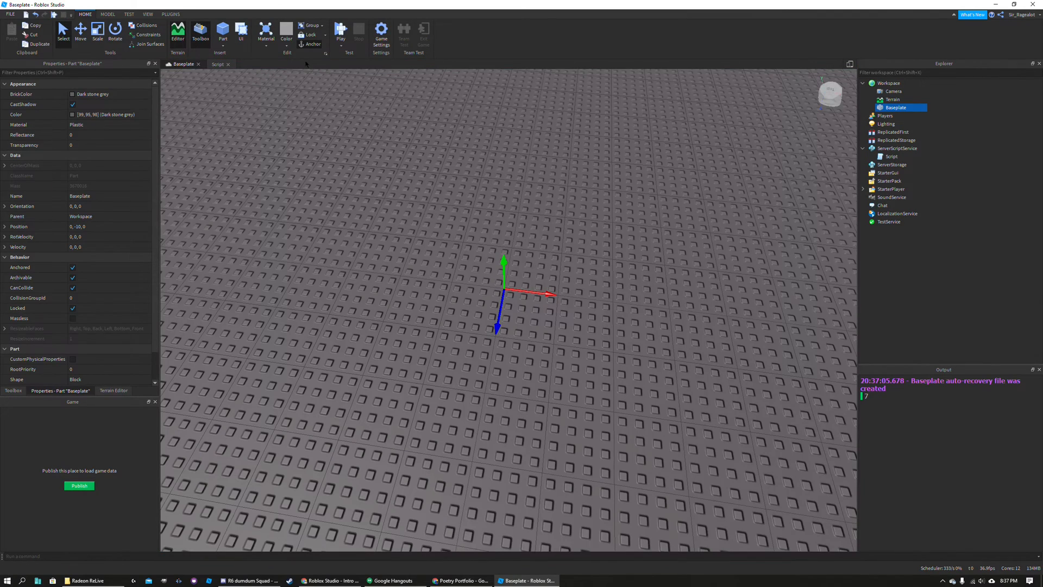
click(218, 65)
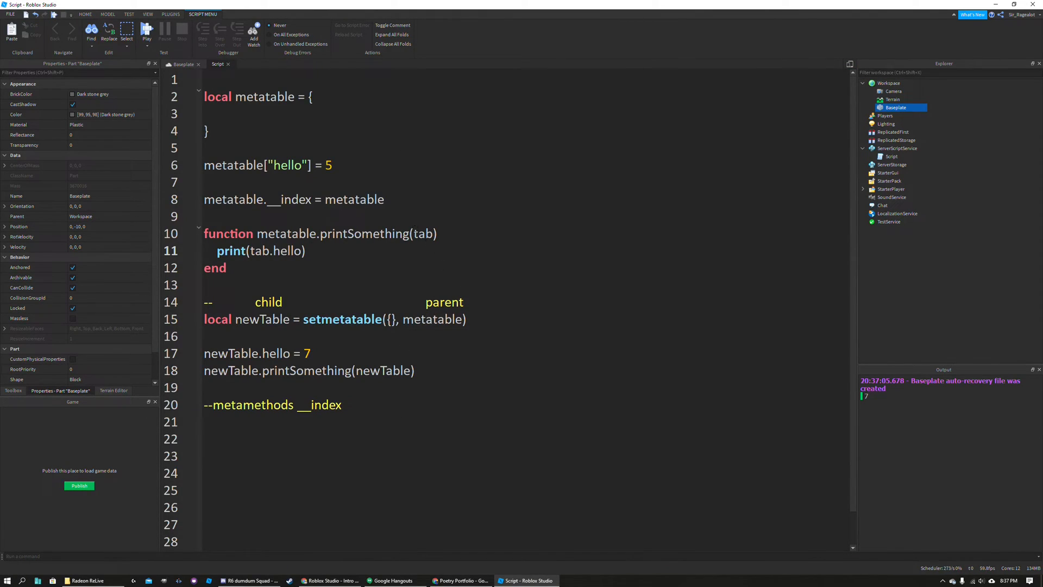
- Change metatable.printSomething(tab) into the colon method metatable:printSomething()
double_click(423, 232)
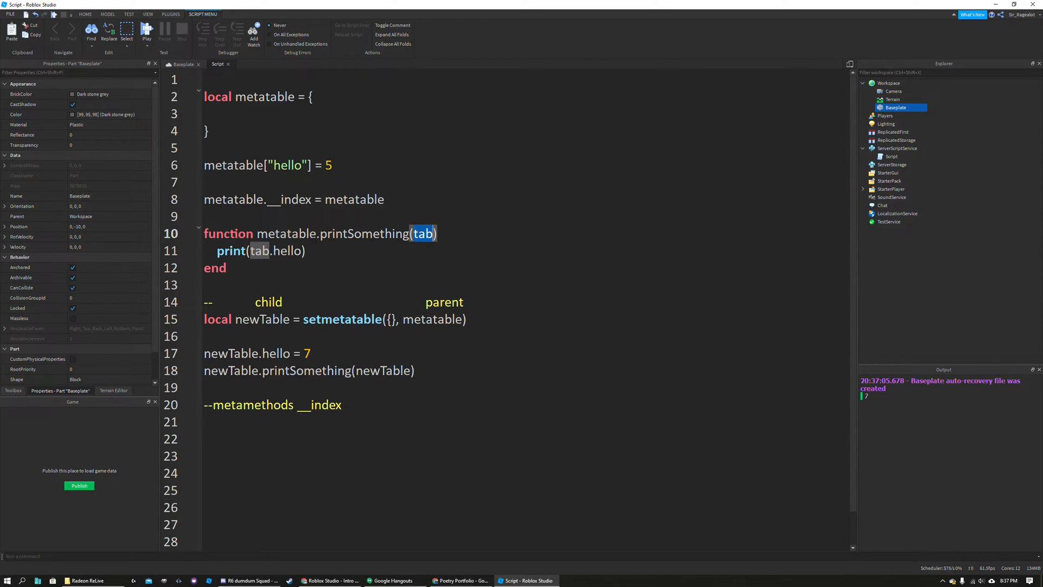
key(Backspace)
text(:)
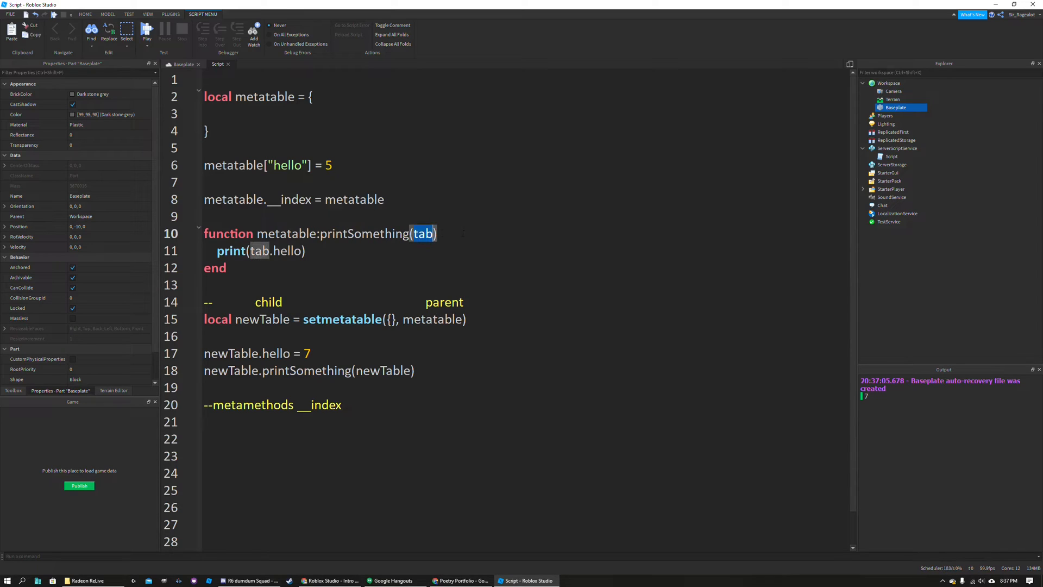
key(Delete)
text(:)
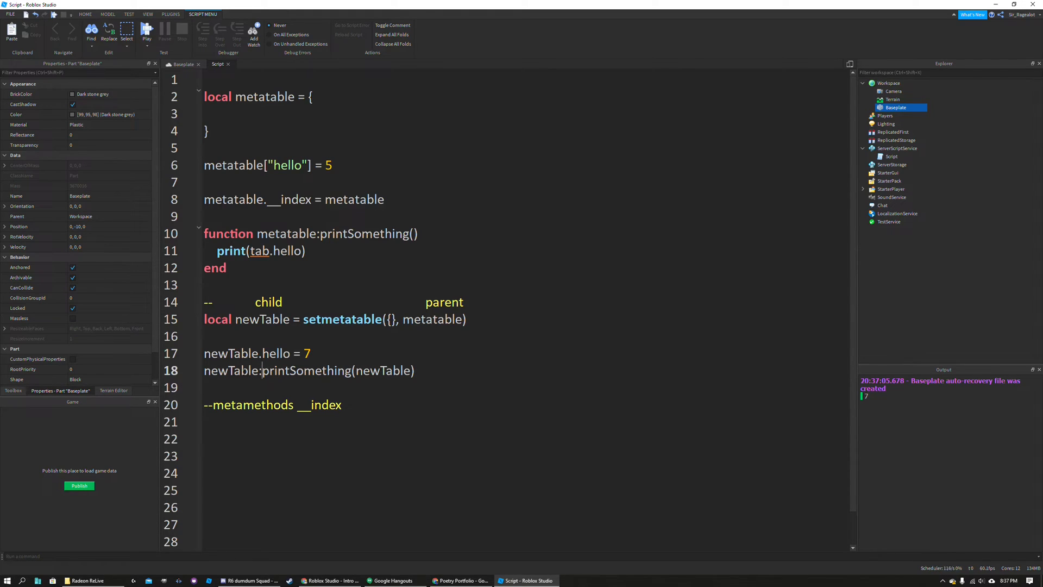
- Print self.hello, call newTable:printSomething() with no argument, and run it
double_click(232, 370)
text(sel)
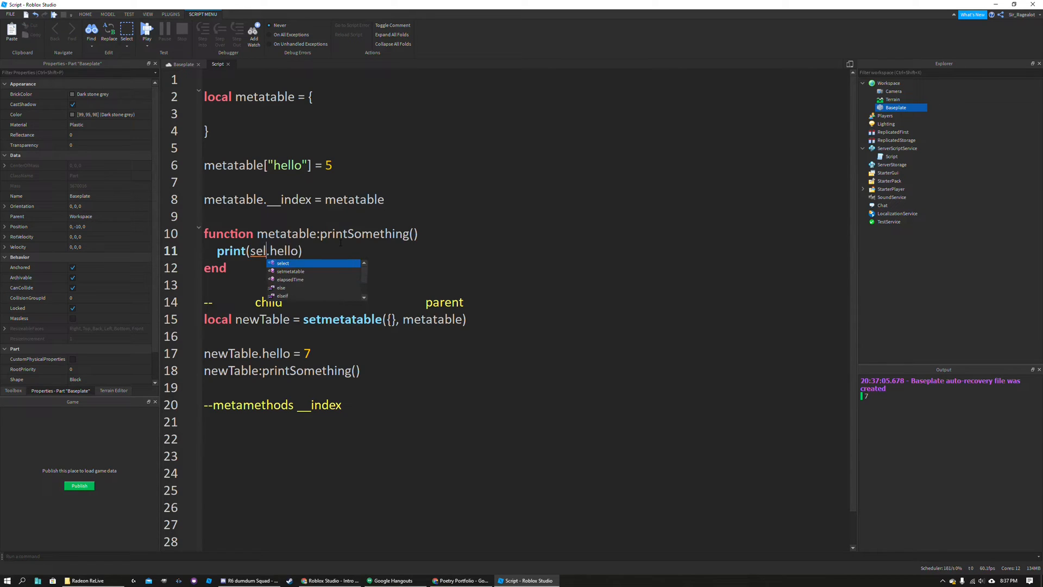
text(f)
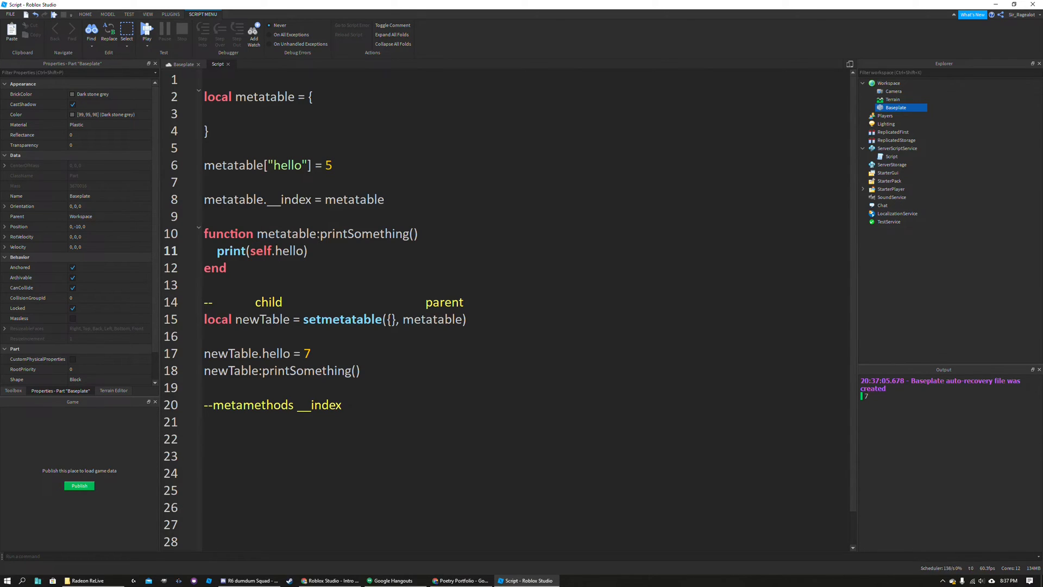
double_click(287, 233)
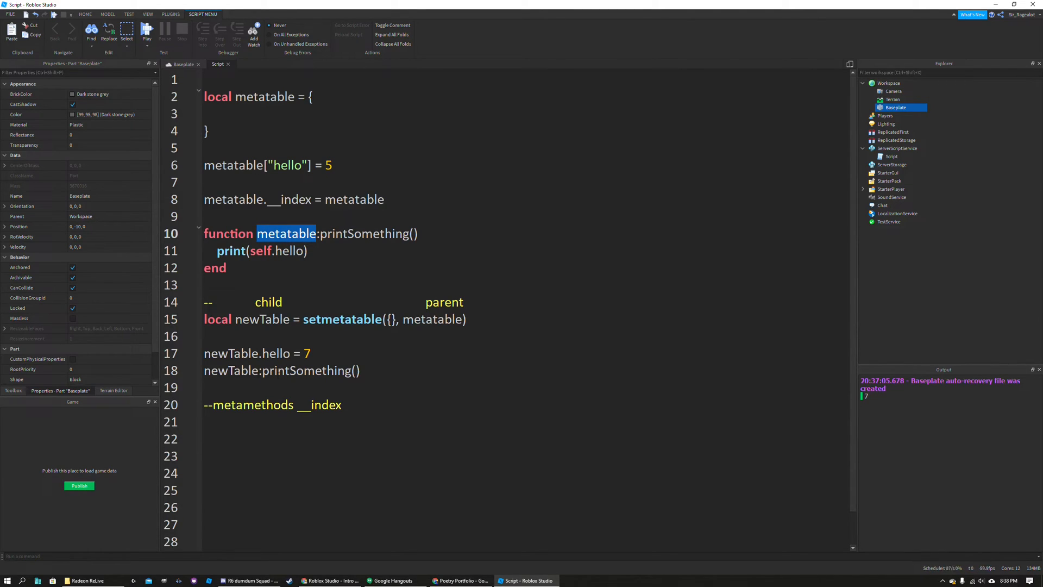
click(312, 352)
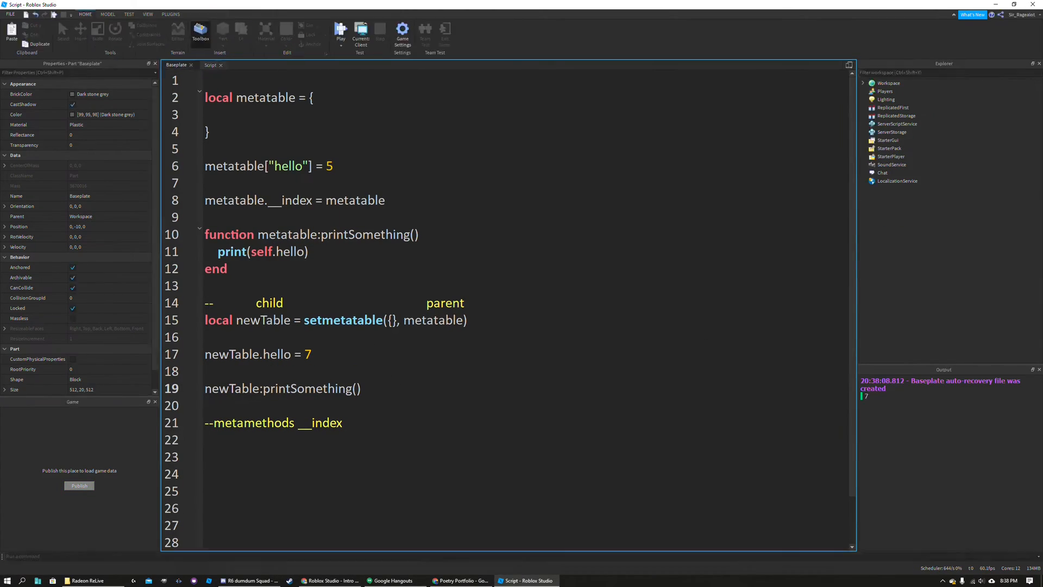
- Add metatable:printSomething() below the newTable call and run both calls
click(340, 32)
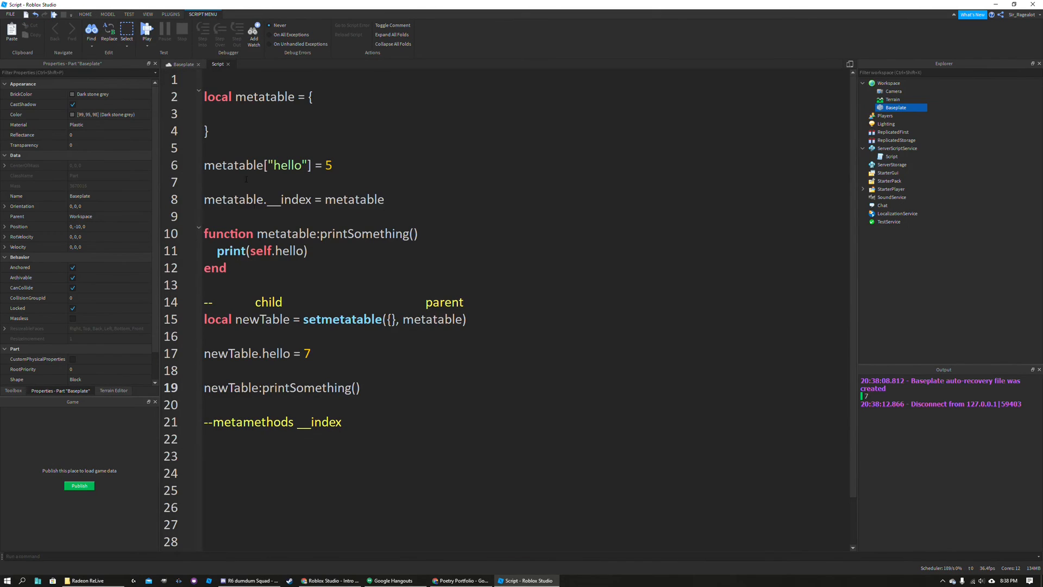
drag(250, 353, 310, 353)
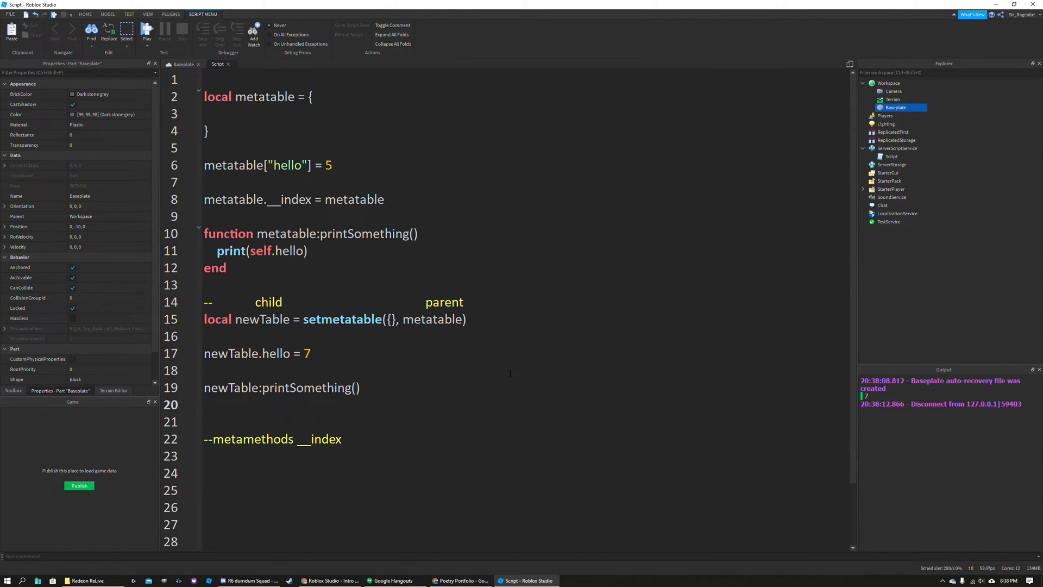
text(metatable)
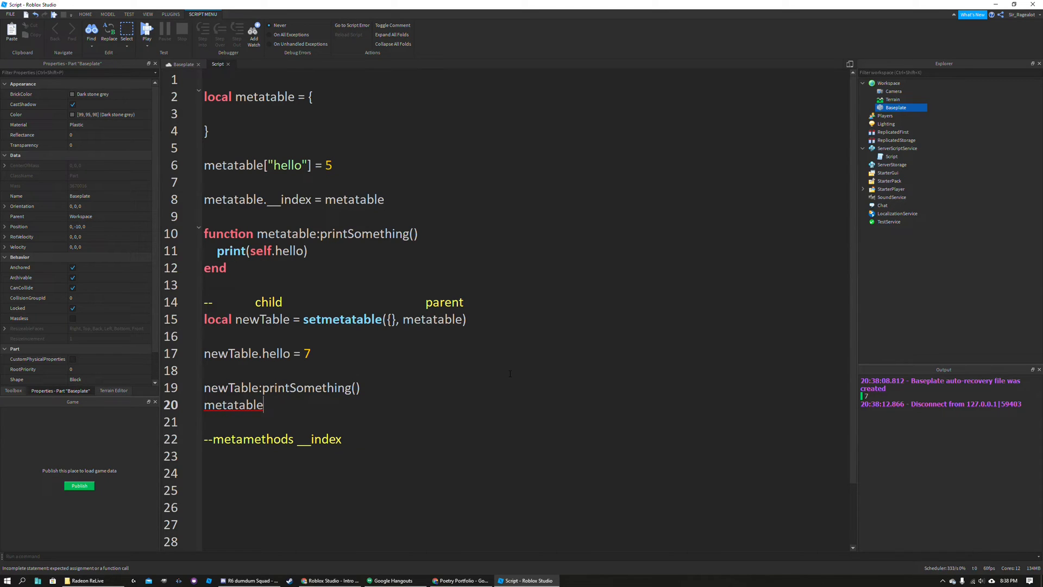
text(:printSomething())
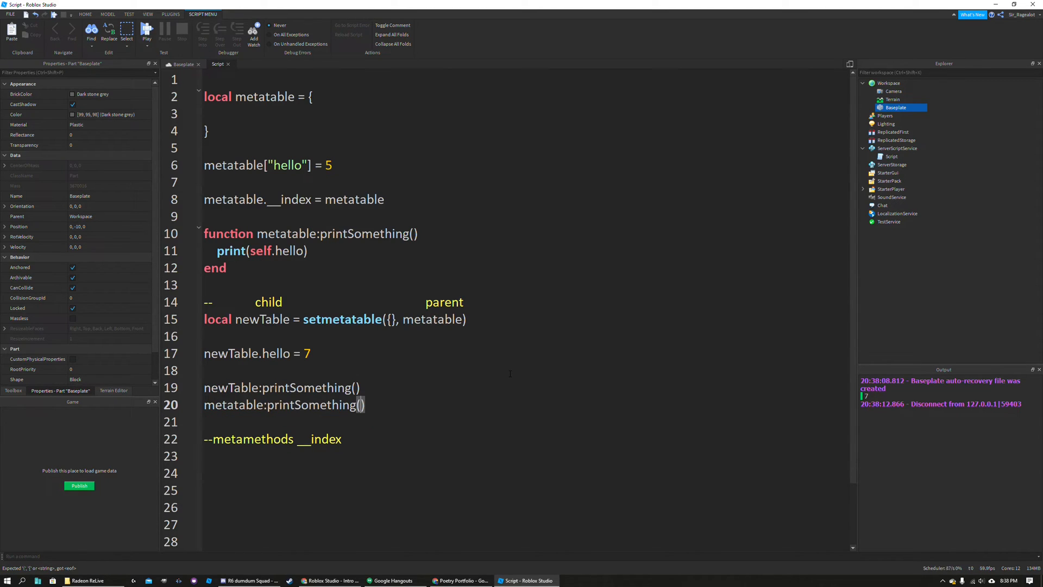
click(146, 28)
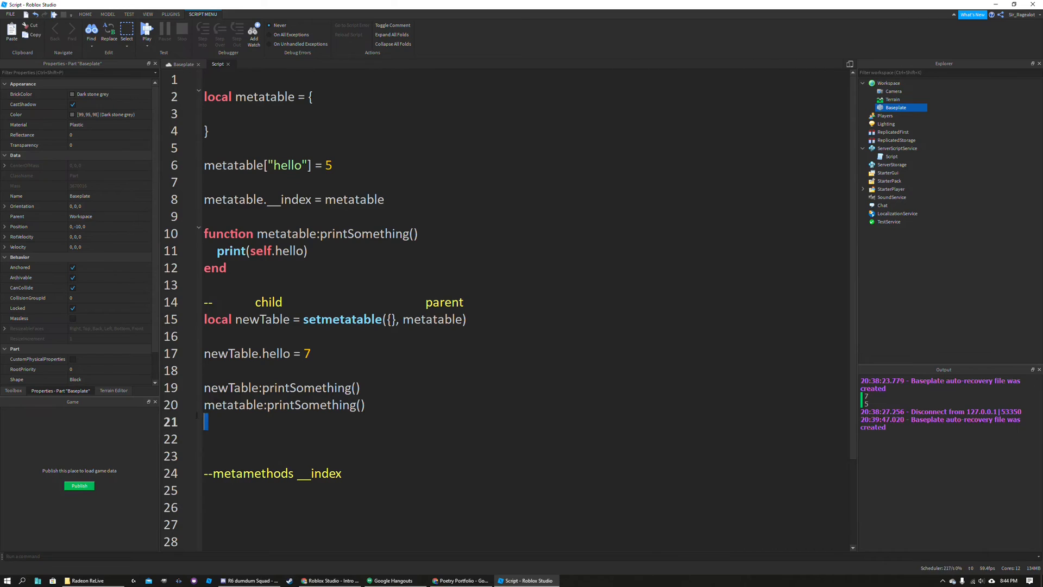
- Insert a --change comment line after print(self.hello) in the method body
drag(205, 386, 205, 422)
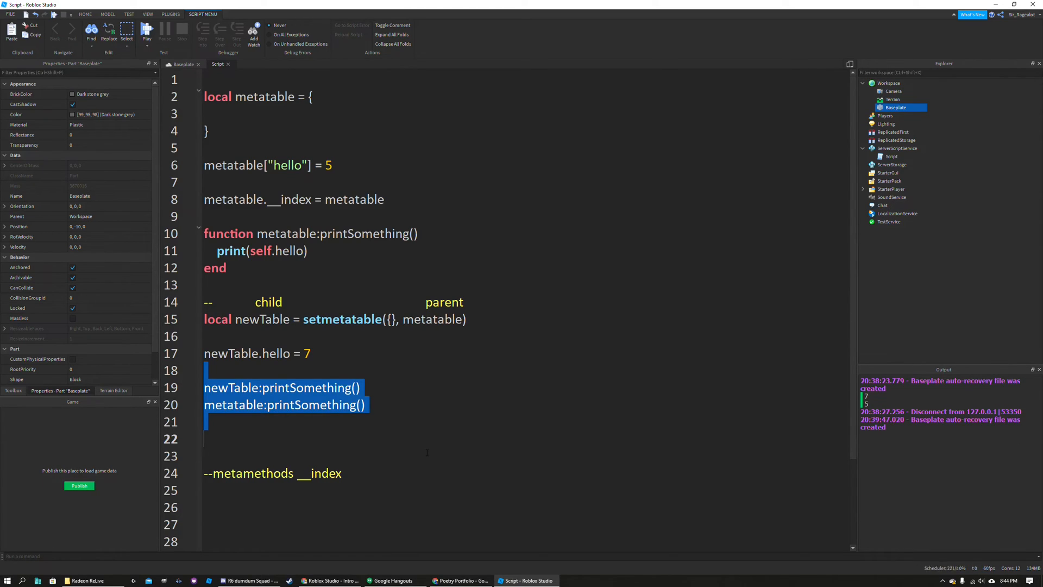
click(208, 438)
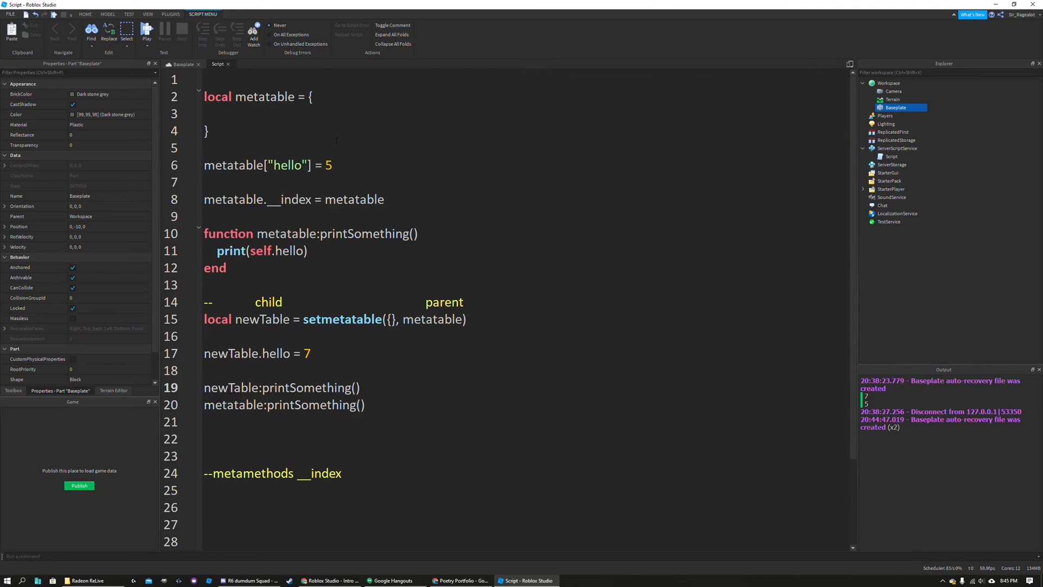
drag(203, 232, 229, 273)
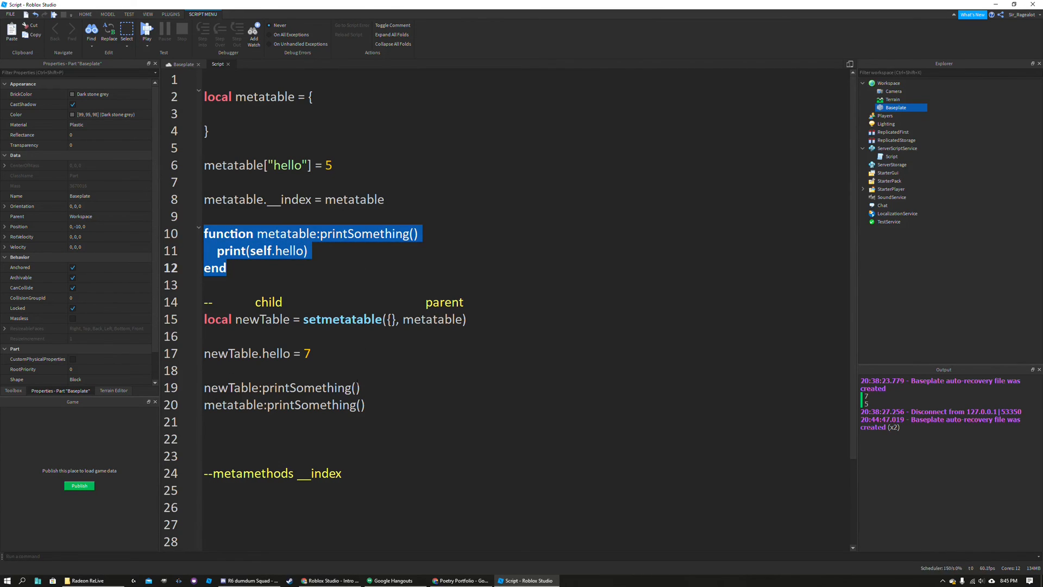
click(568, 316)
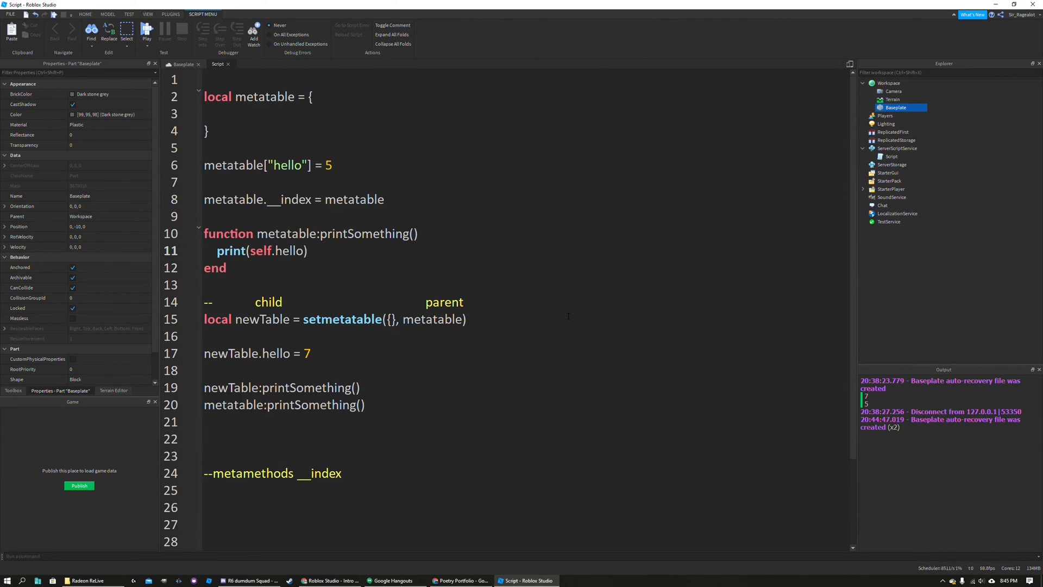
text(--chang e)
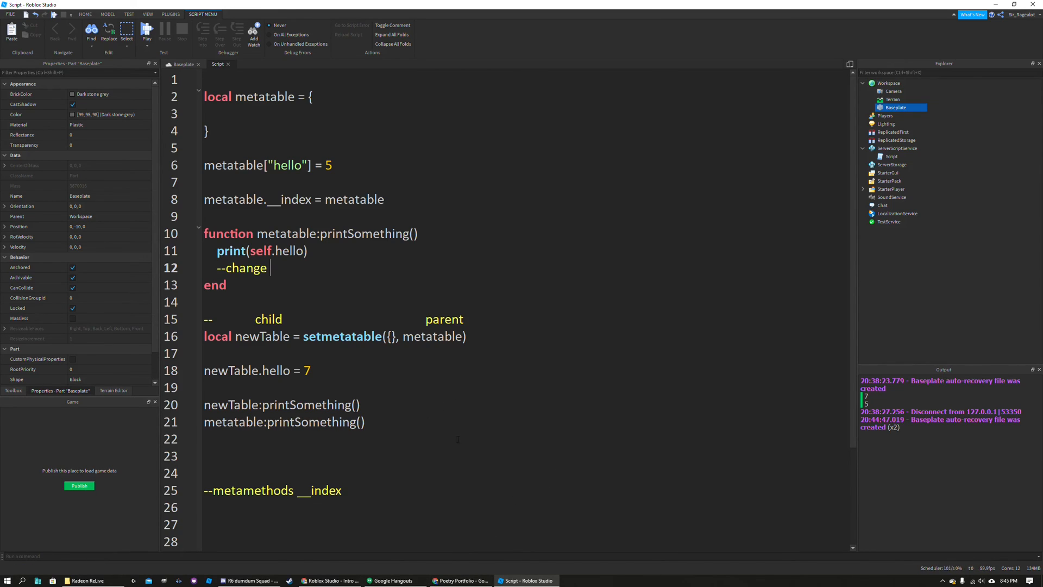
mouse_move(394, 411)
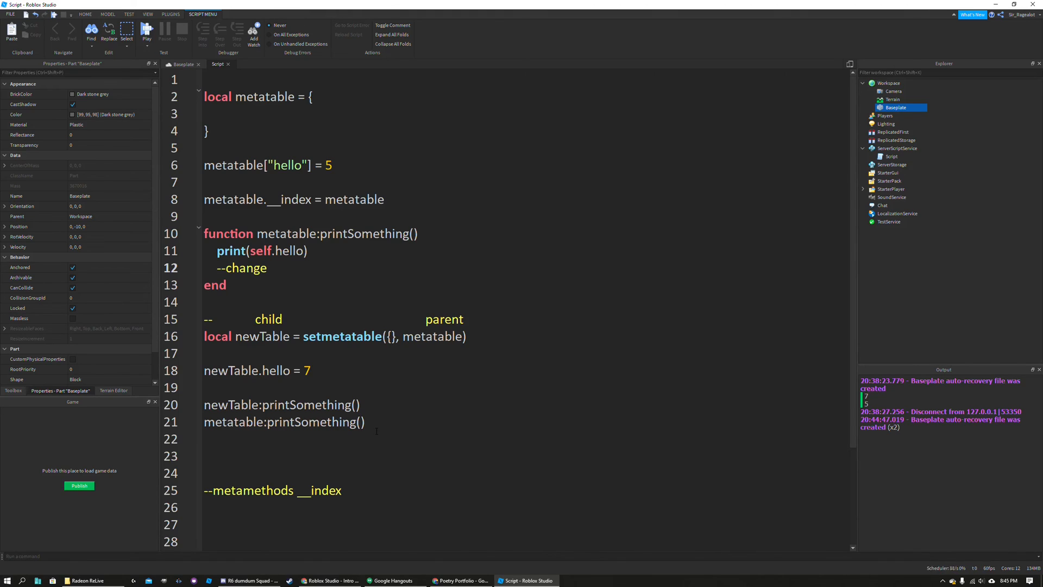
- Review the comment line and highlight both printSomething calls
click(270, 268)
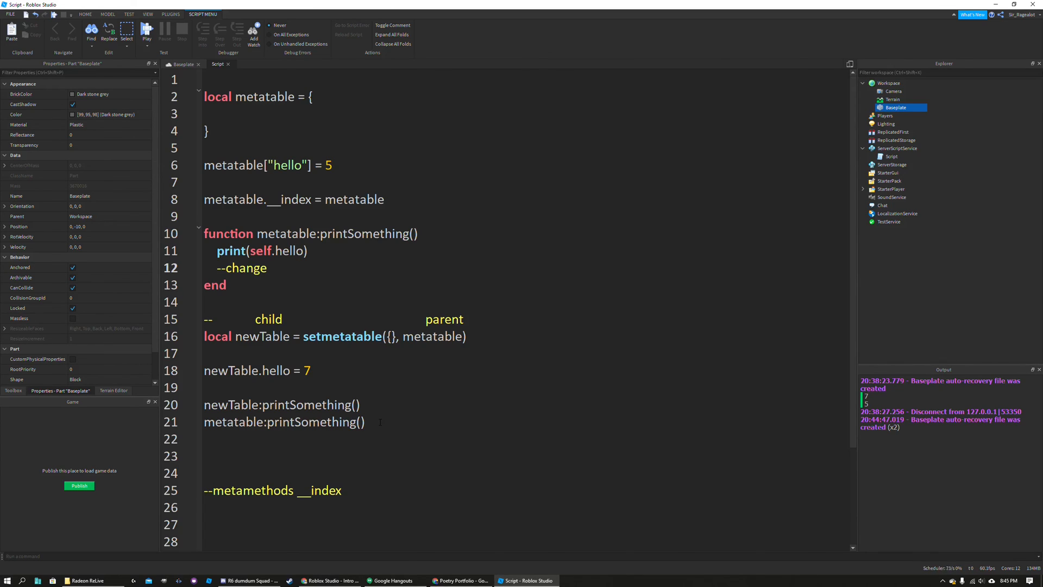
drag(205, 405, 365, 422)
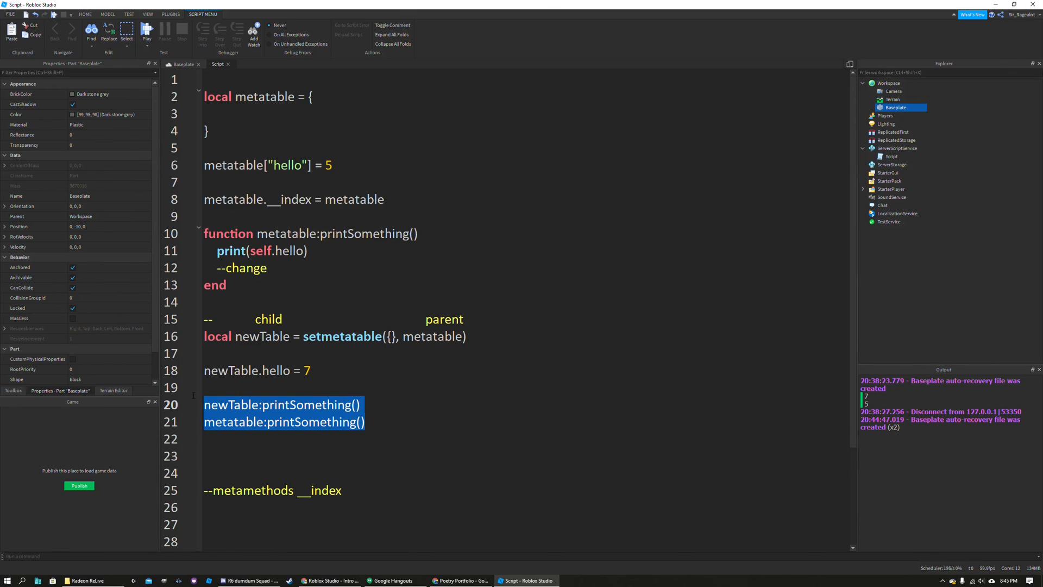